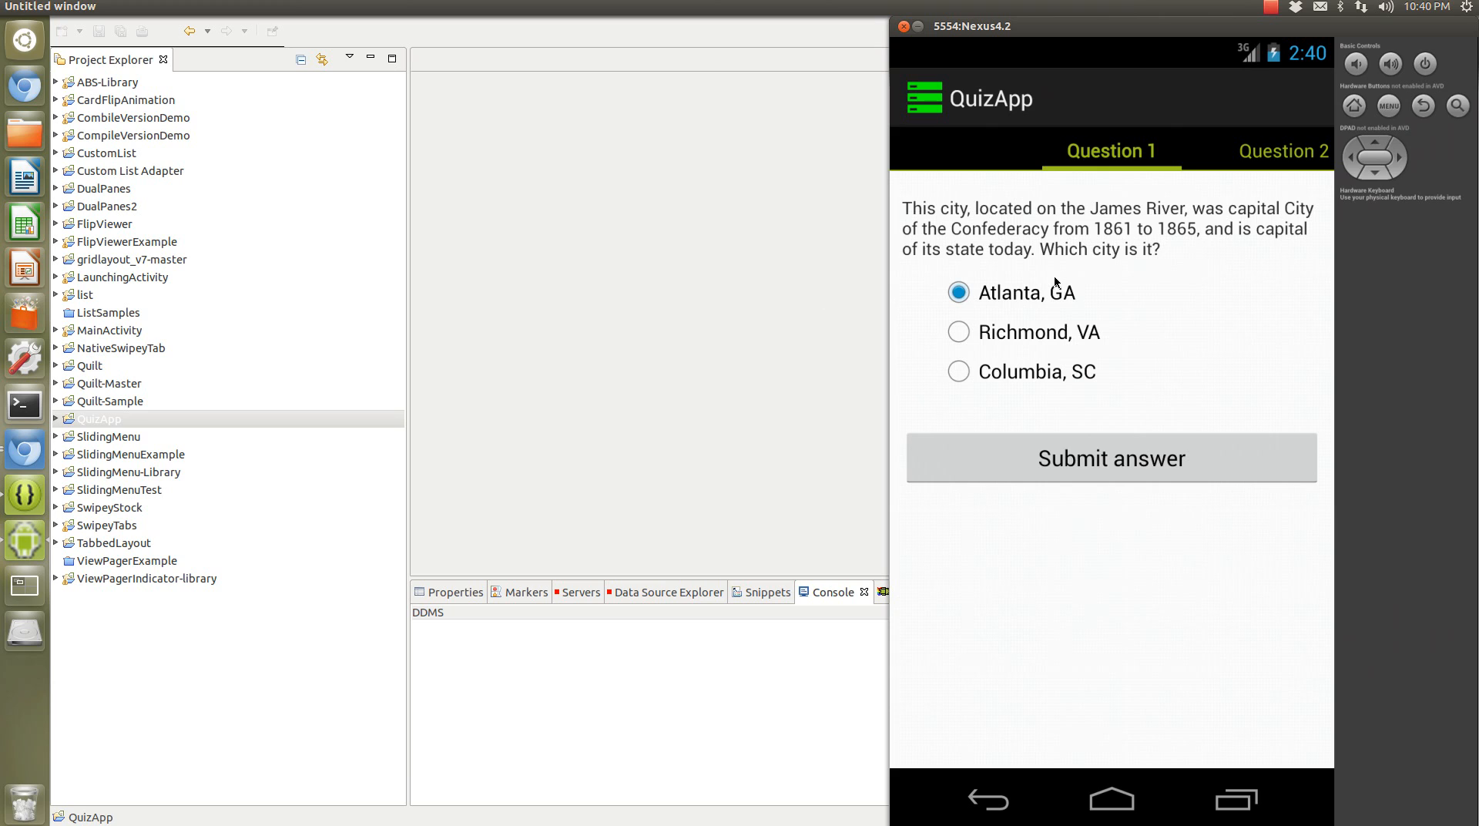
pyautogui.moveTo(1151, 248)
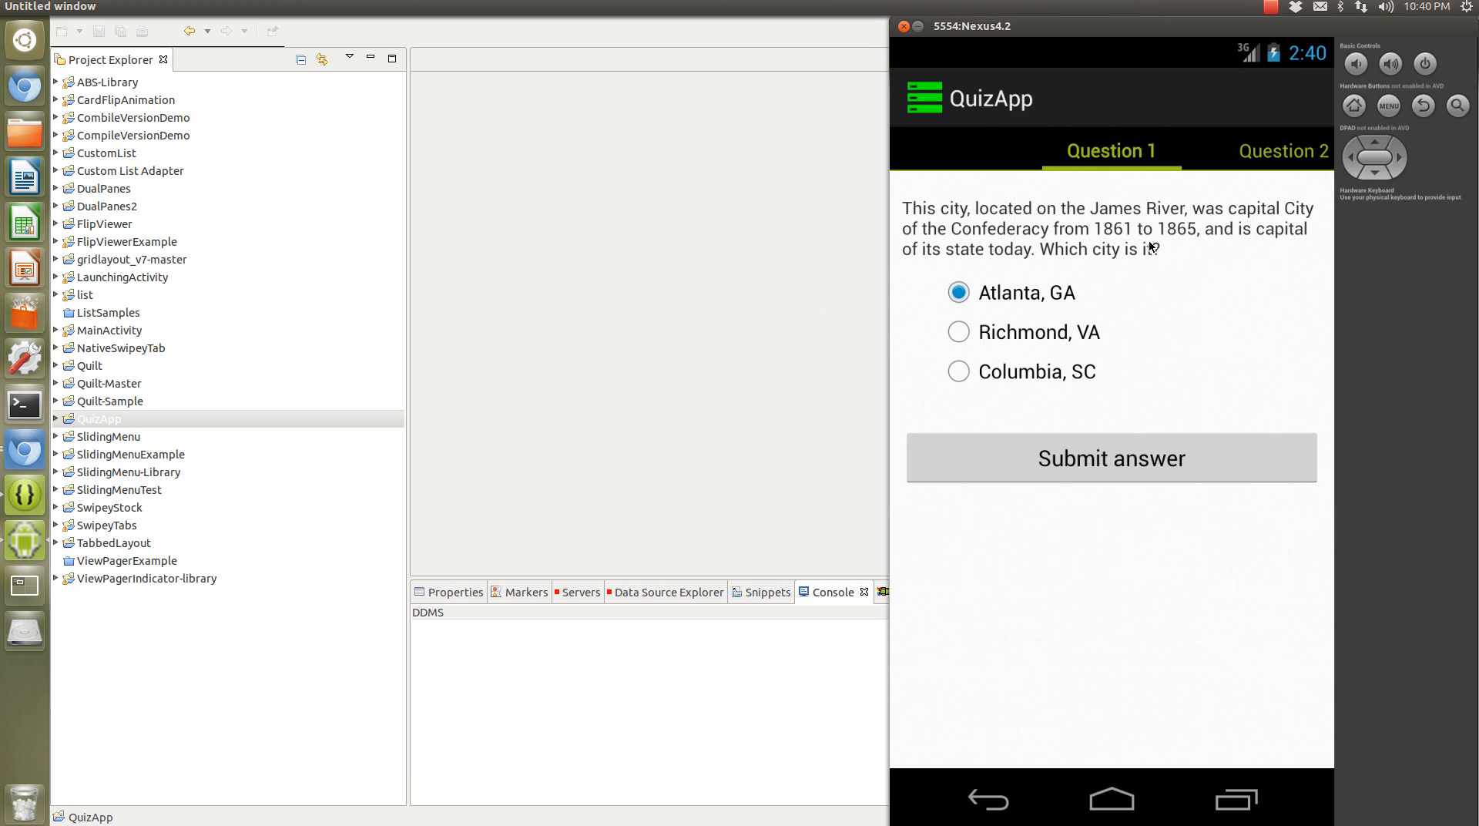
pyautogui.moveTo(1192, 269)
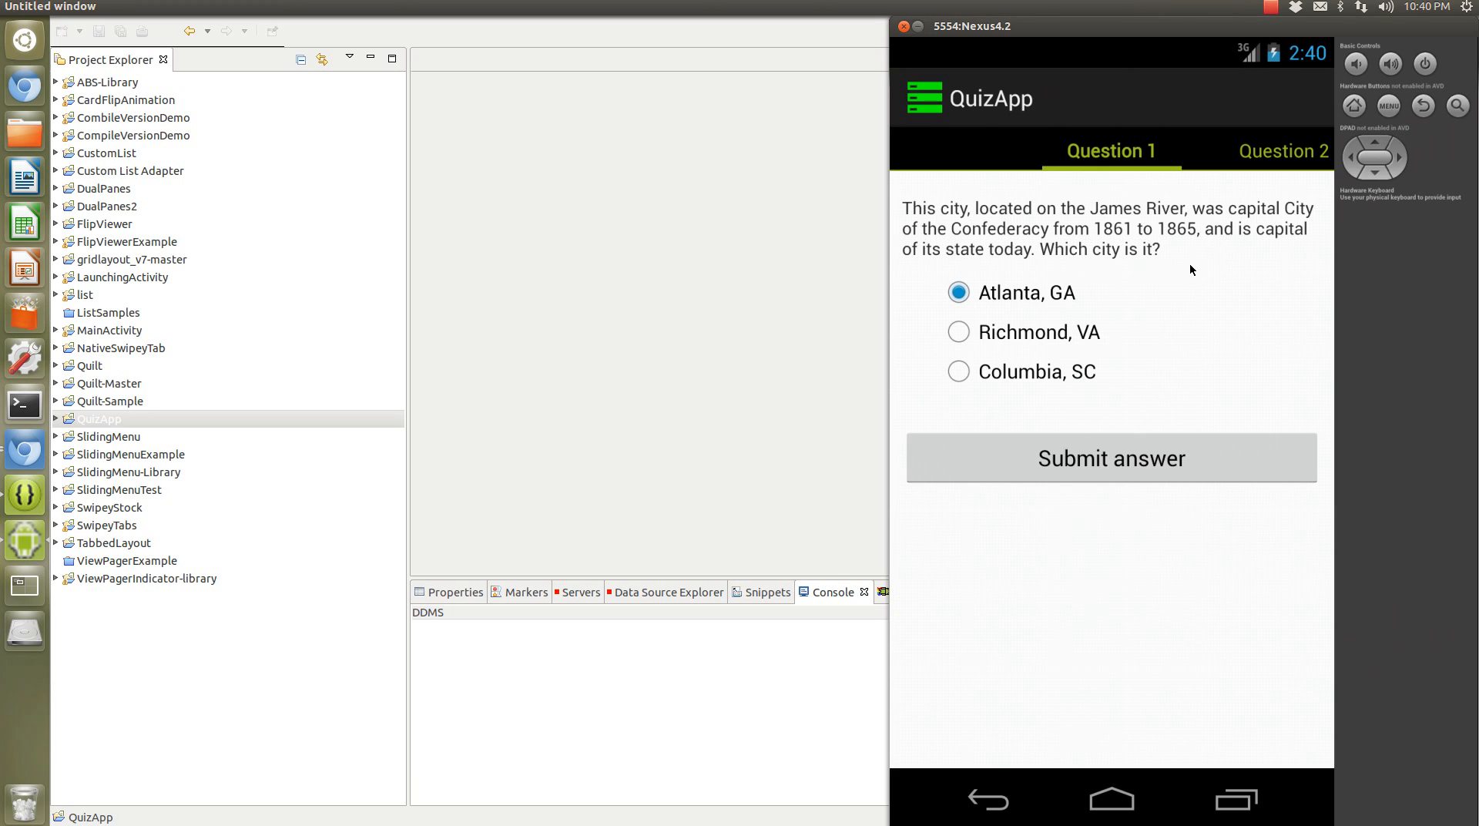
pyautogui.moveTo(1145, 268)
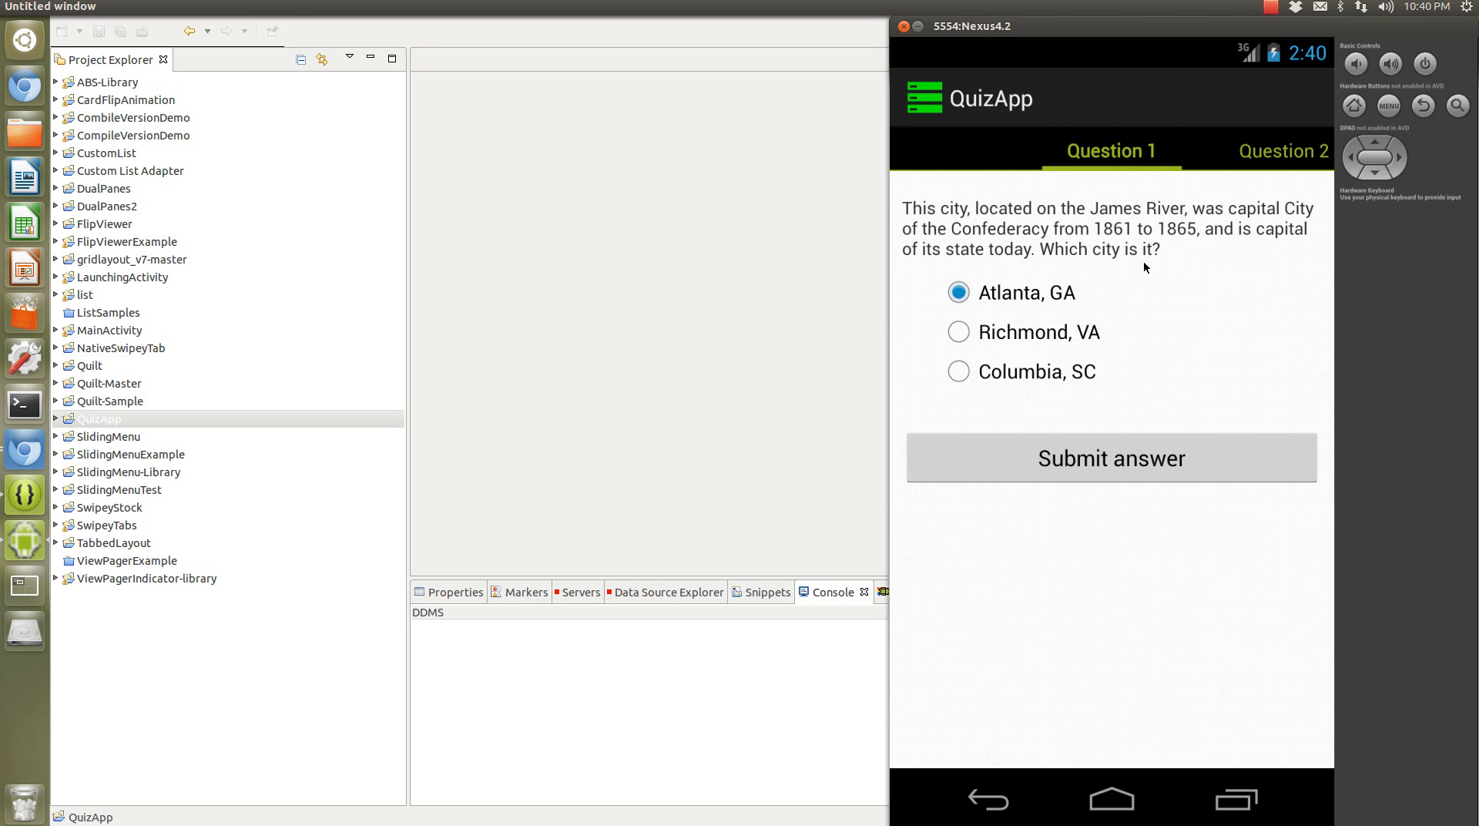
pyautogui.moveTo(1066, 274)
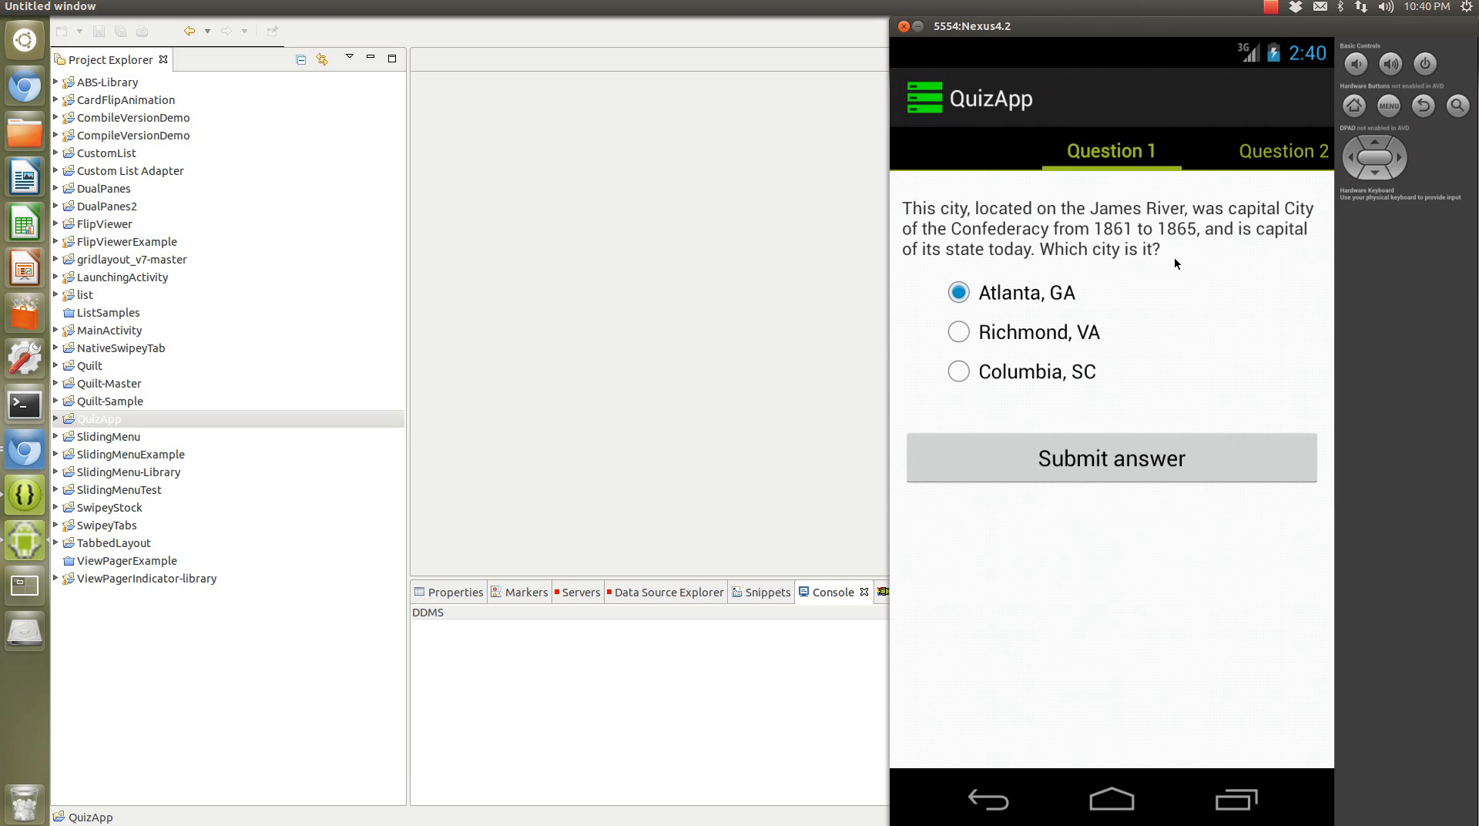
pyautogui.moveTo(1172, 254)
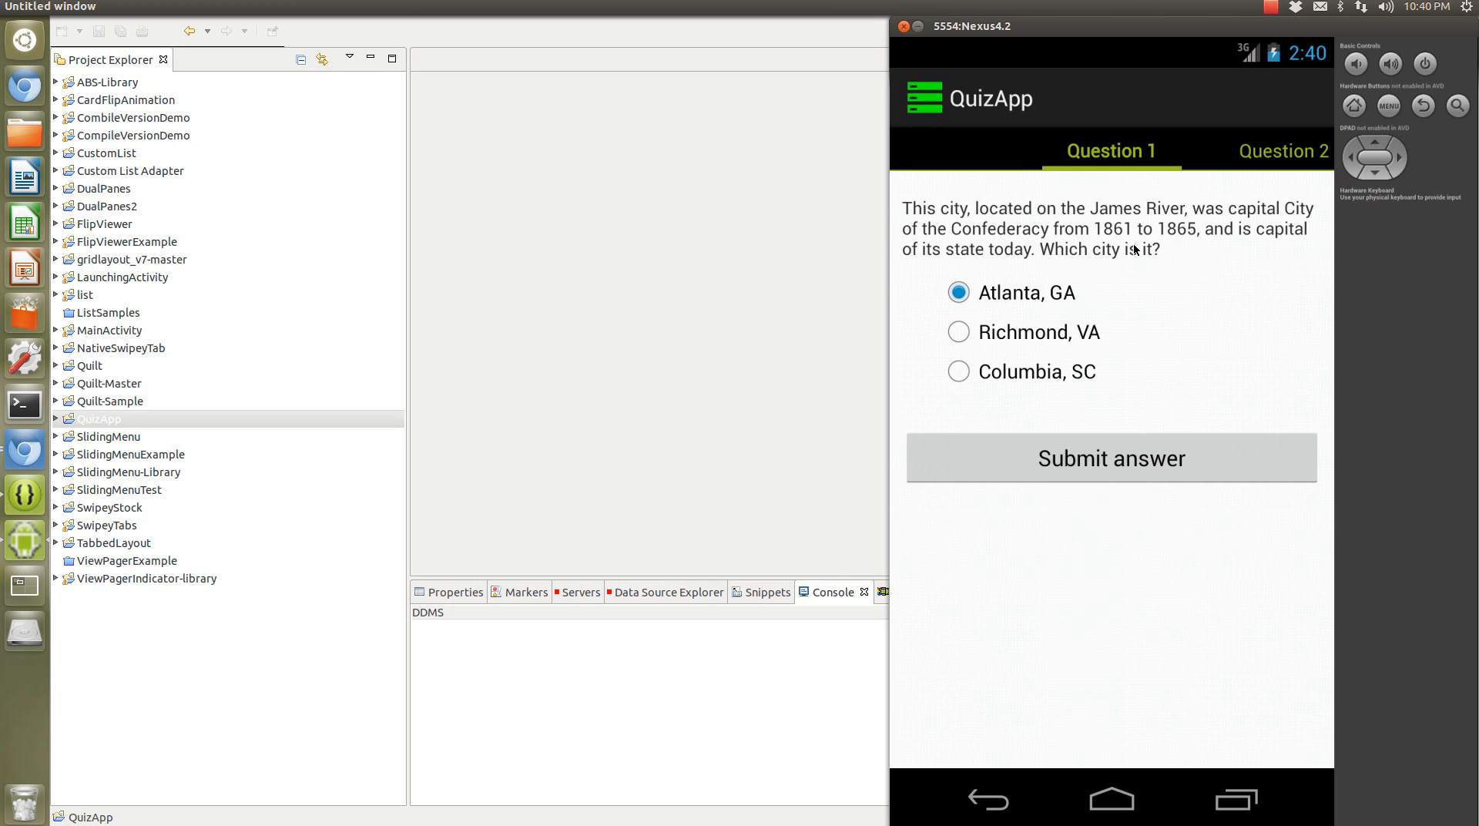
pyautogui.moveTo(1146, 283)
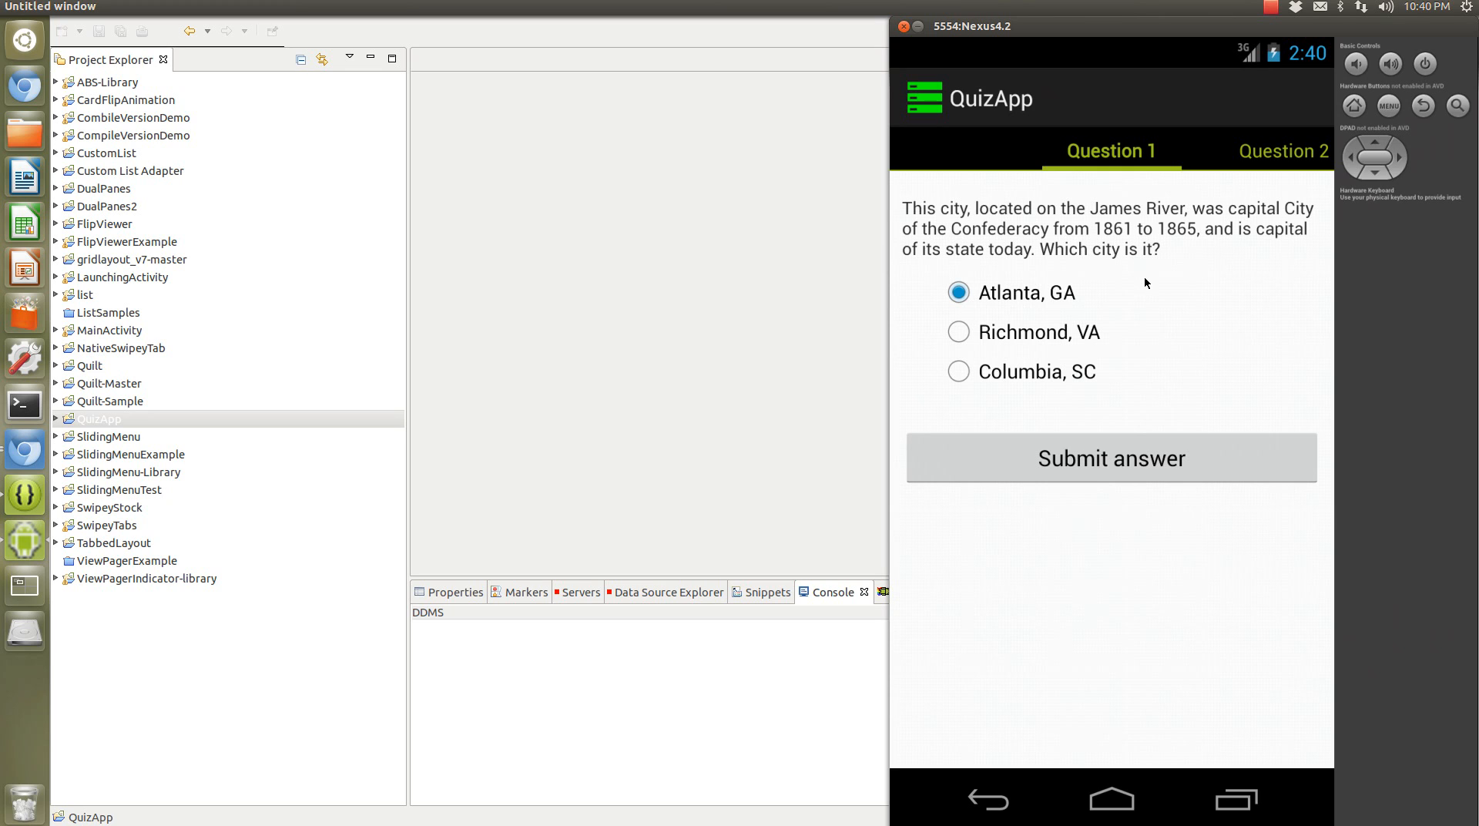
pyautogui.moveTo(1081, 202)
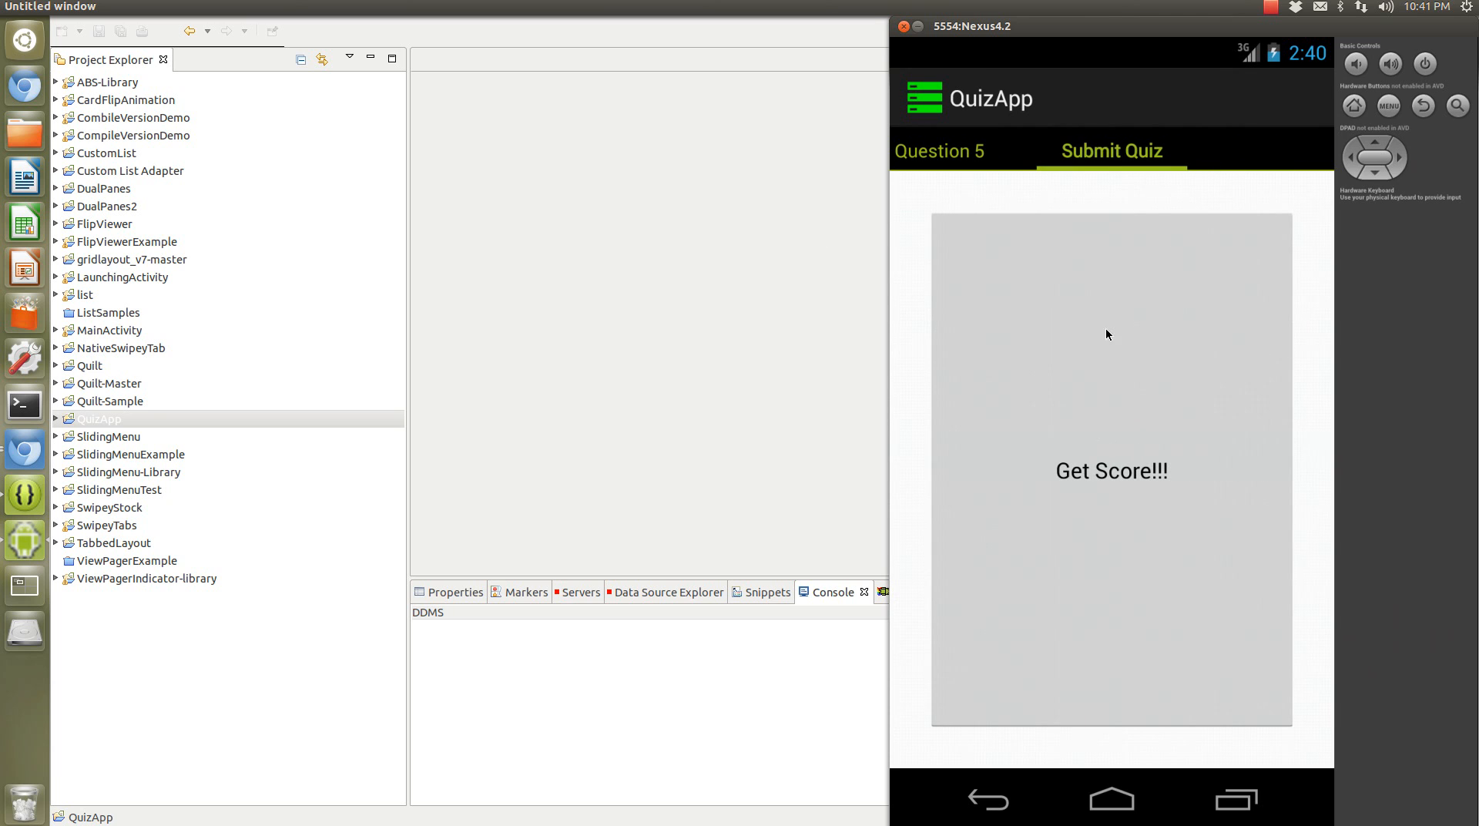
# Tap Get Score!!! to see Question 1 marked incorrect and a 4/5 score.
pyautogui.click(1111, 471)
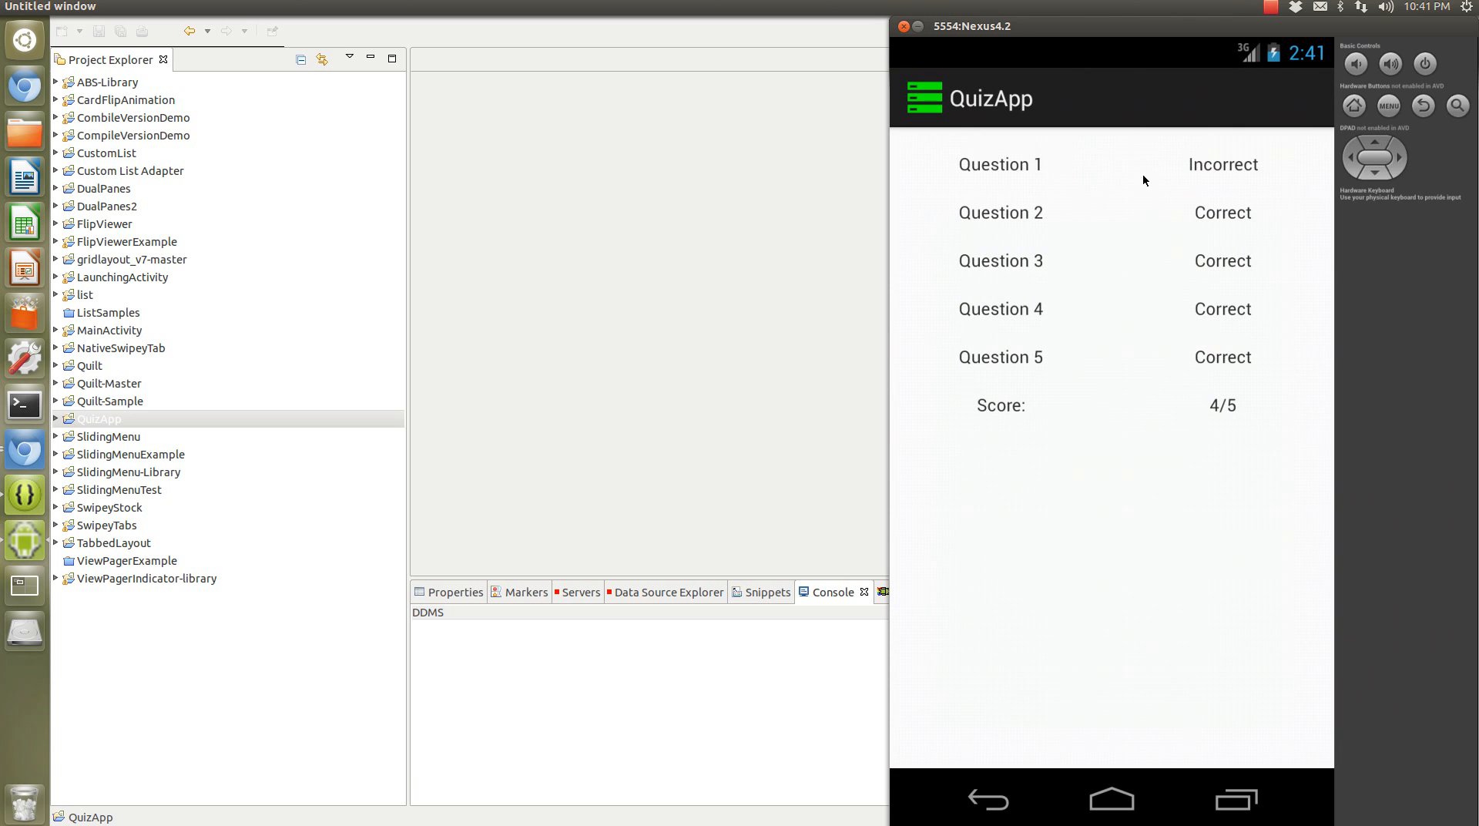
pyautogui.moveTo(1067, 266)
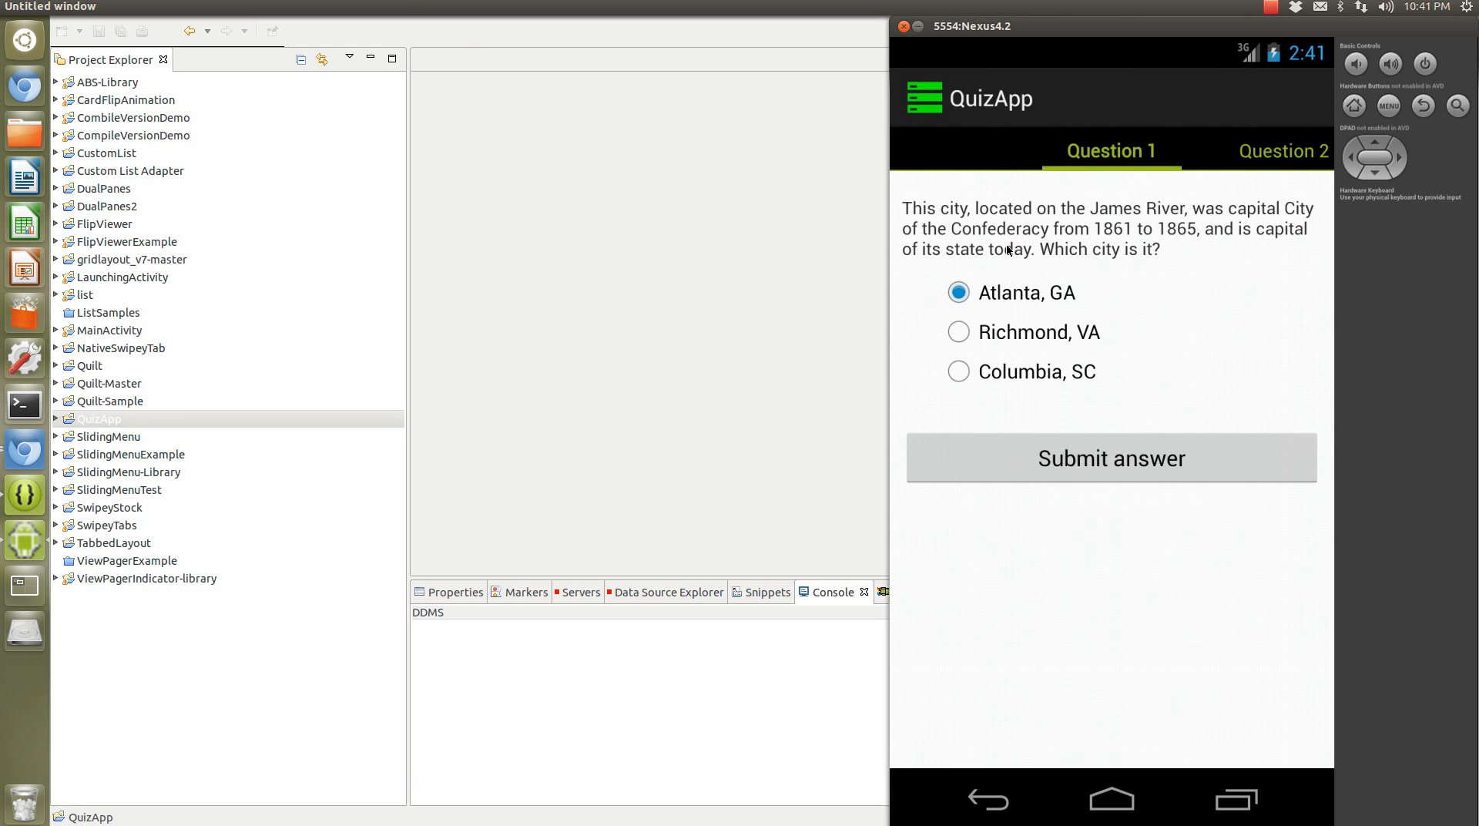
pyautogui.moveTo(1099, 229)
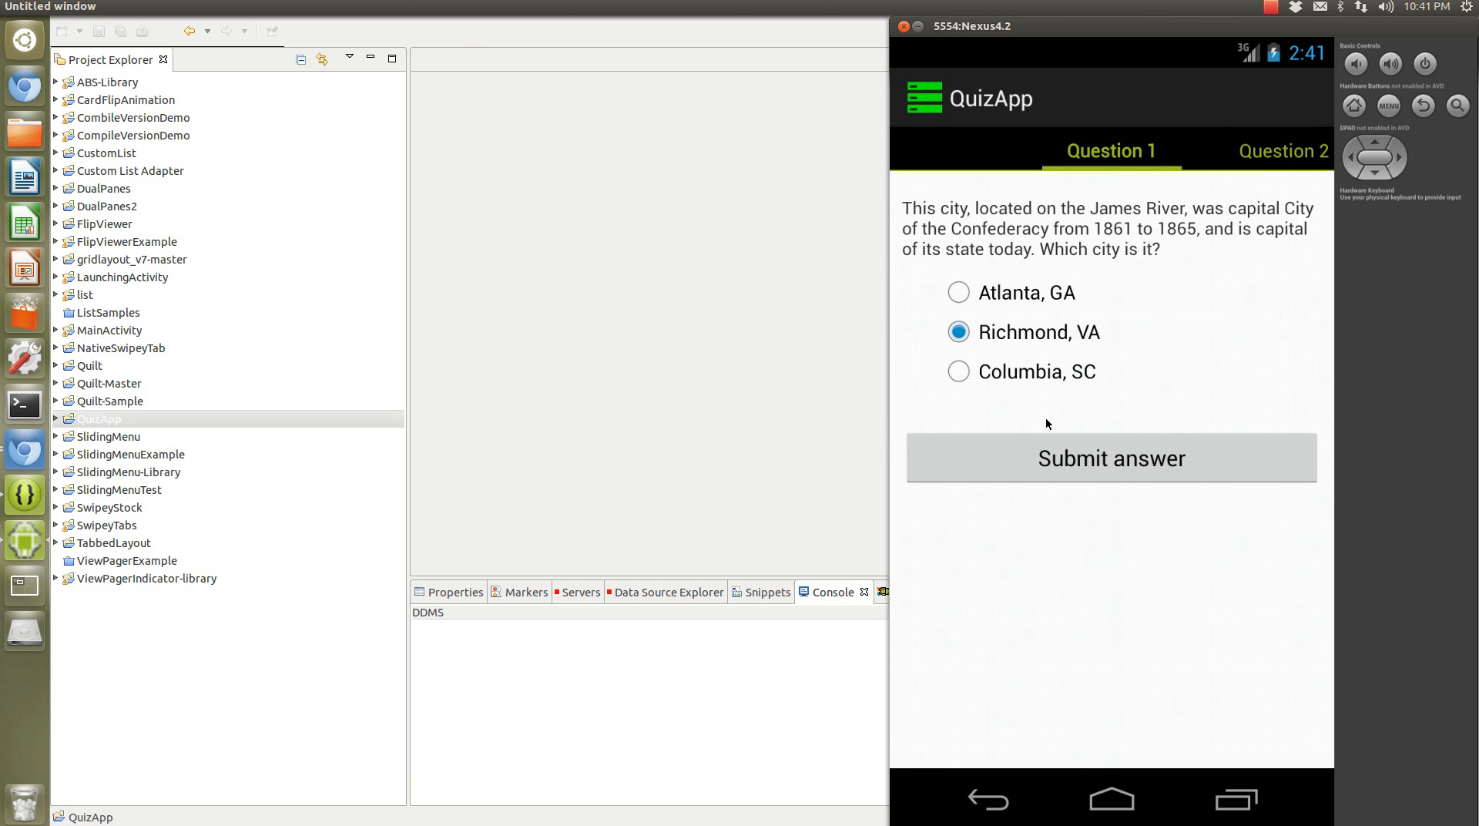
pyautogui.moveTo(1013, 434)
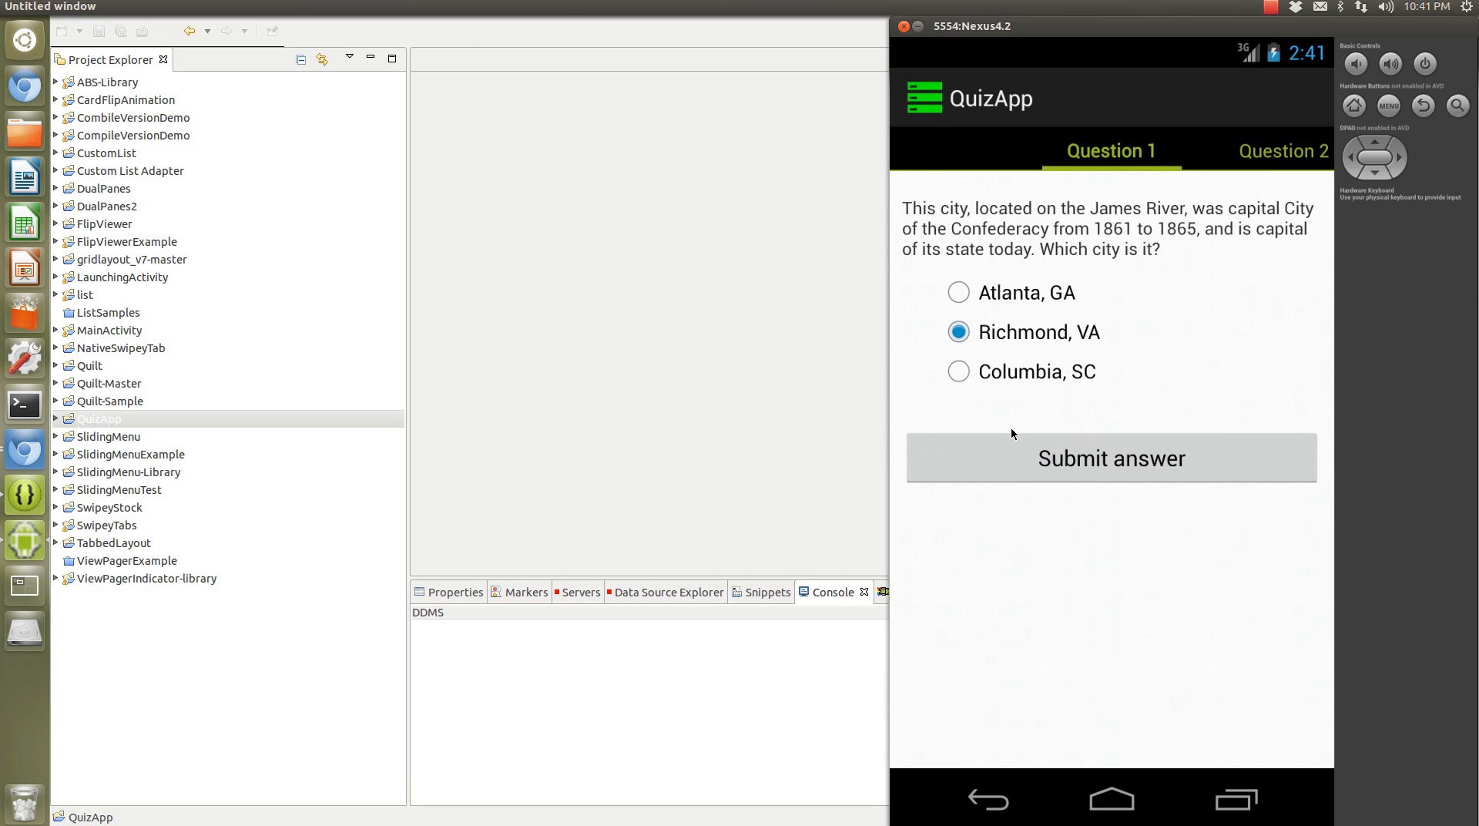
pyautogui.moveTo(992, 319)
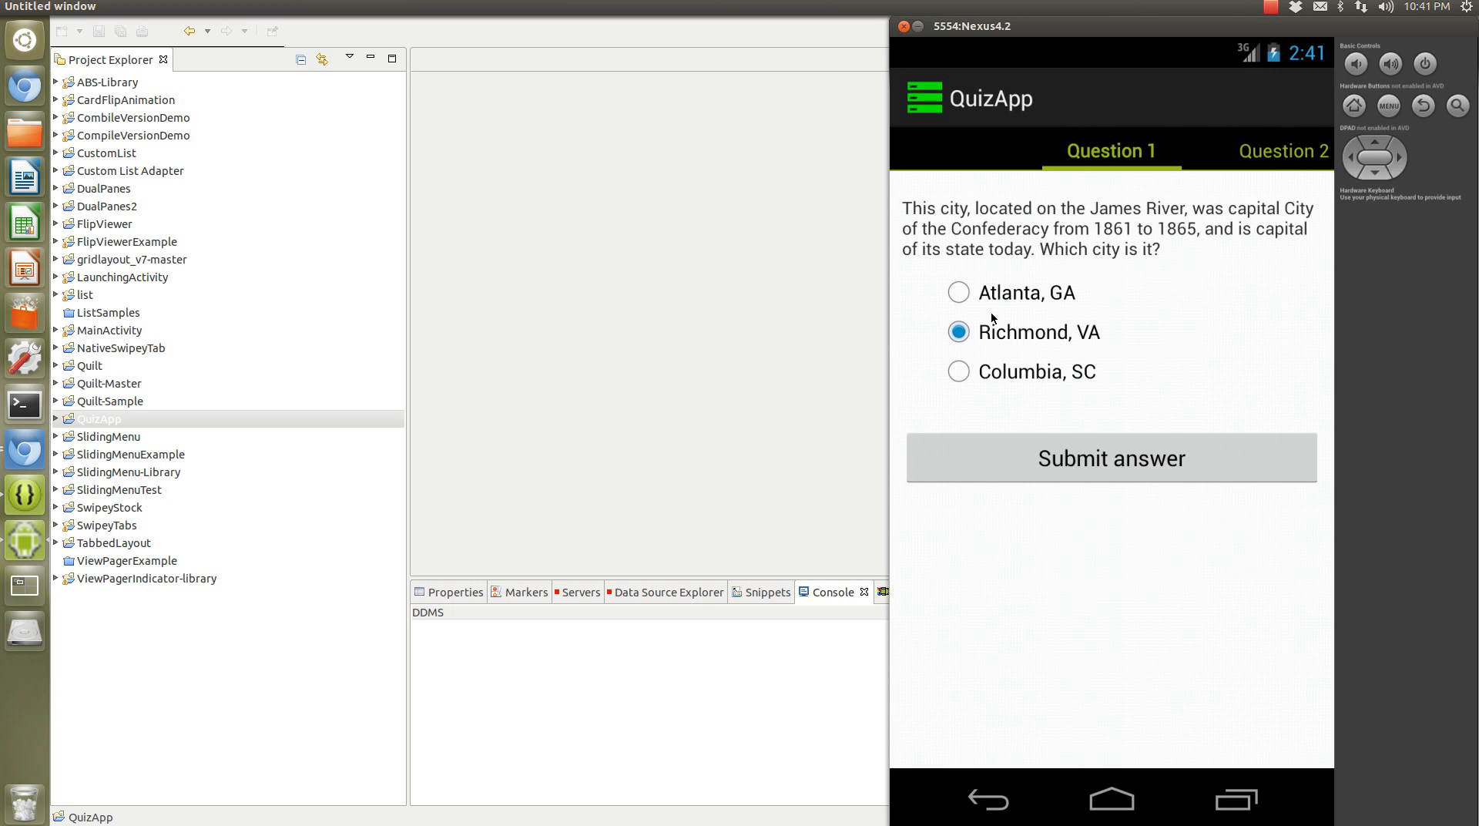
pyautogui.moveTo(1082, 528)
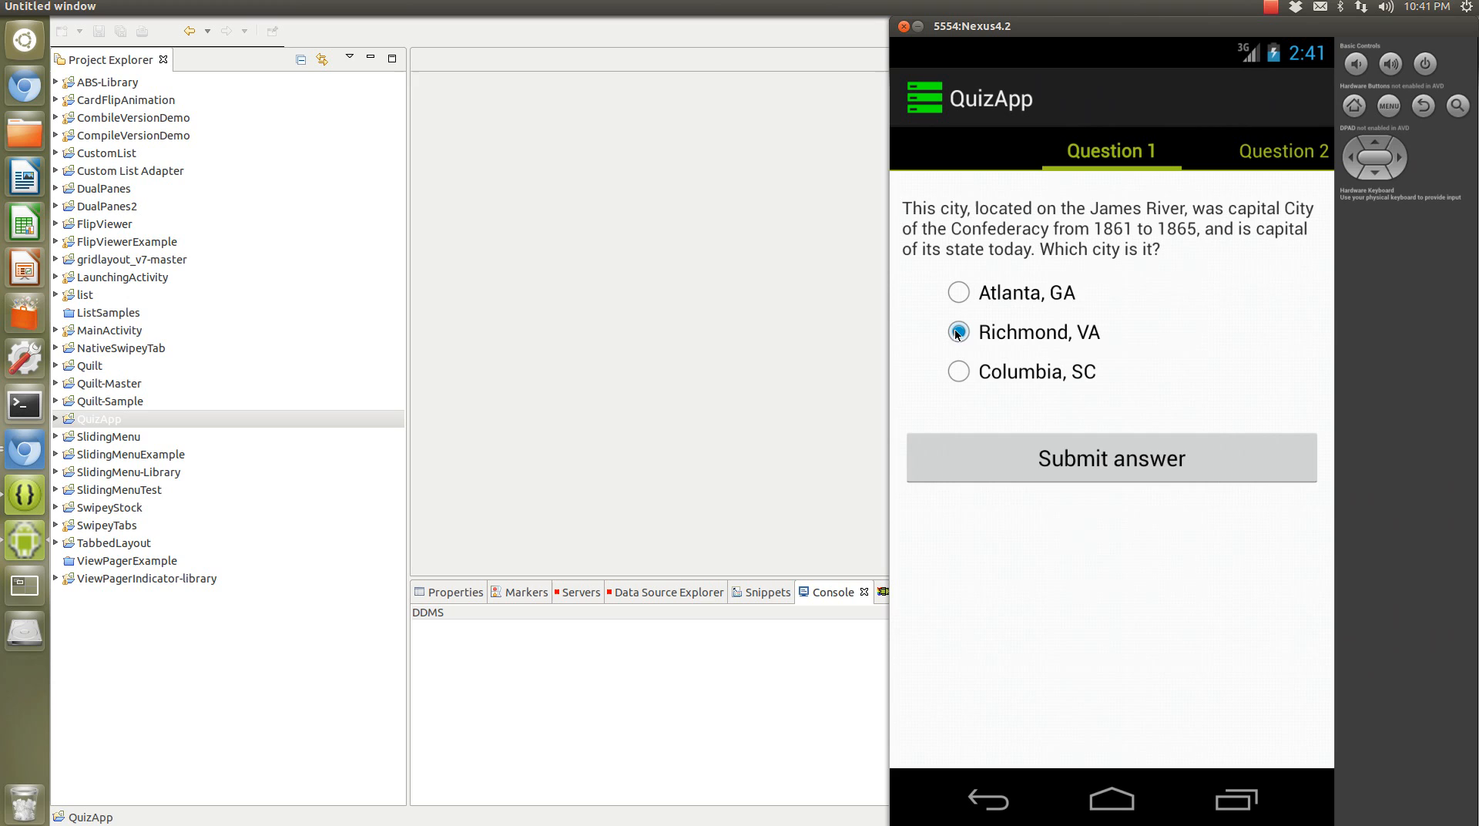
# Choose Richmond, VA as the answer to Question 1.
pyautogui.click(958, 292)
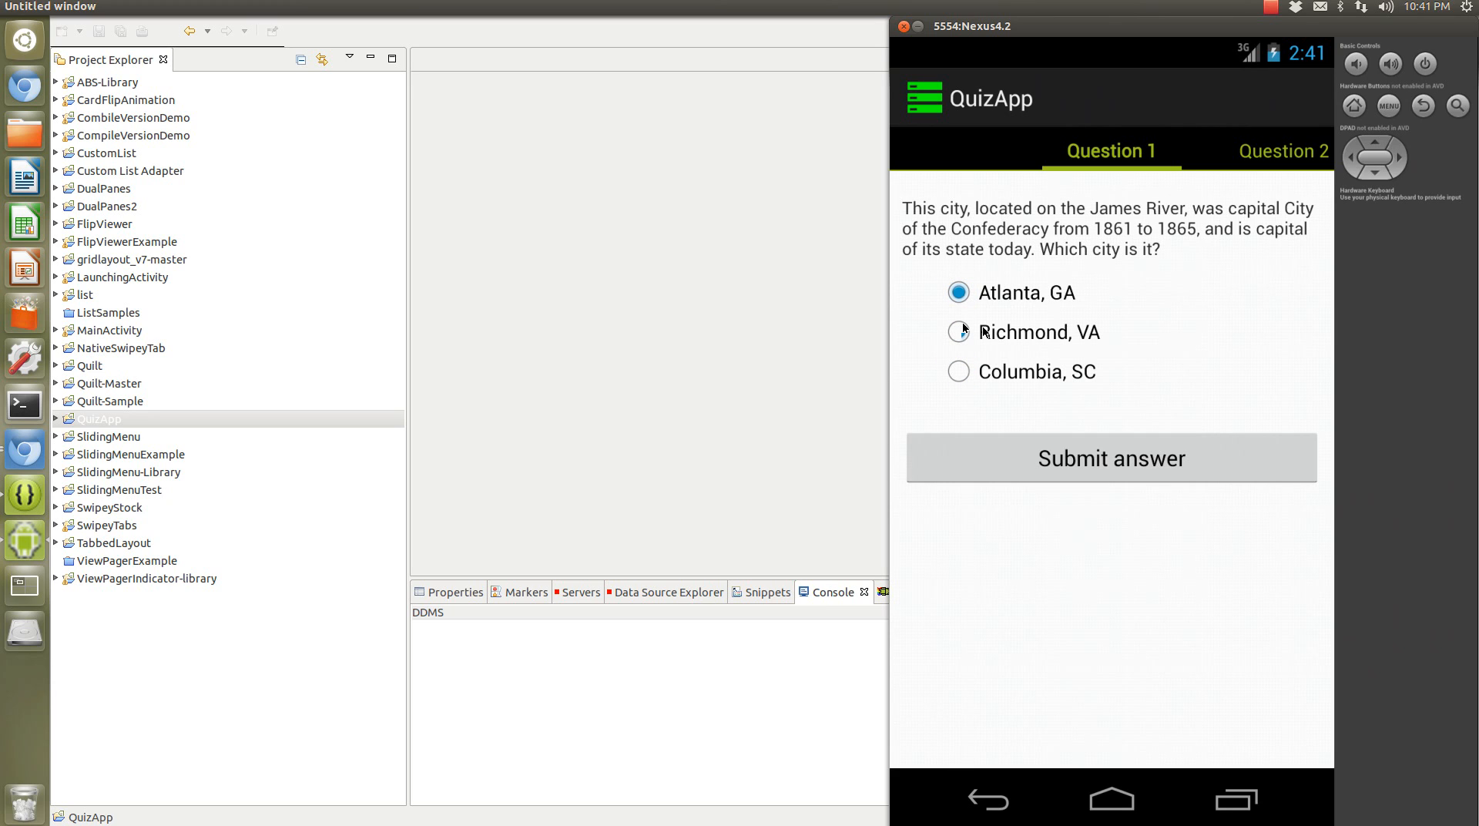
pyautogui.moveTo(1041, 322)
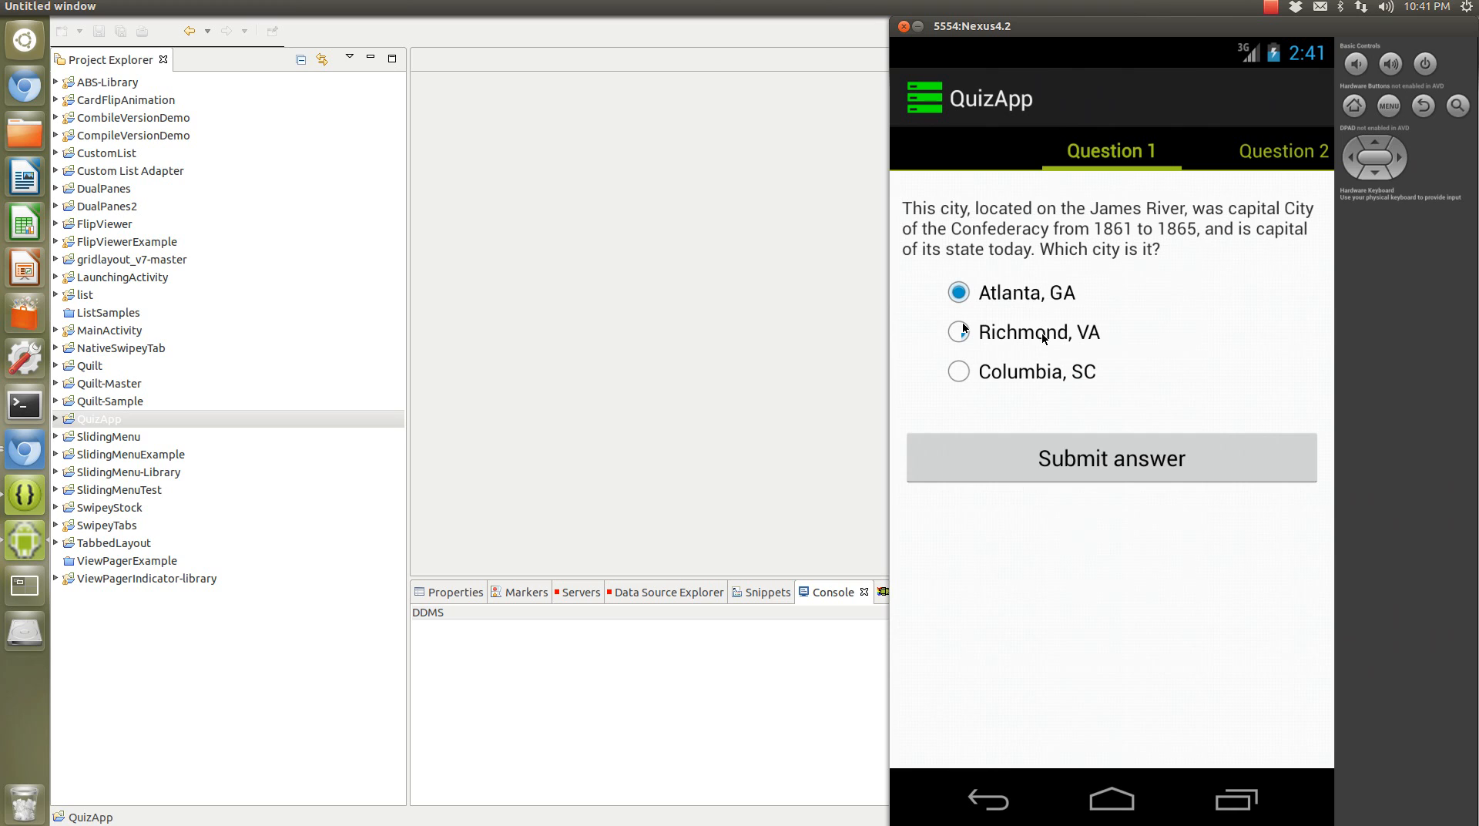
pyautogui.moveTo(1006, 344)
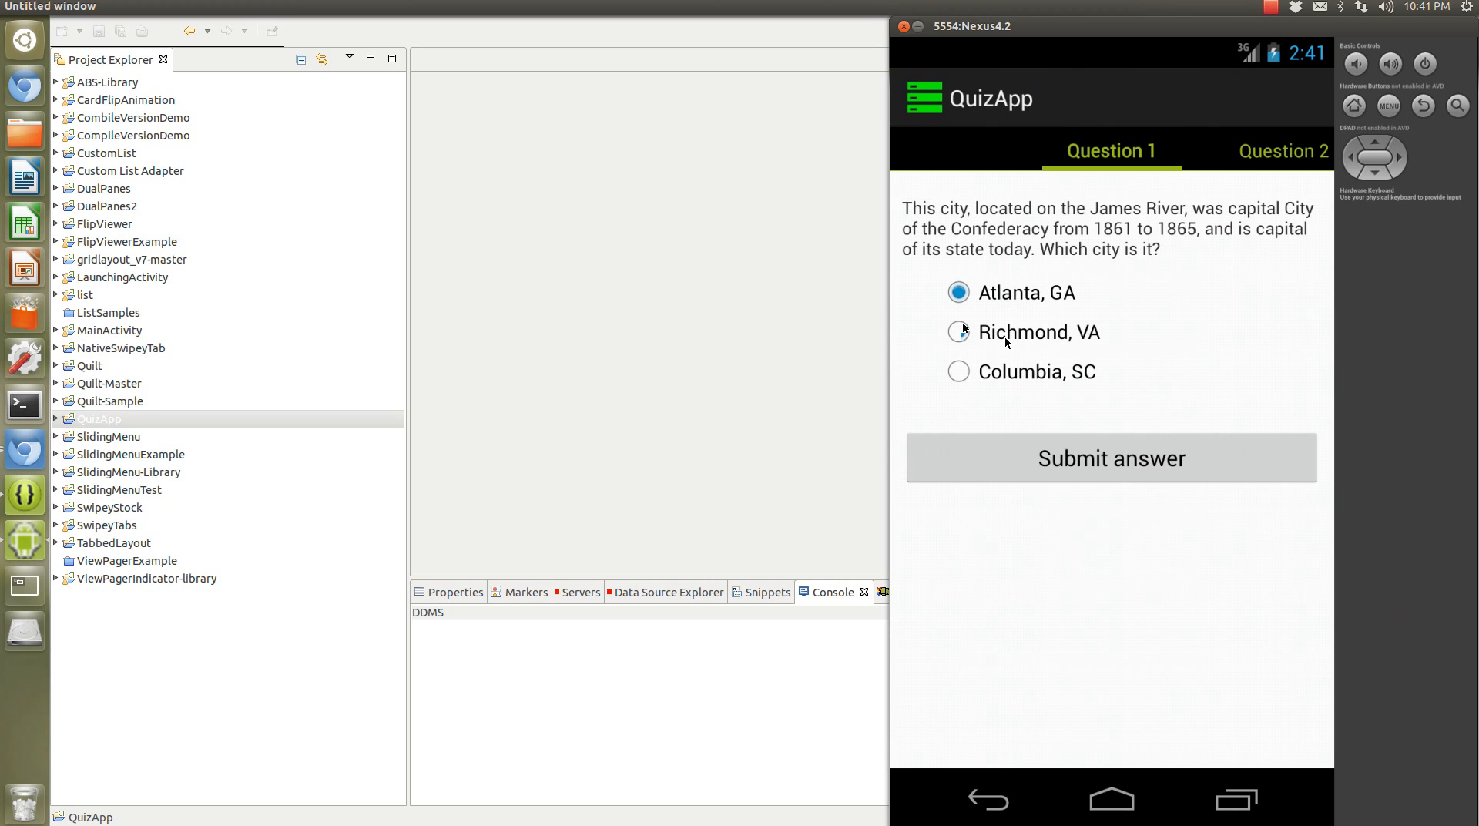
pyautogui.moveTo(1045, 359)
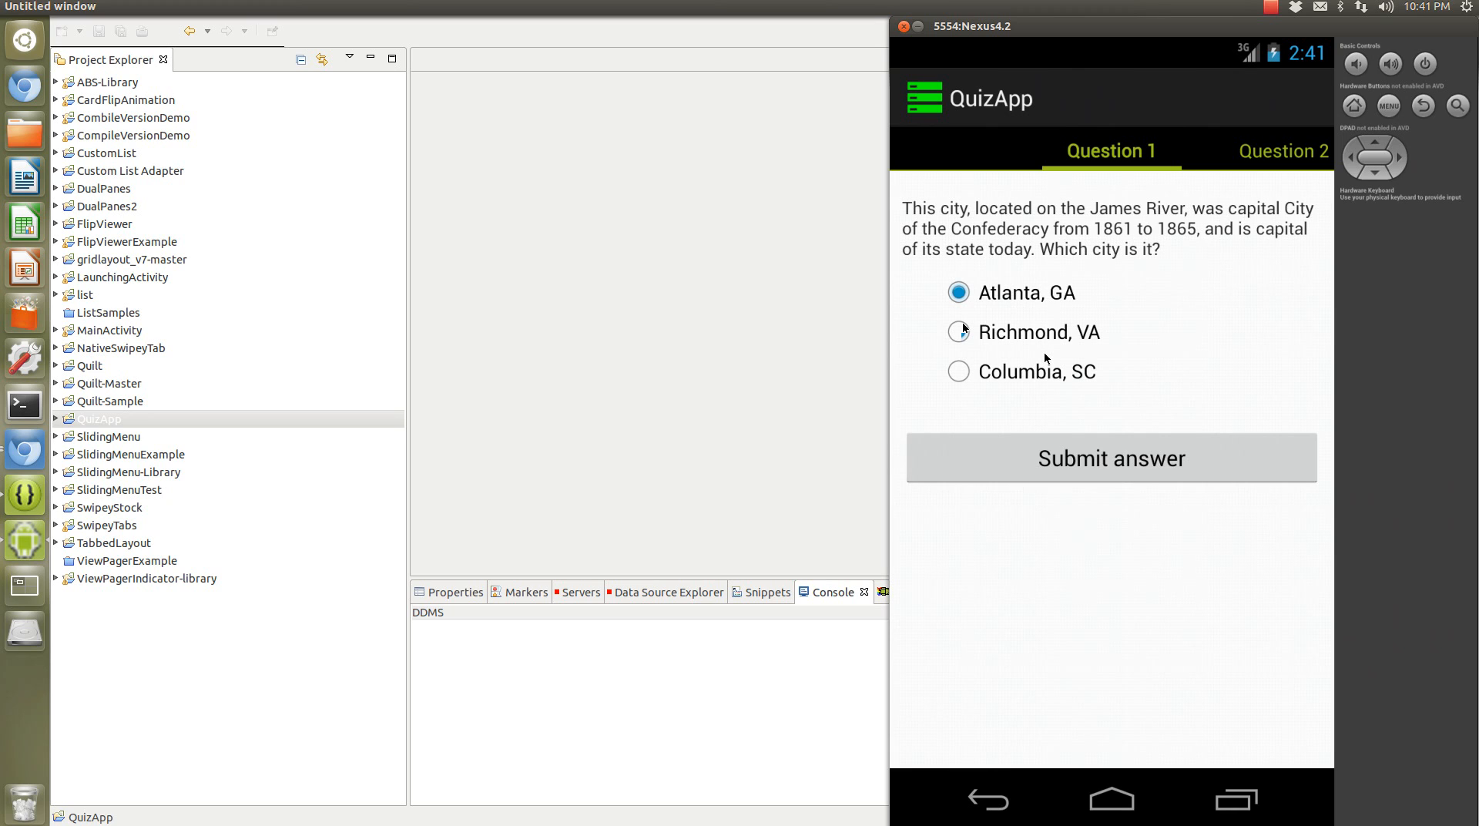
pyautogui.moveTo(1045, 325)
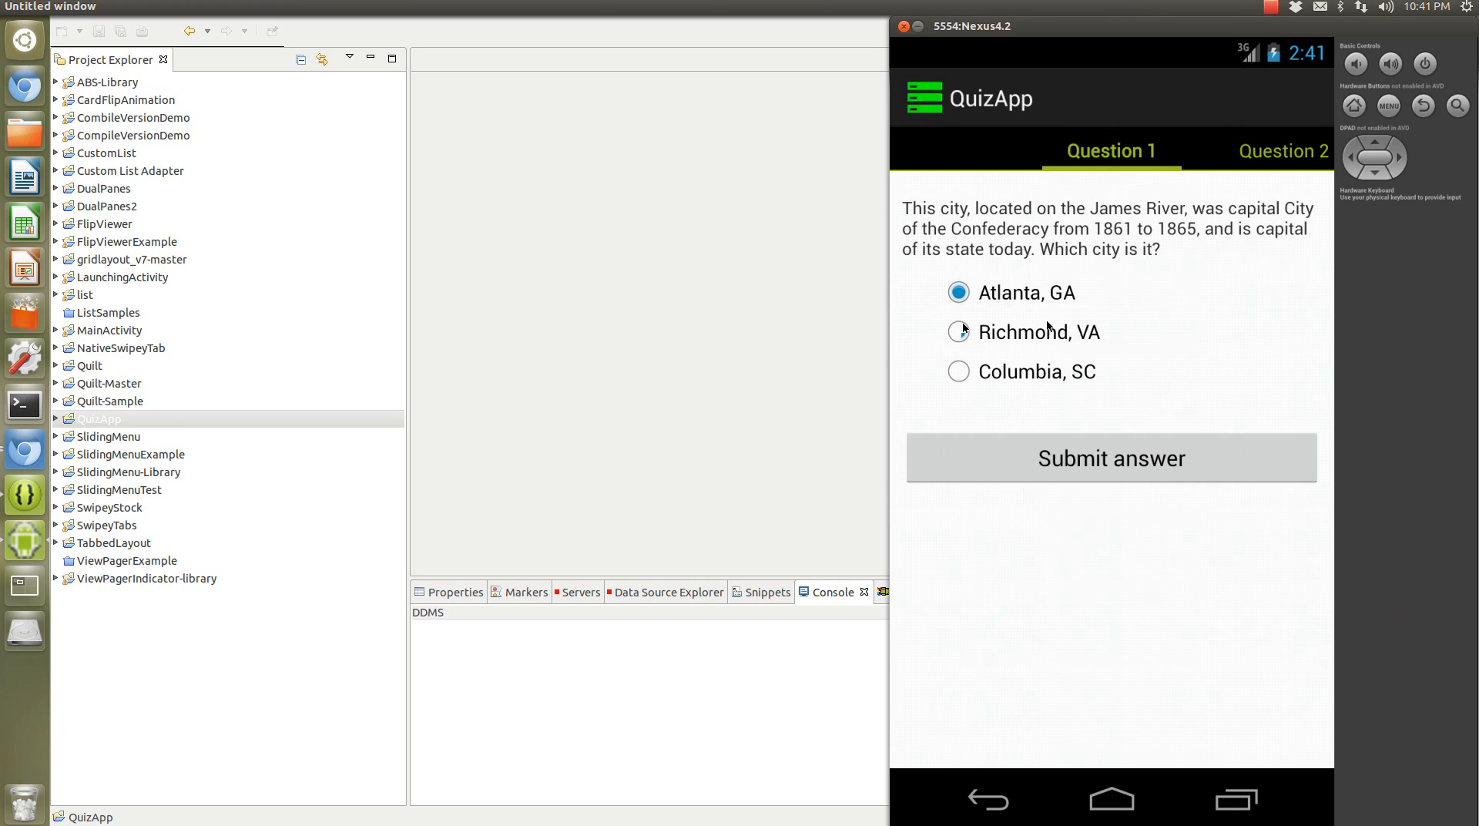
pyautogui.moveTo(1043, 347)
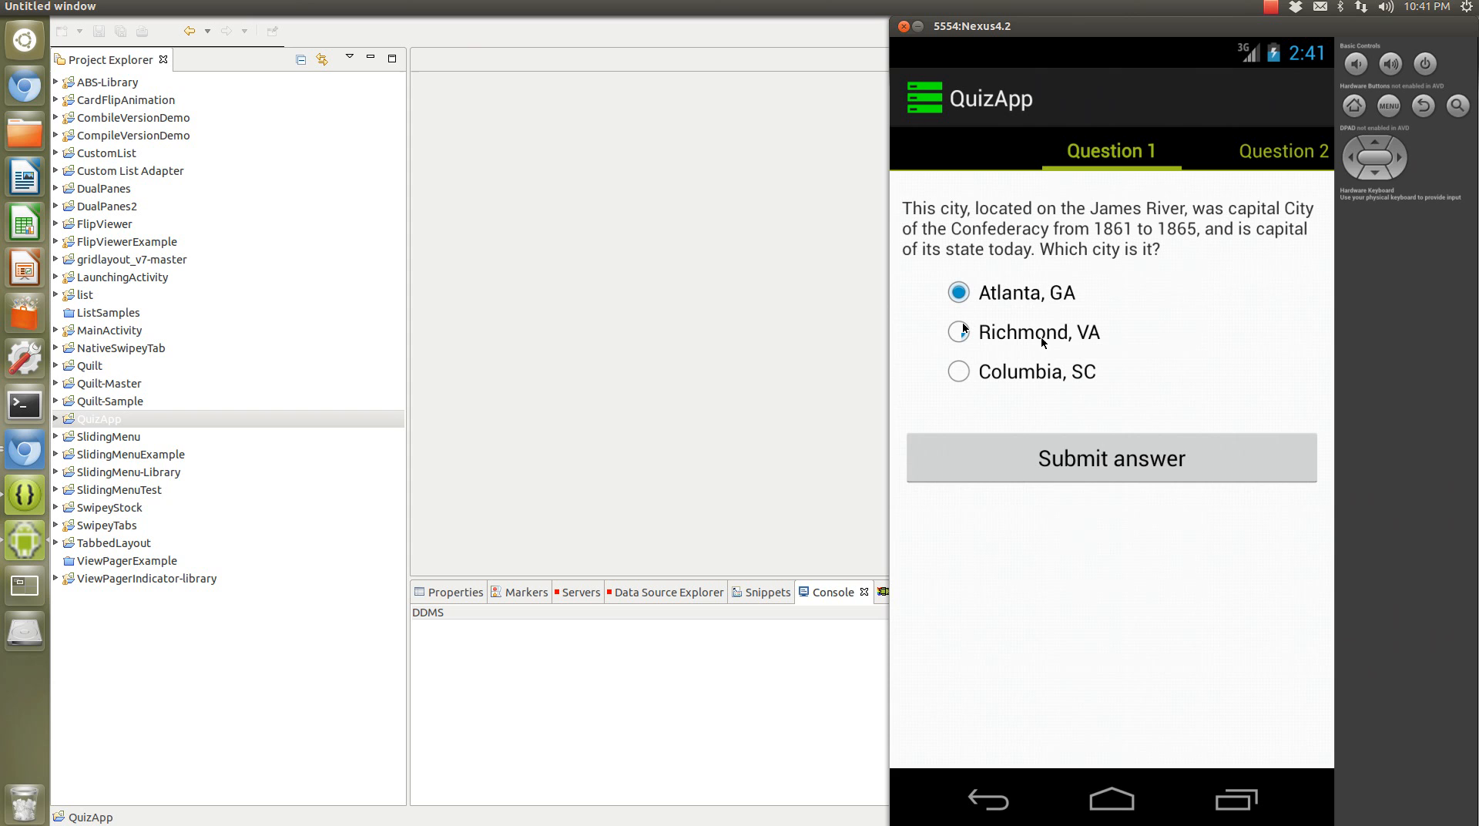
pyautogui.moveTo(1212, 331)
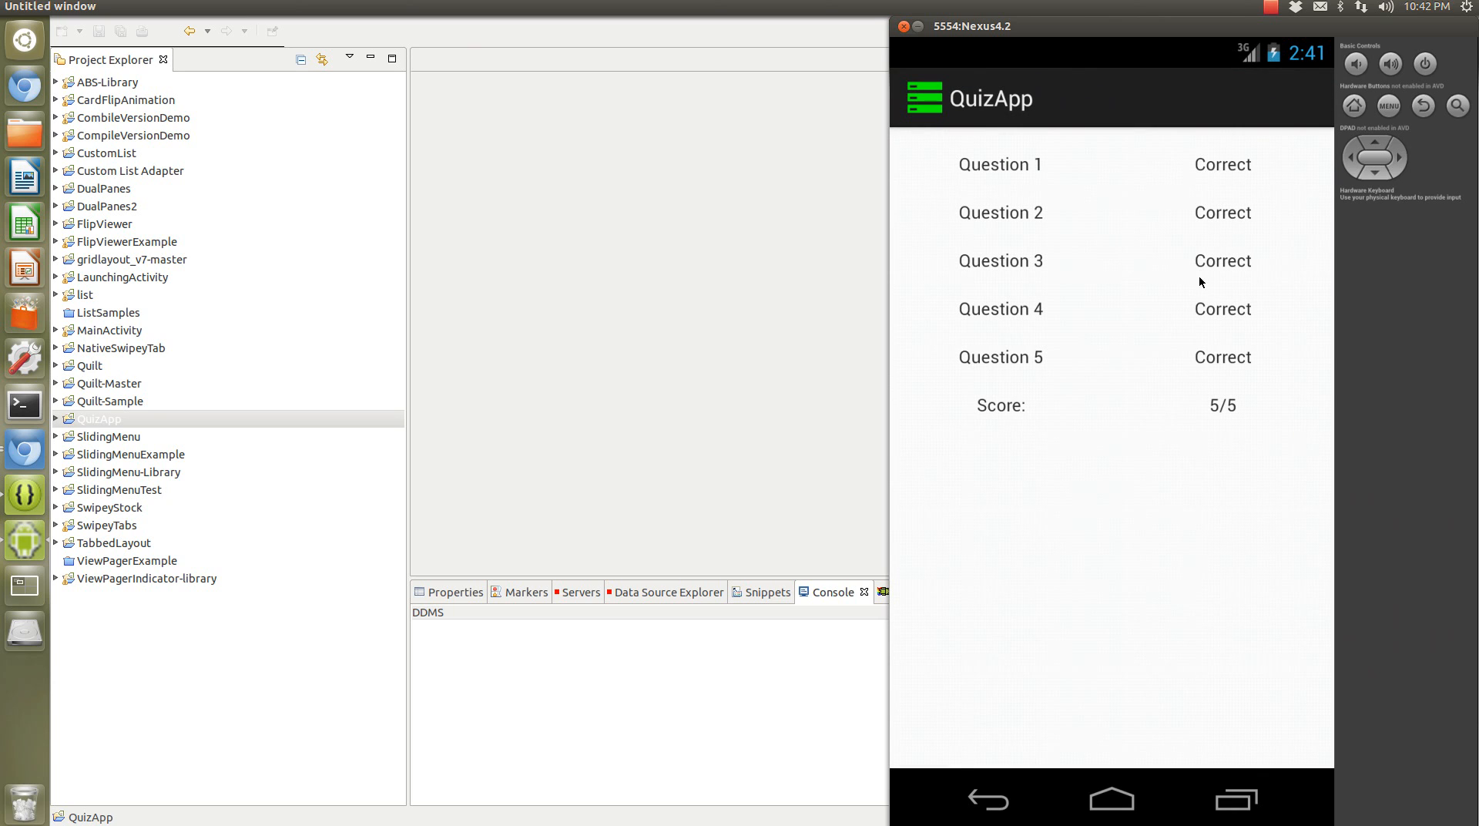
pyautogui.moveTo(964, 163)
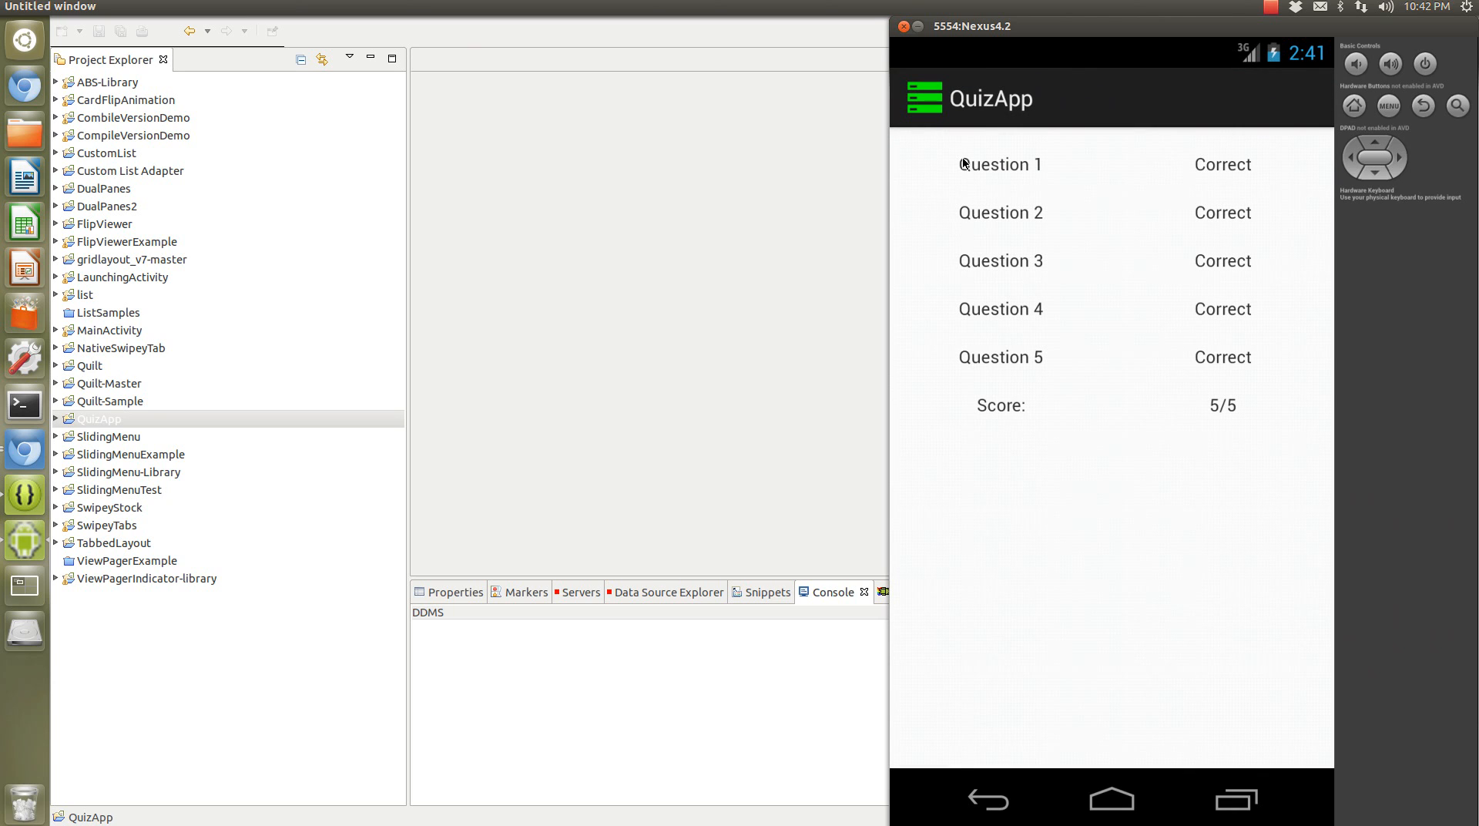
pyautogui.moveTo(984, 737)
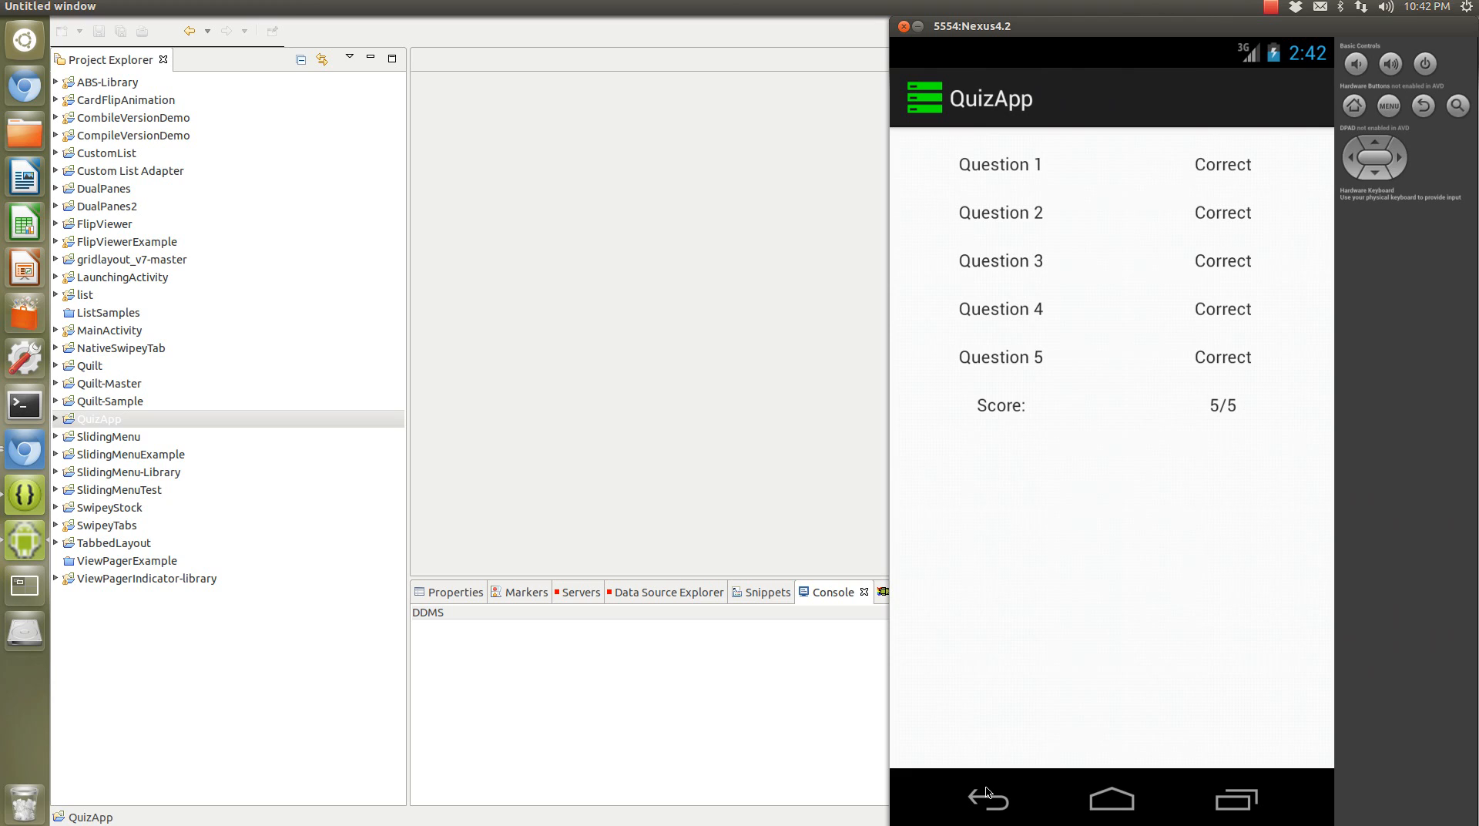
pyautogui.moveTo(987, 799)
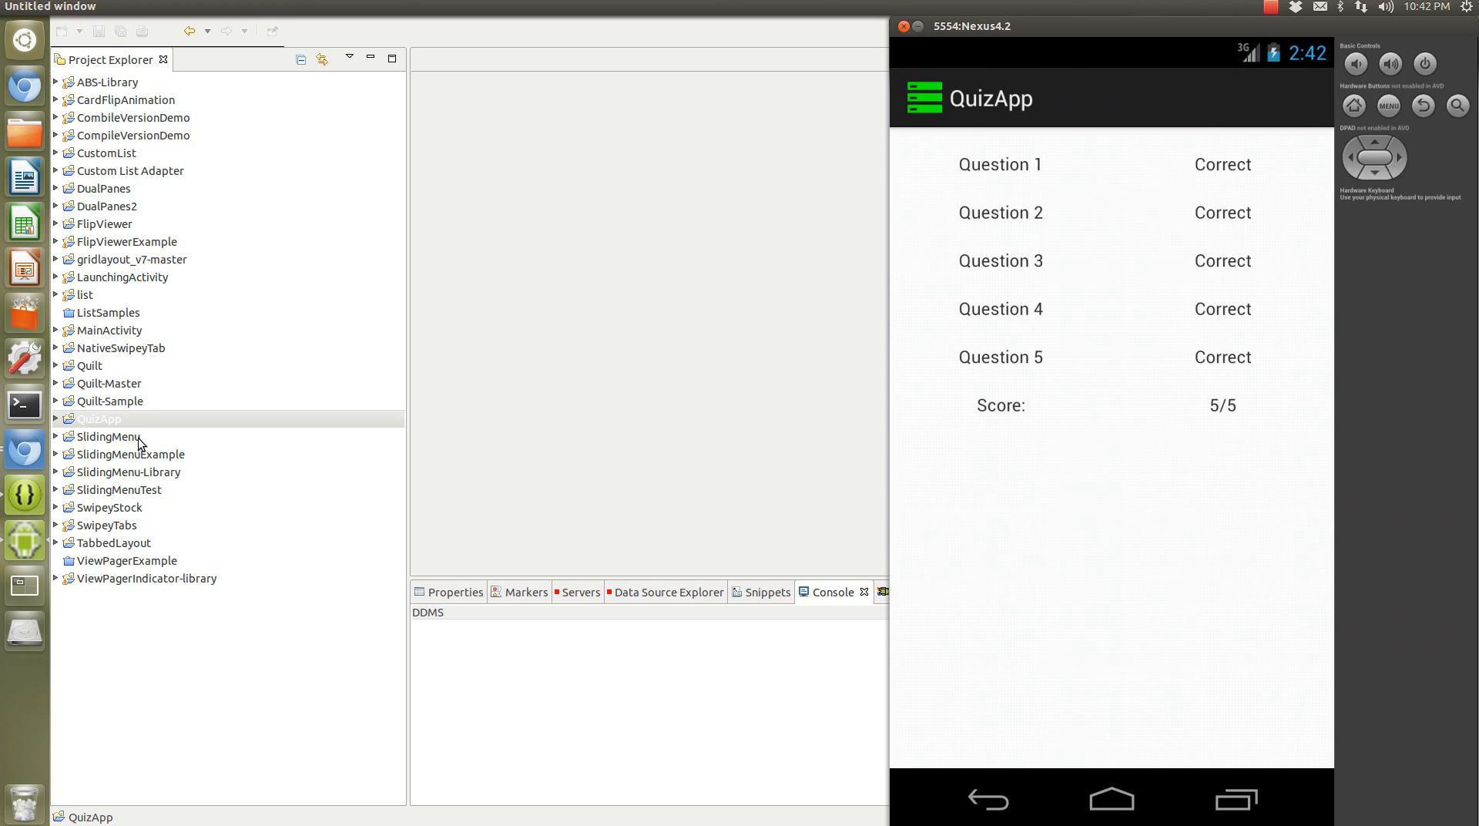
# Expand QuizApp > src > com.rufflez.quiz in Project Explorer.
pyautogui.click(98, 418)
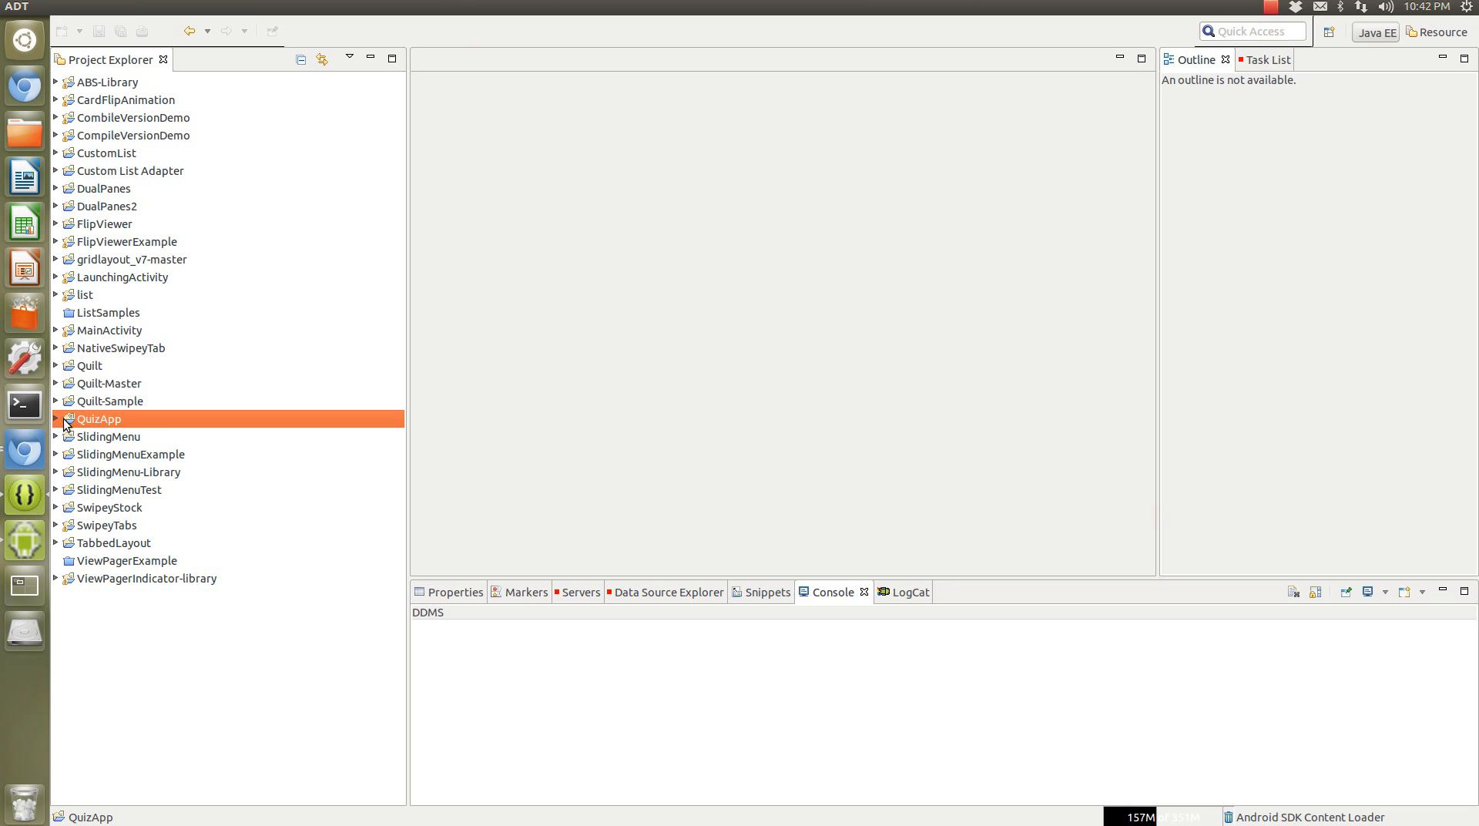
pyautogui.click(51, 418)
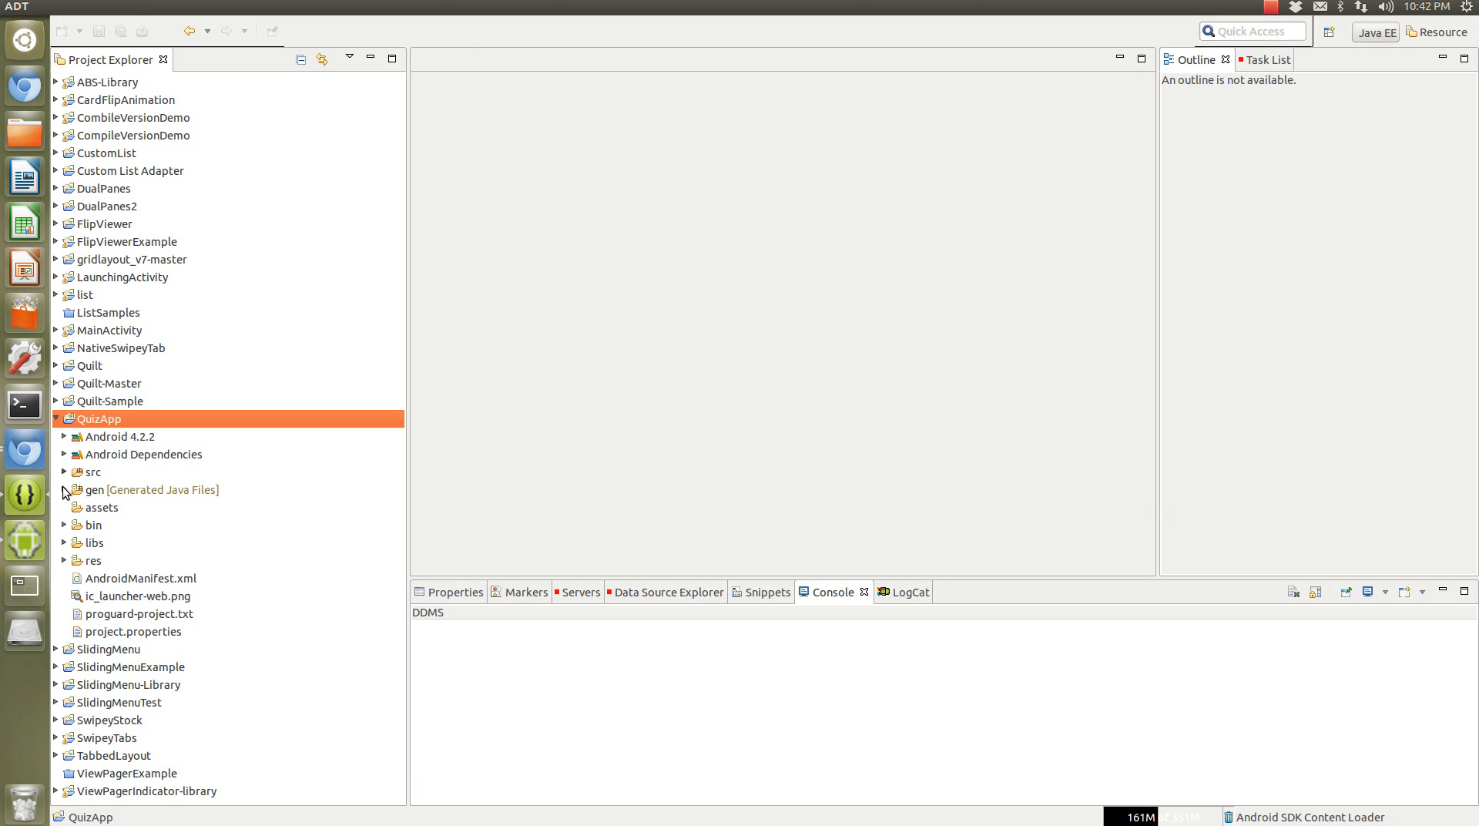
pyautogui.click(68, 471)
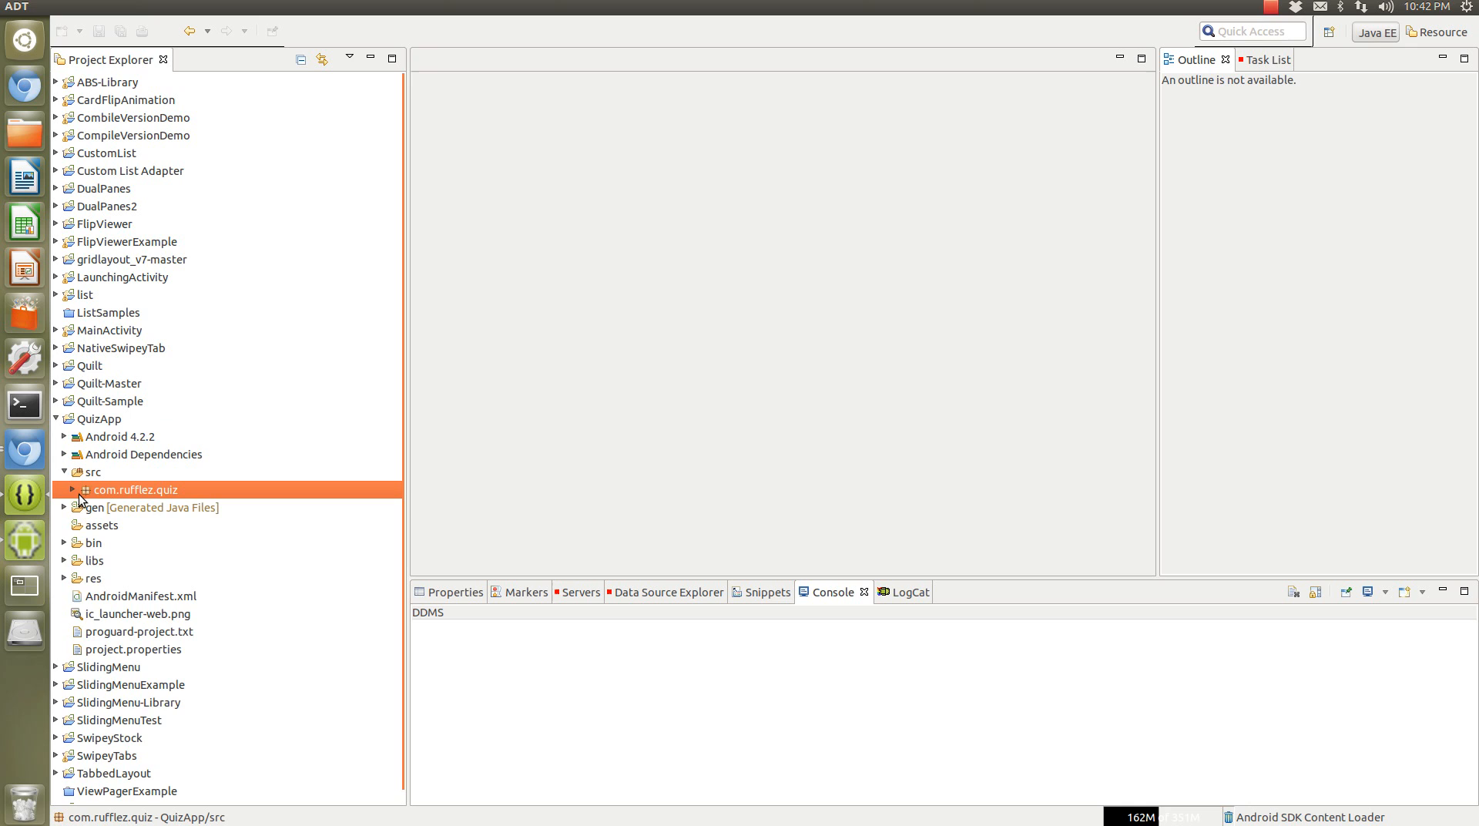
pyautogui.click(75, 490)
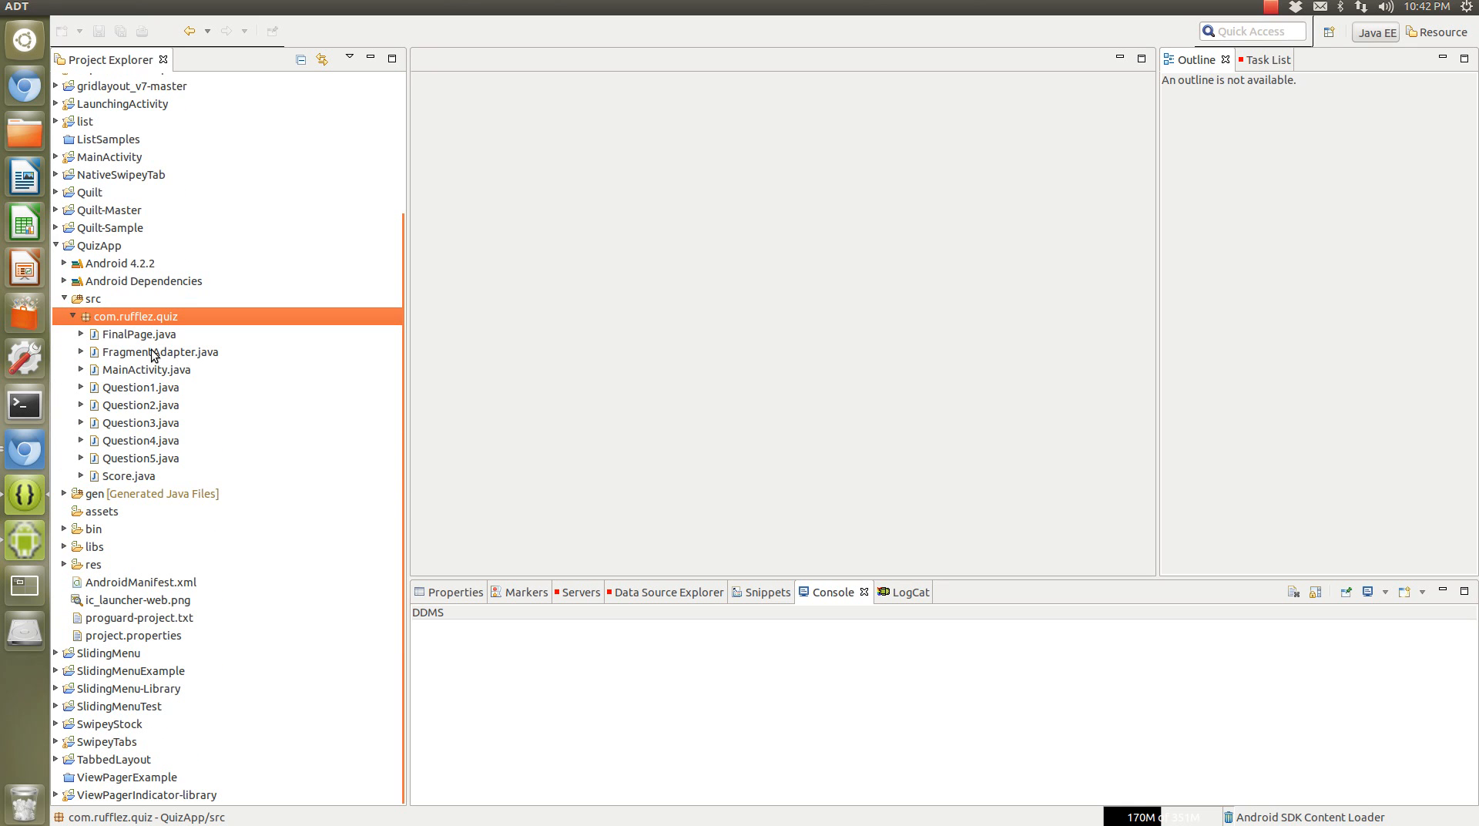
# Select the Question3, MainActivity, FragmentAdapter, Score and FinalPage class files in turn.
pyautogui.click(141, 422)
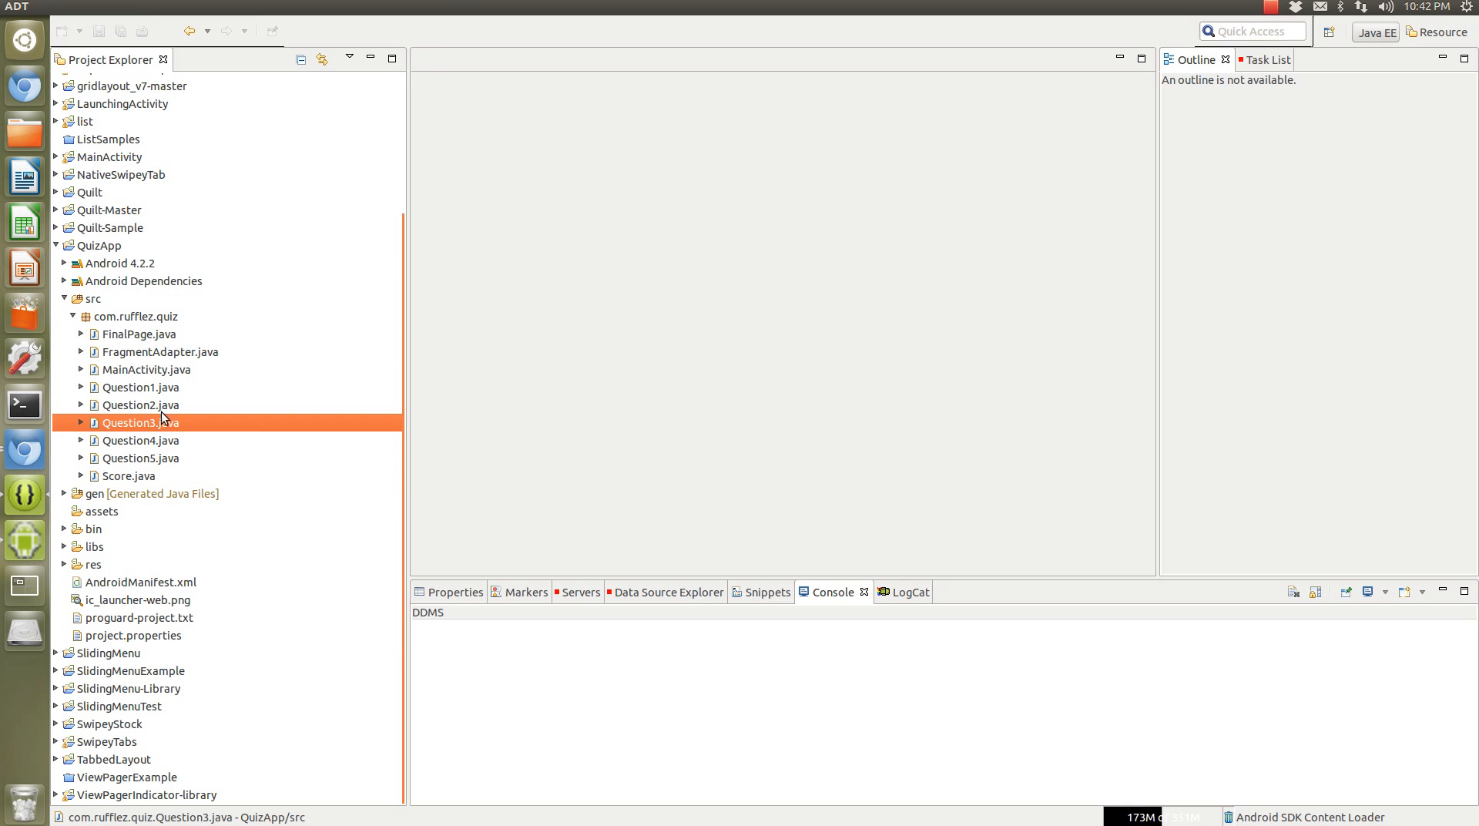
pyautogui.click(146, 369)
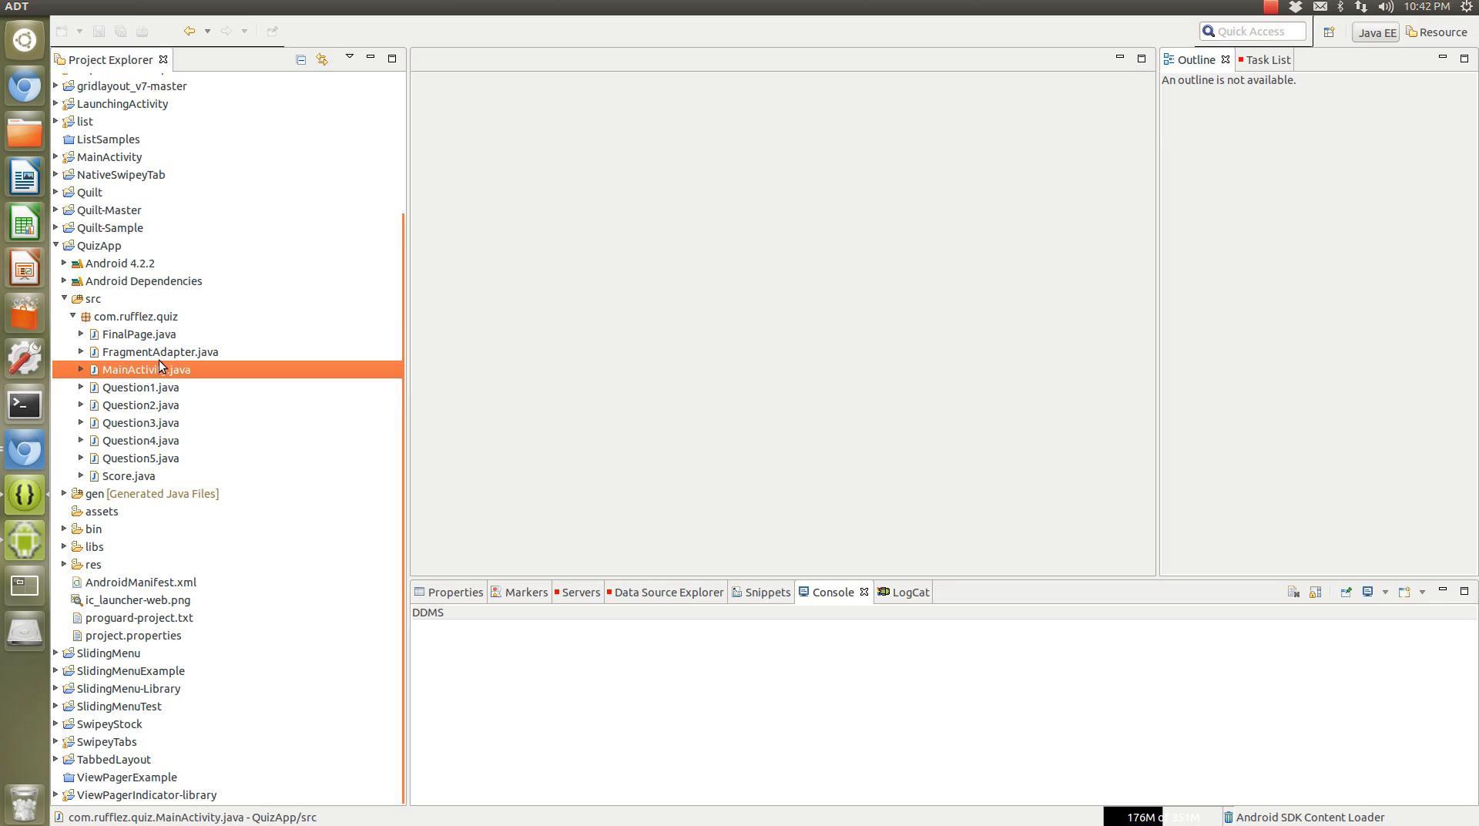
pyautogui.moveTo(159, 356)
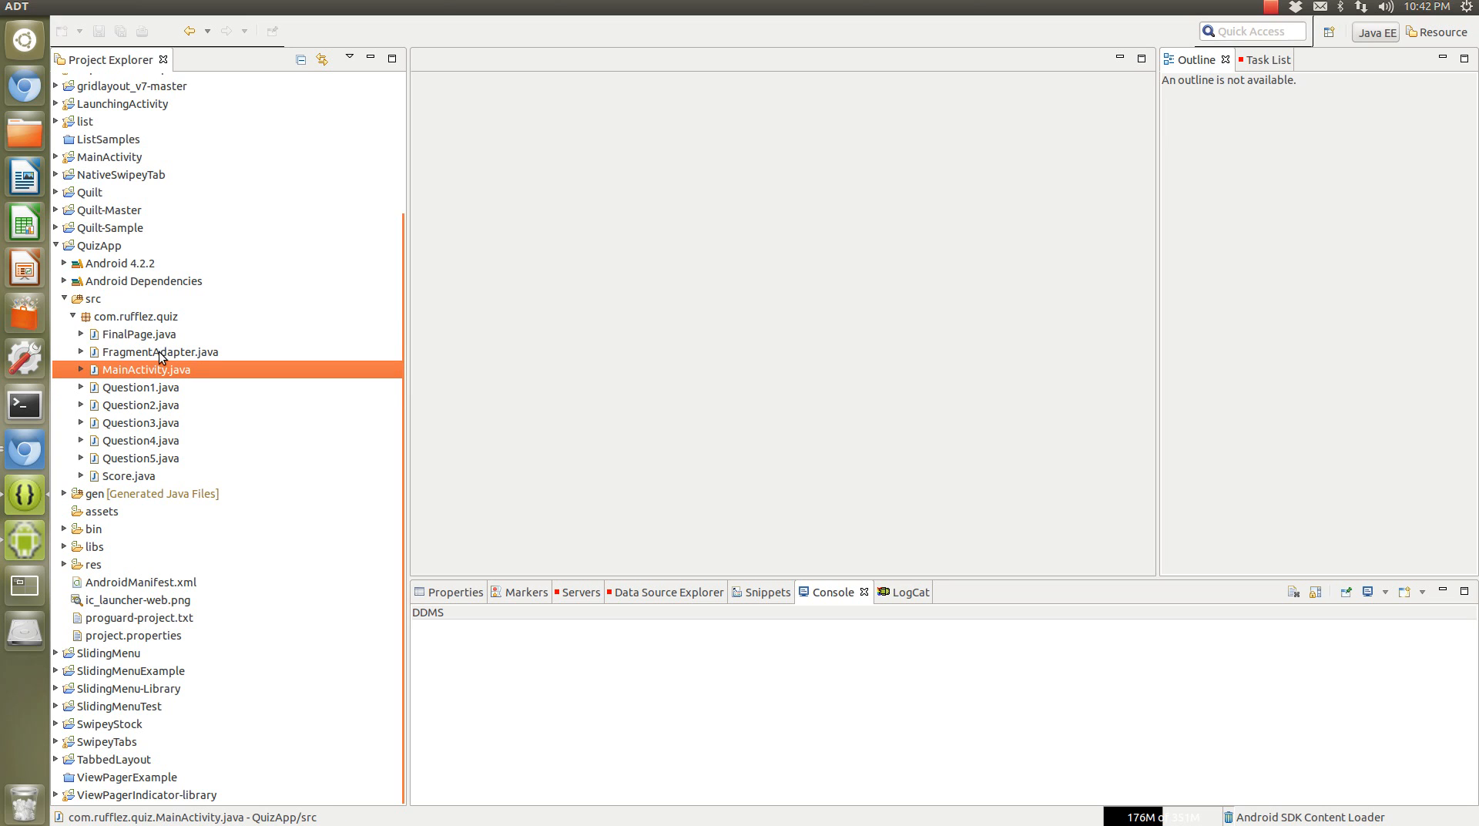
pyautogui.click(160, 352)
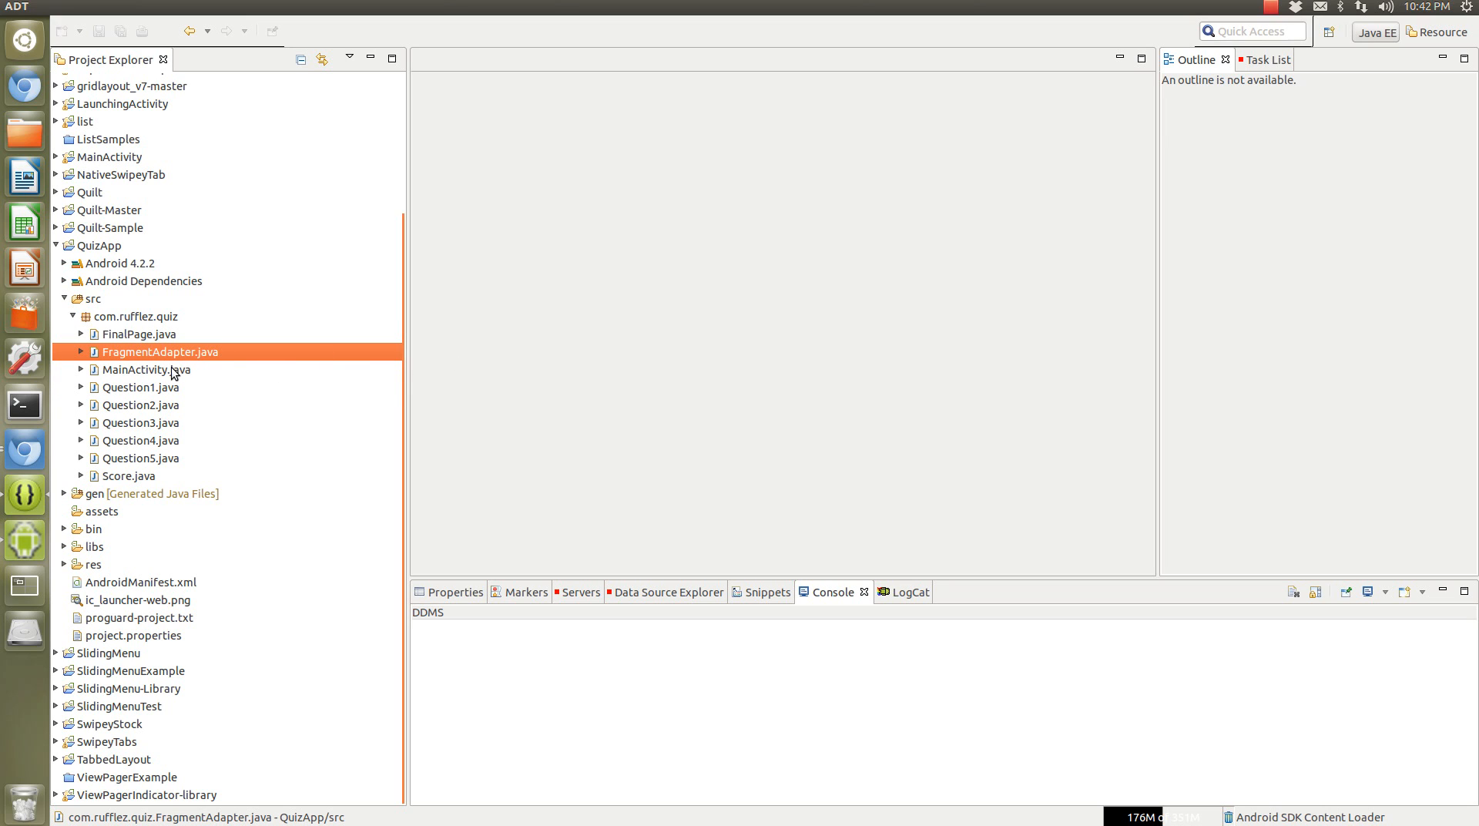
pyautogui.click(127, 476)
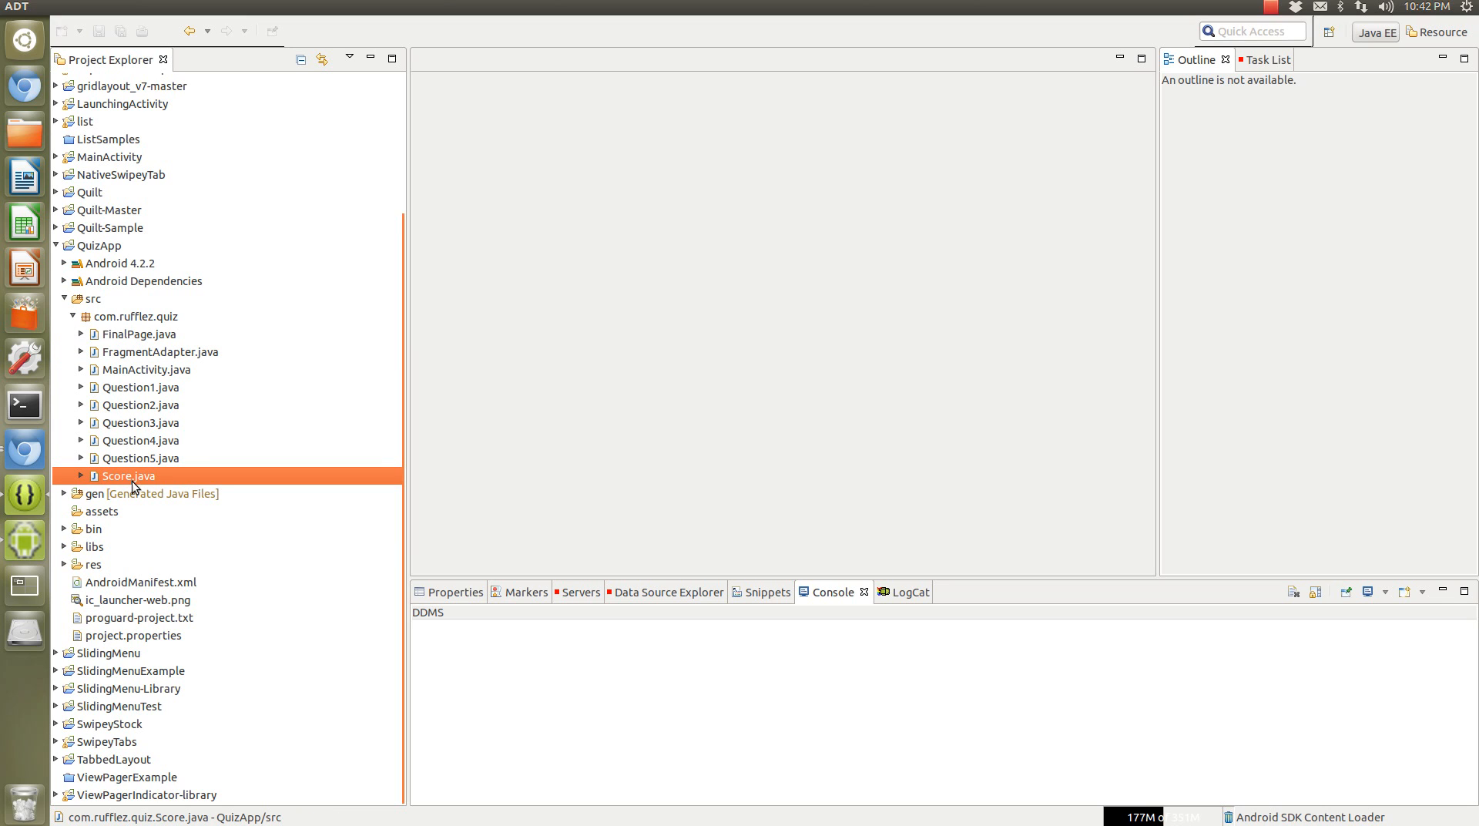
pyautogui.moveTo(132, 339)
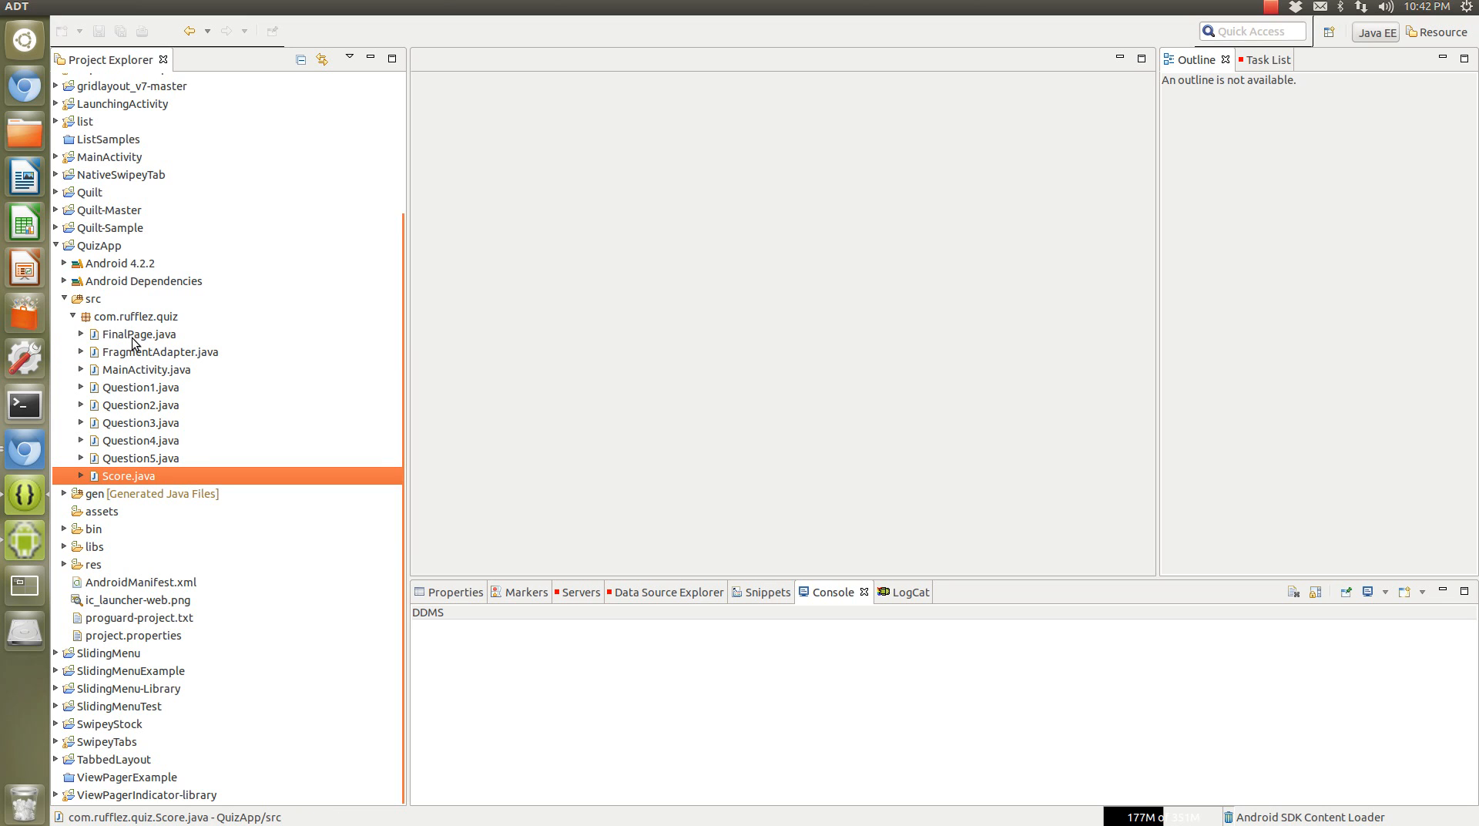
pyautogui.click(139, 334)
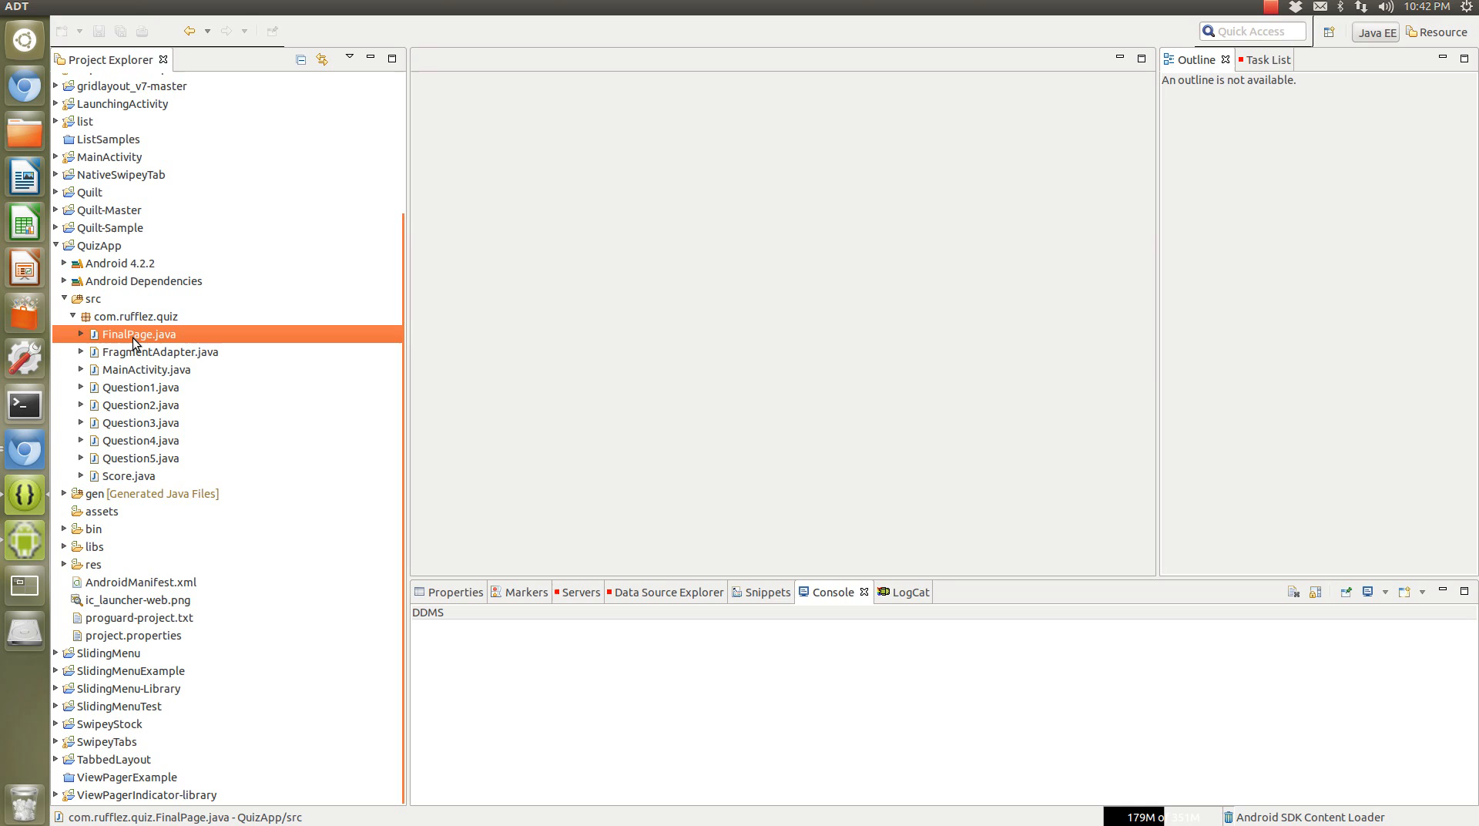
pyautogui.moveTo(134, 479)
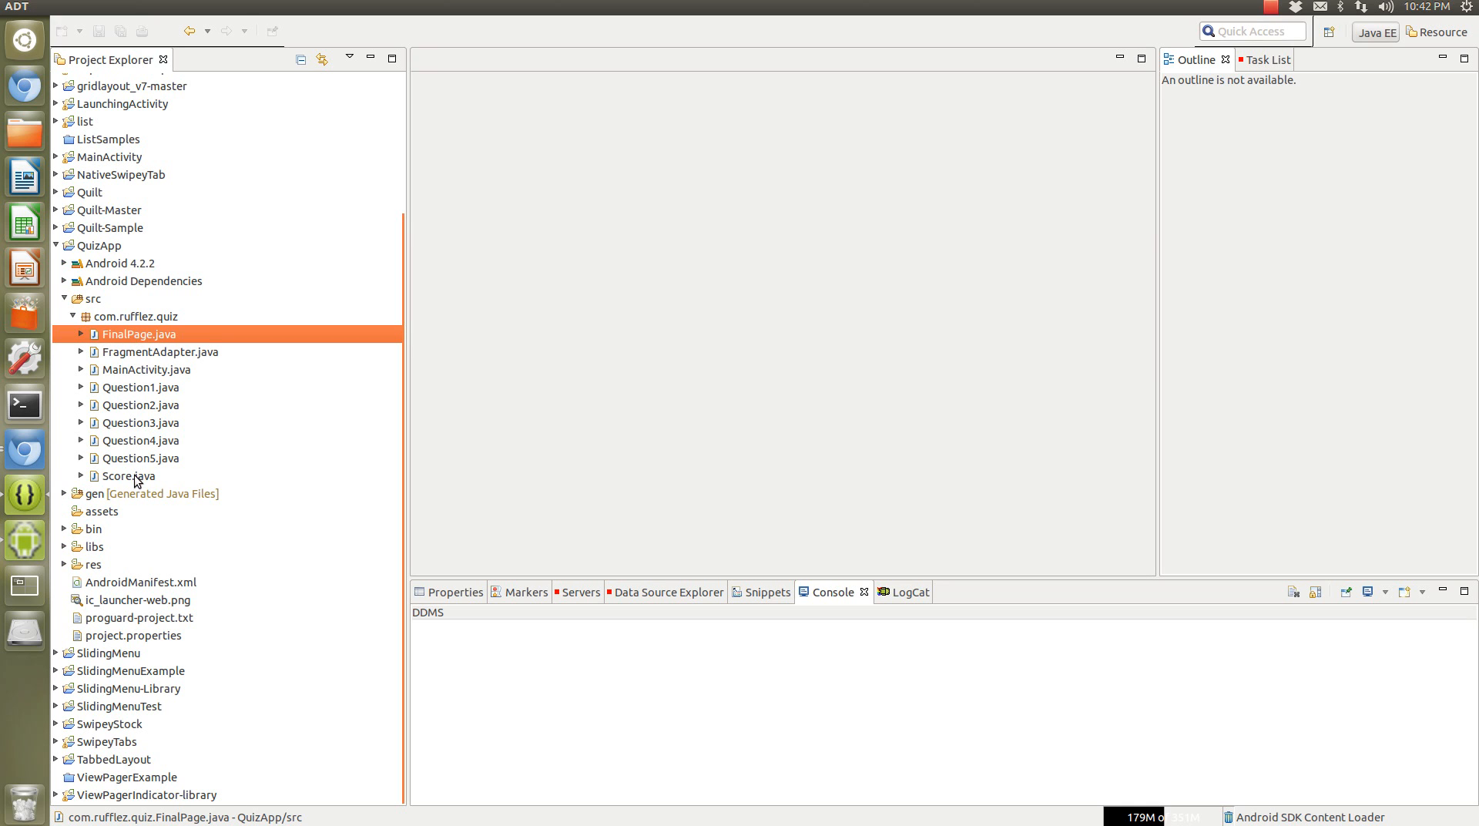
pyautogui.click(146, 369)
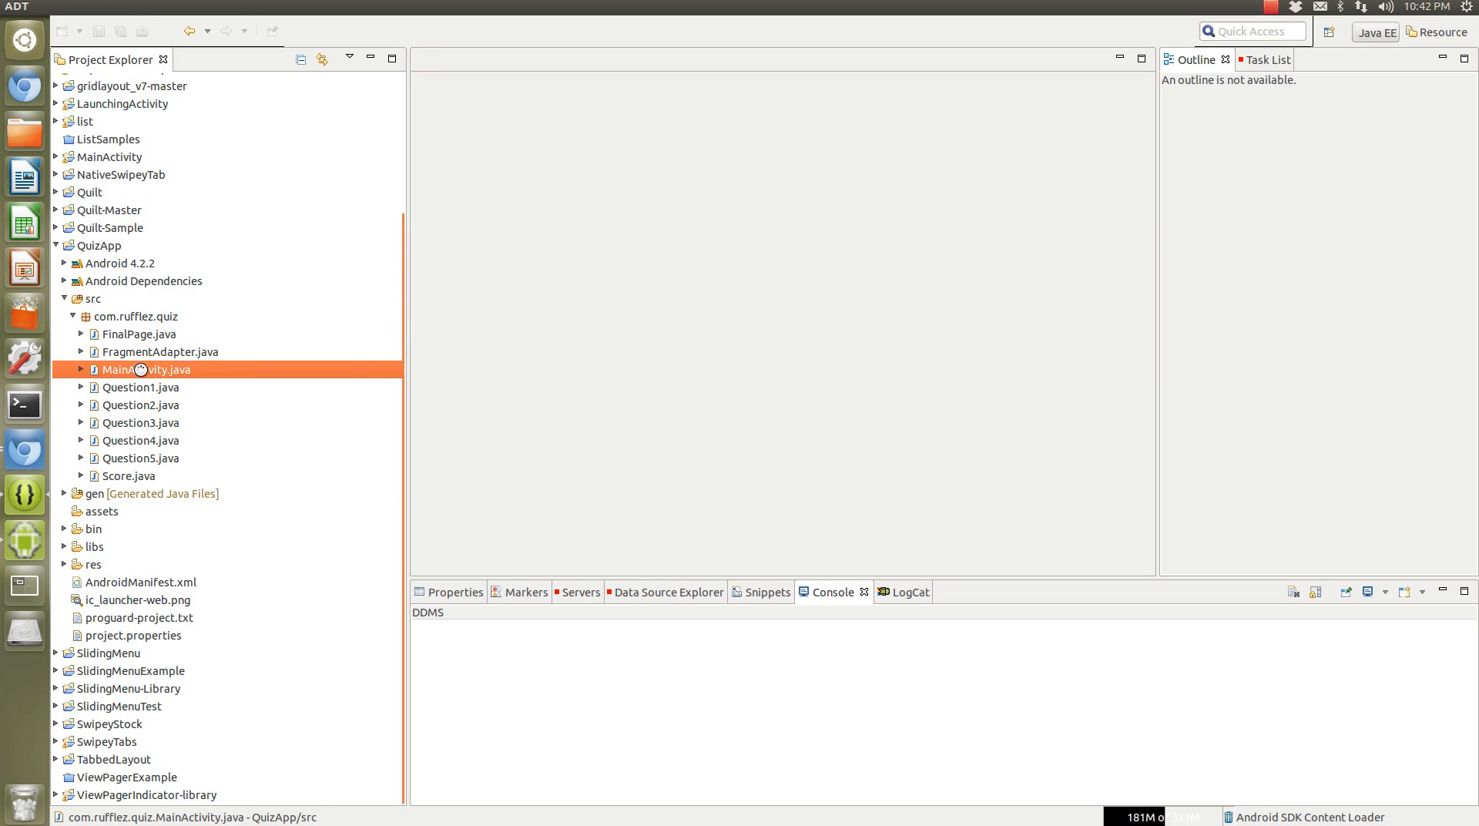
# Open MainActivity.java, then open activity_main.xml from res > layout.
pyautogui.doubleClick(145, 369)
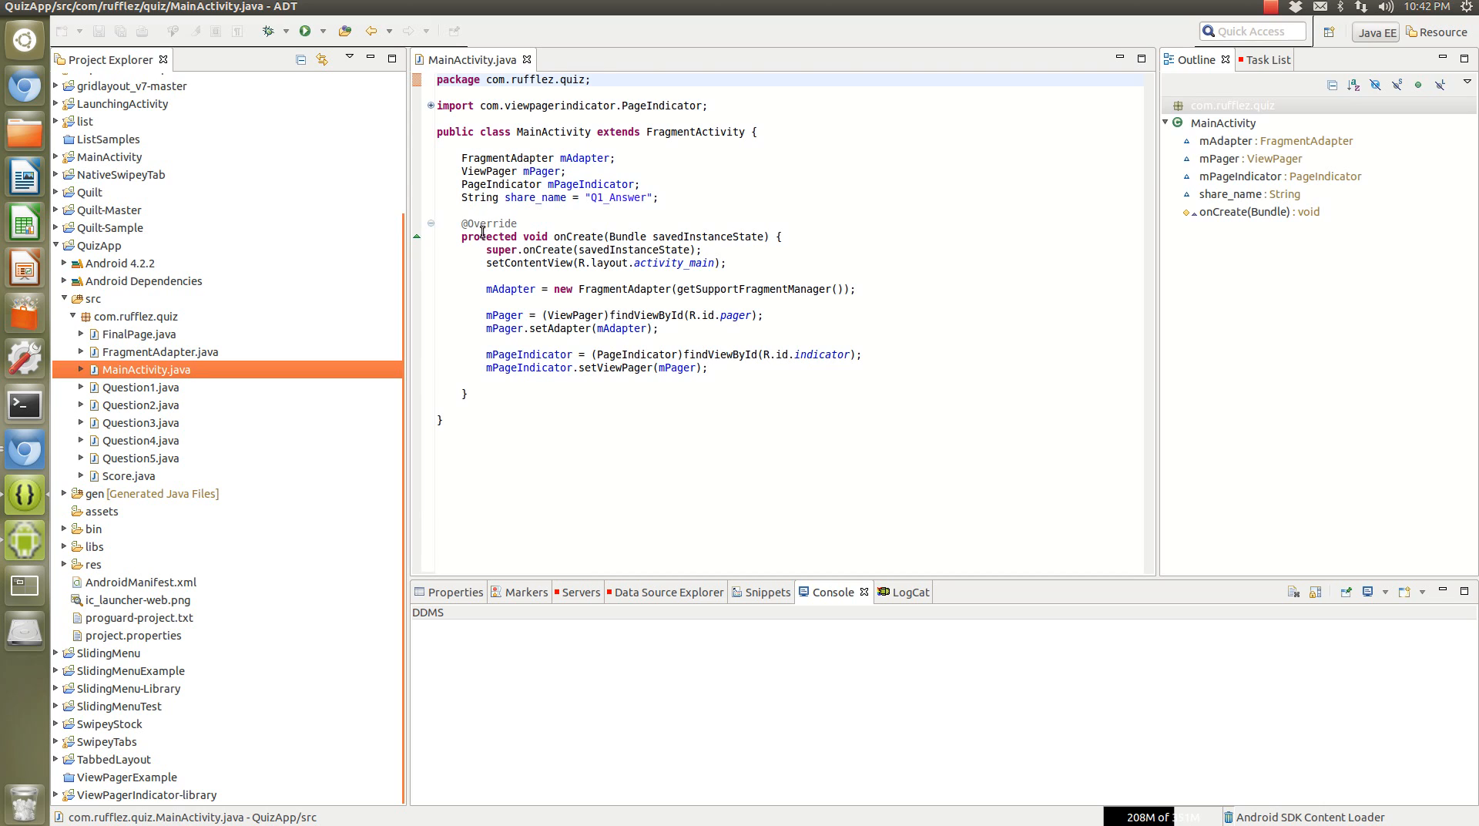
pyautogui.moveTo(487, 289); pyautogui.dragTo(732, 353)
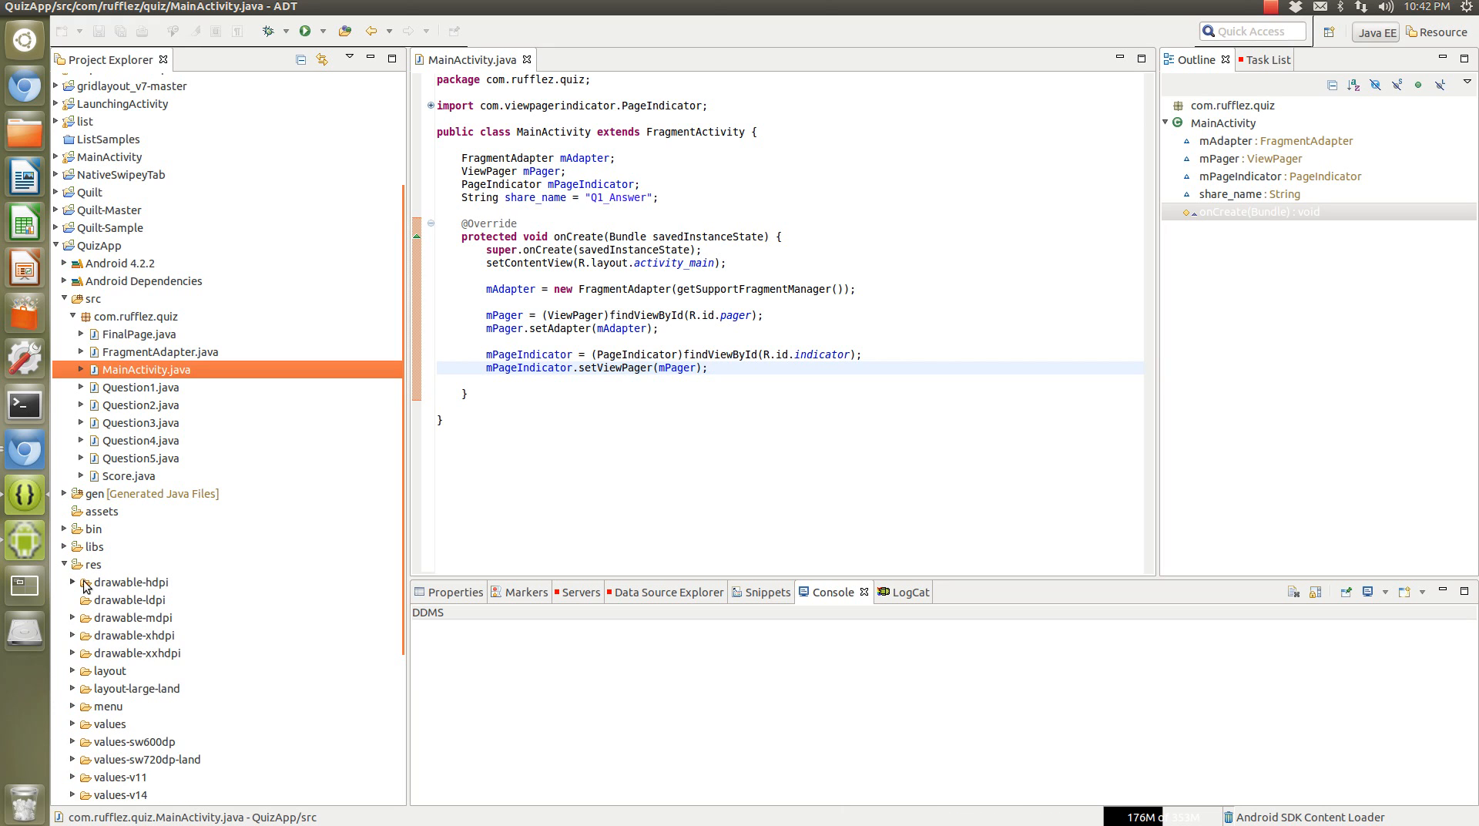
pyautogui.scroll(-3)
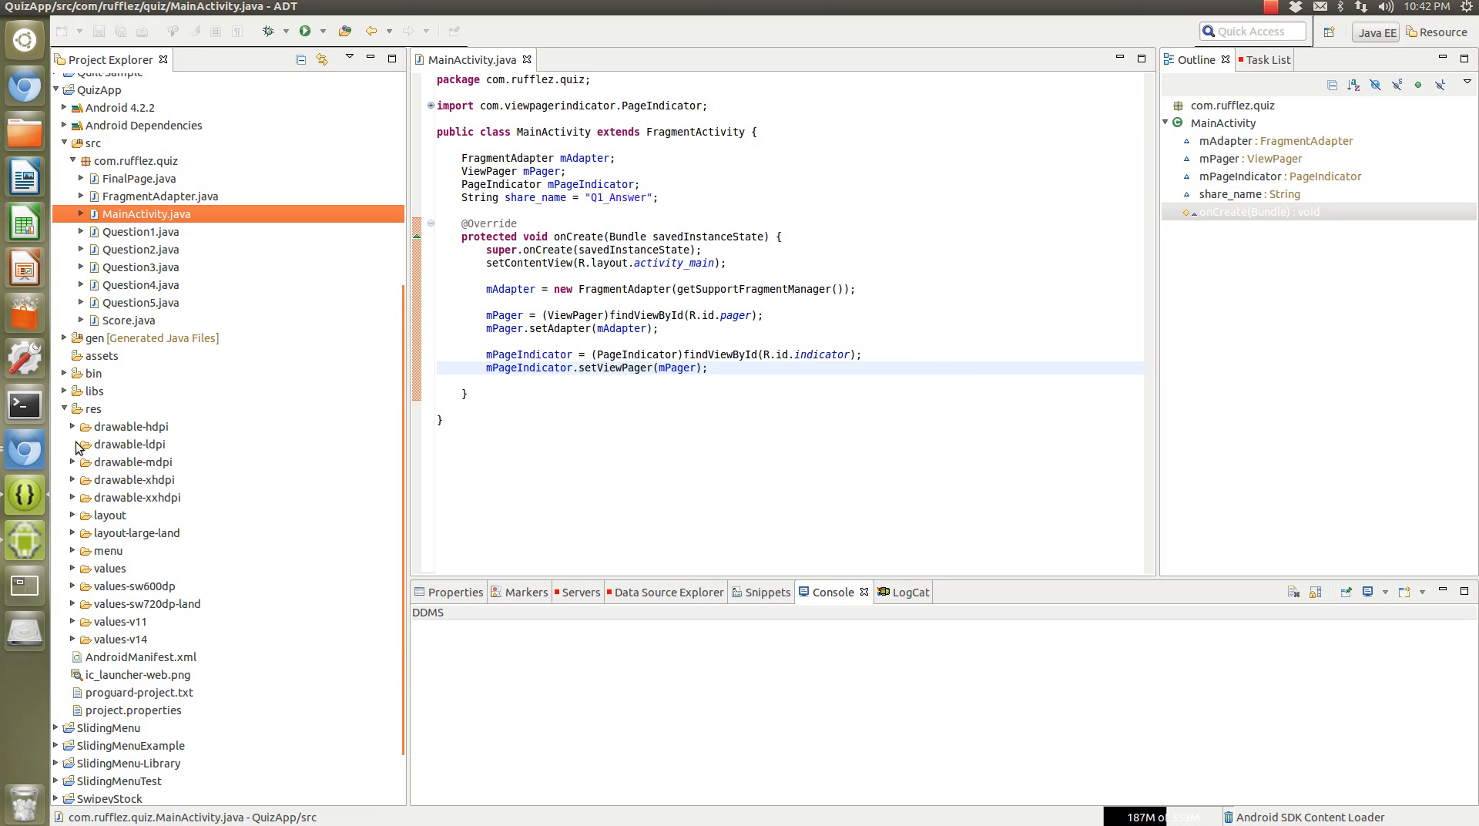
pyautogui.click(73, 514)
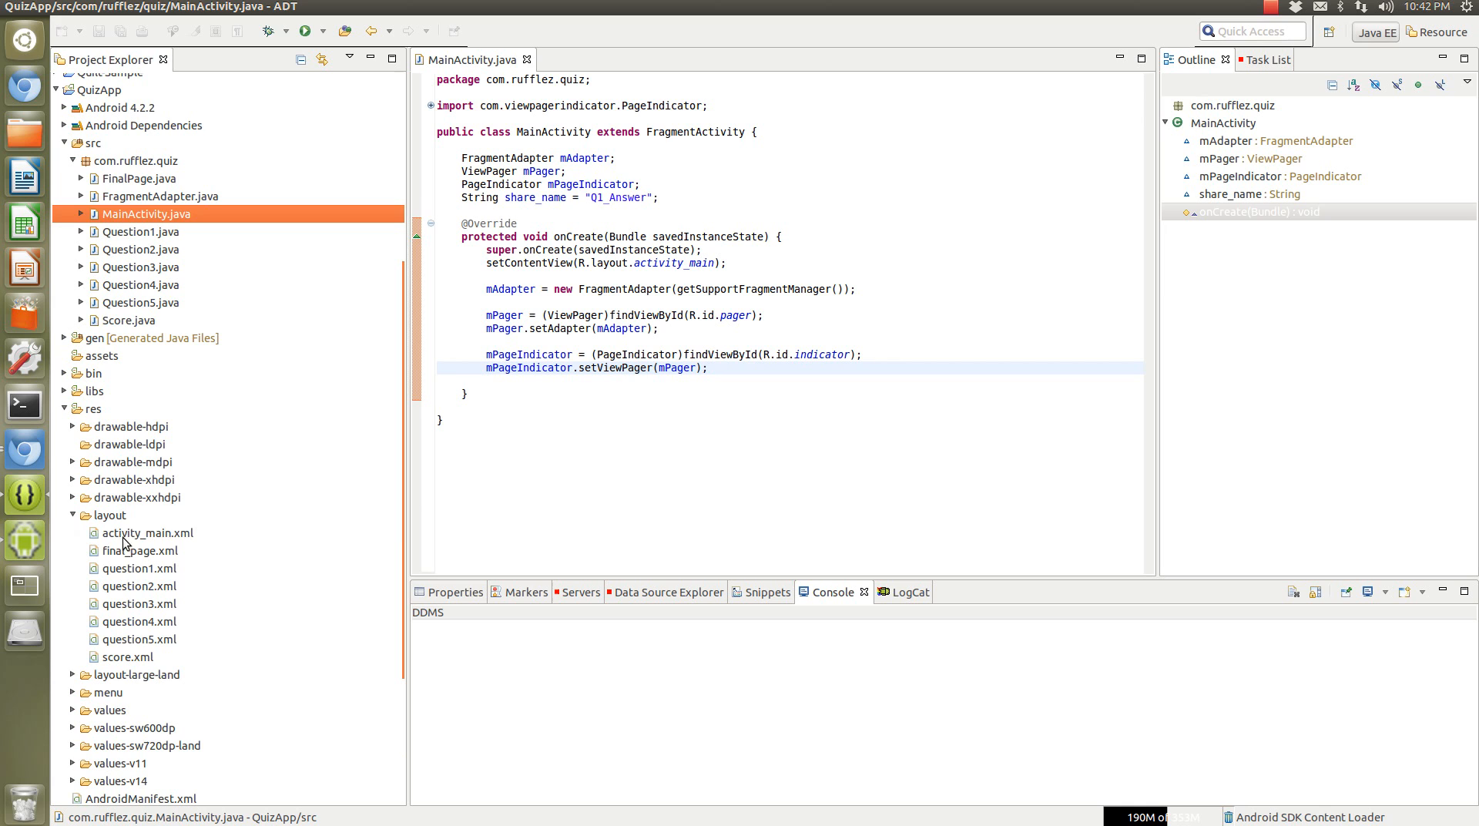
pyautogui.click(148, 532)
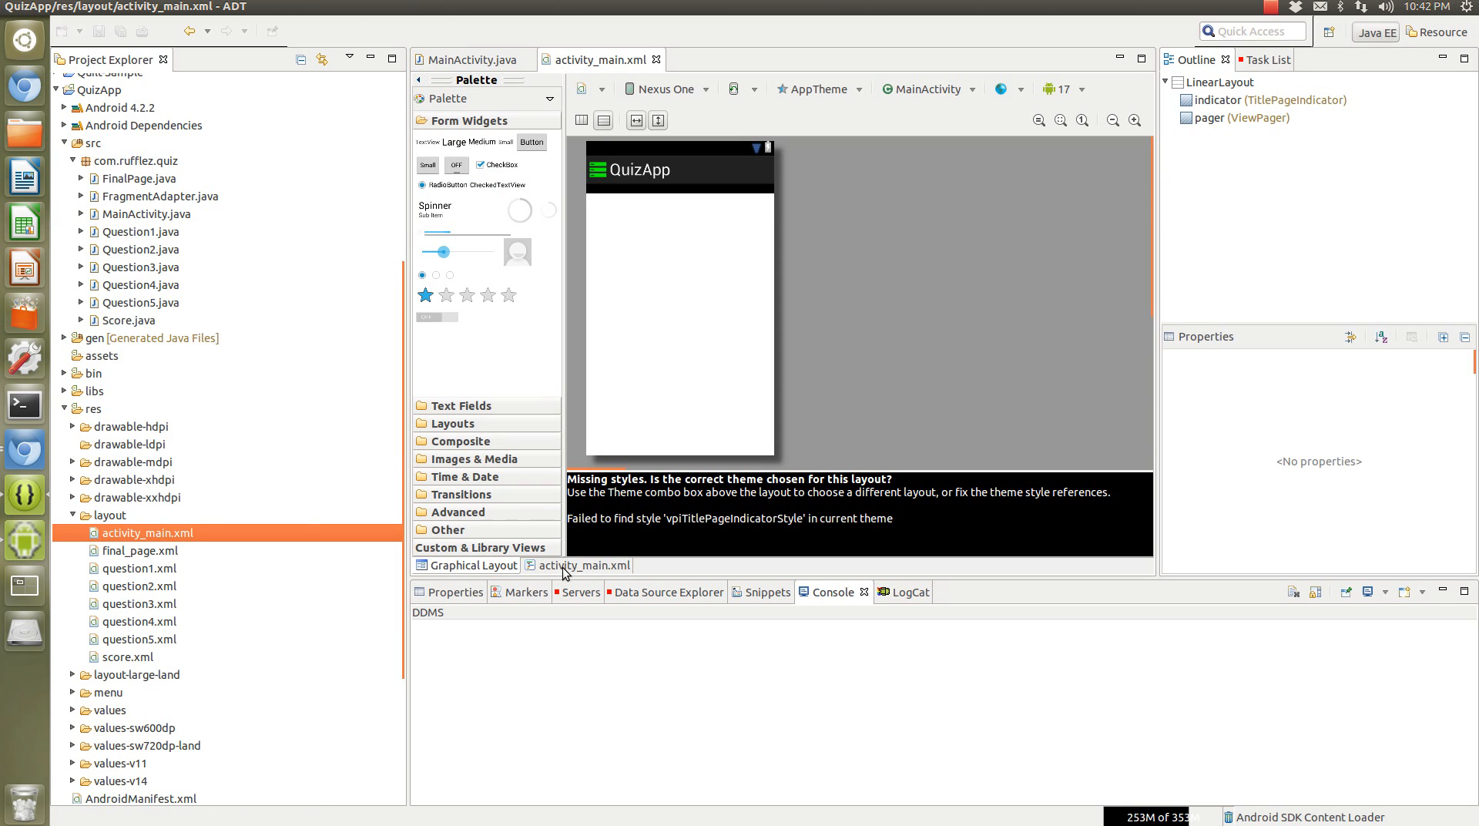
# Show activity_main.xml as XML source and select the ViewPager element.
pyautogui.click(584, 565)
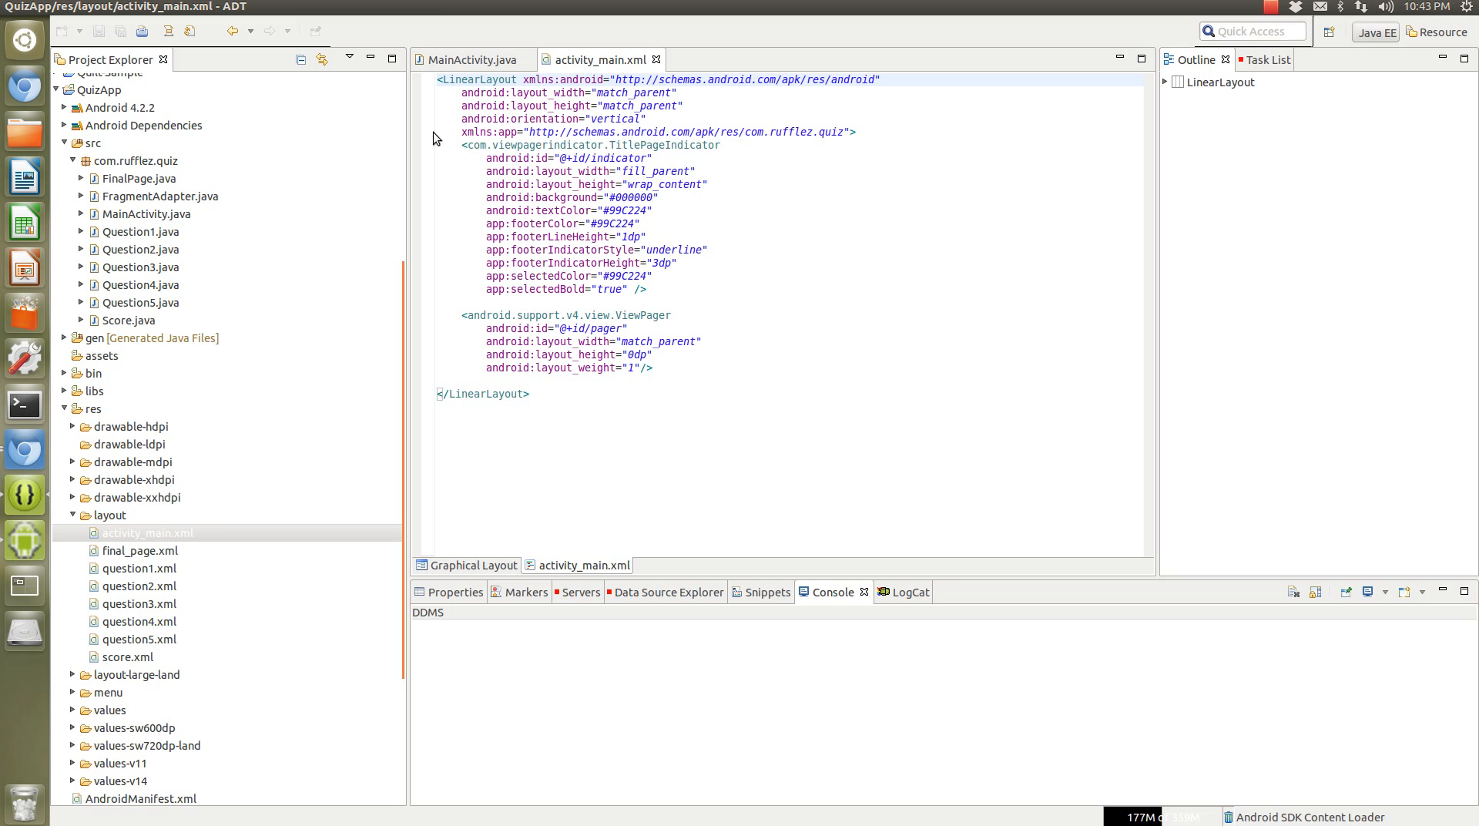
pyautogui.click(594, 145)
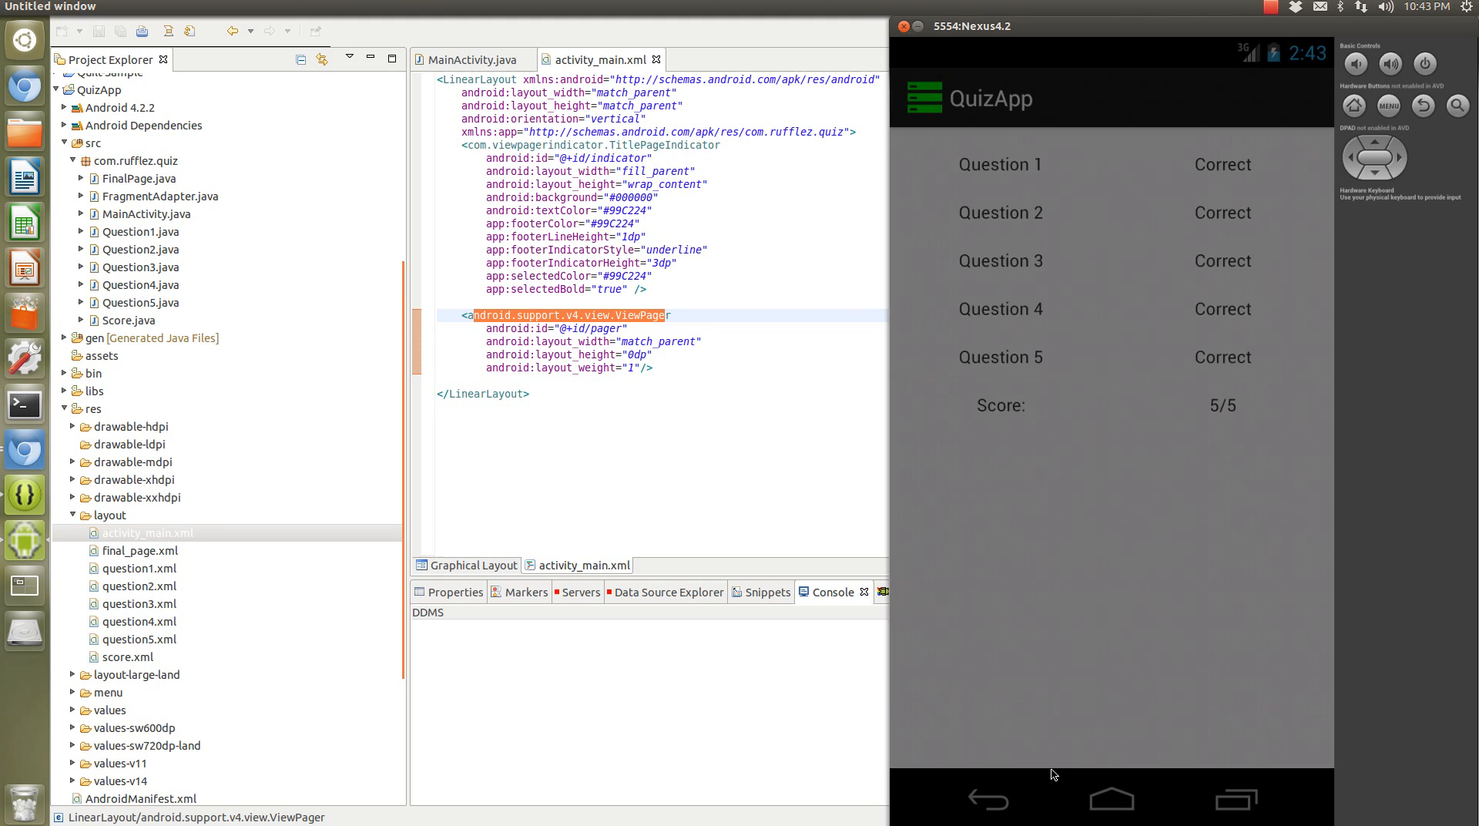
pyautogui.moveTo(991, 791)
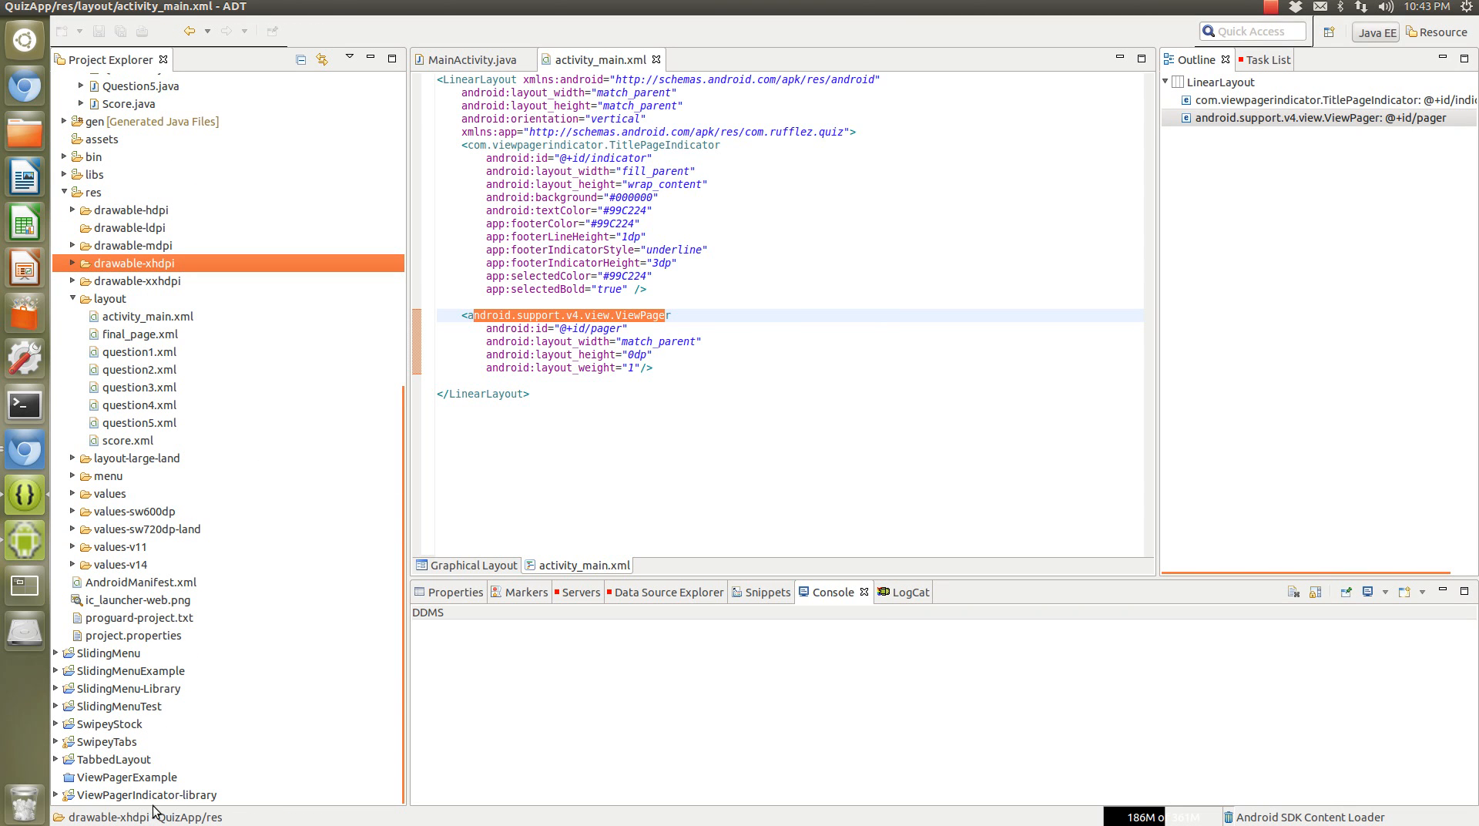
# Open and close the QuizApp project Properties dialog.
pyautogui.click(137, 796)
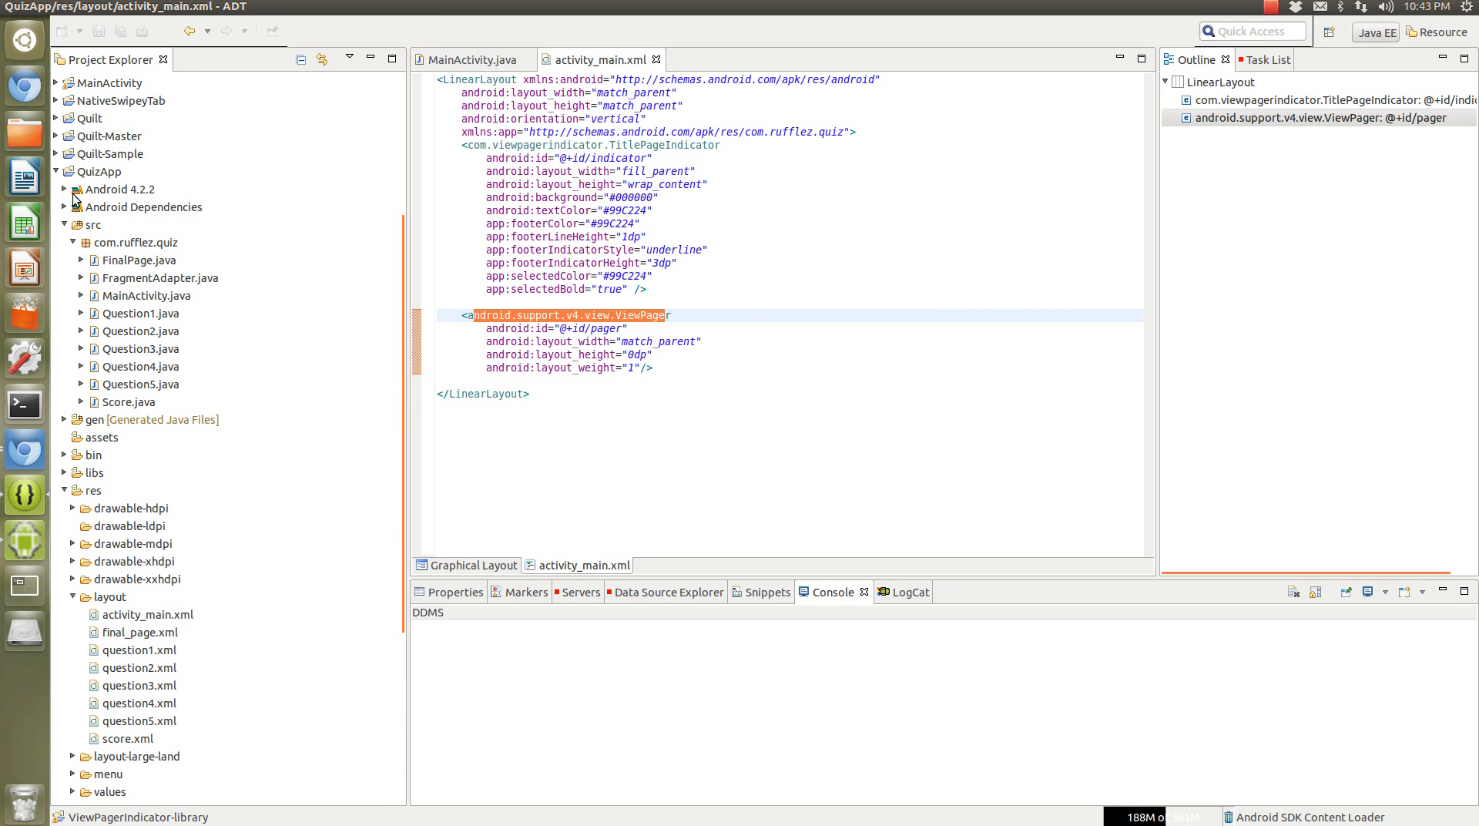
pyautogui.rightClick(93, 171)
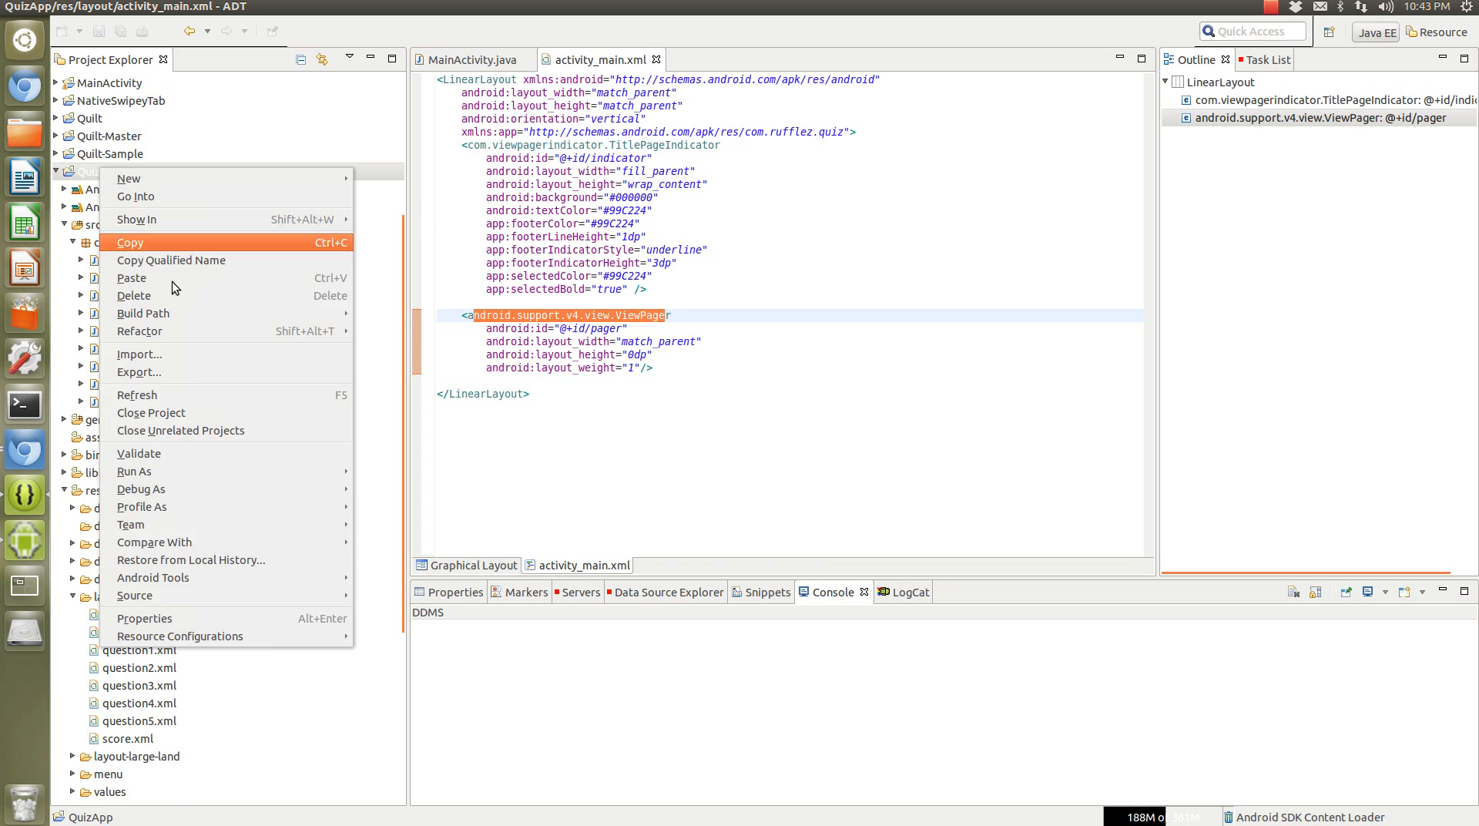
pyautogui.click(144, 618)
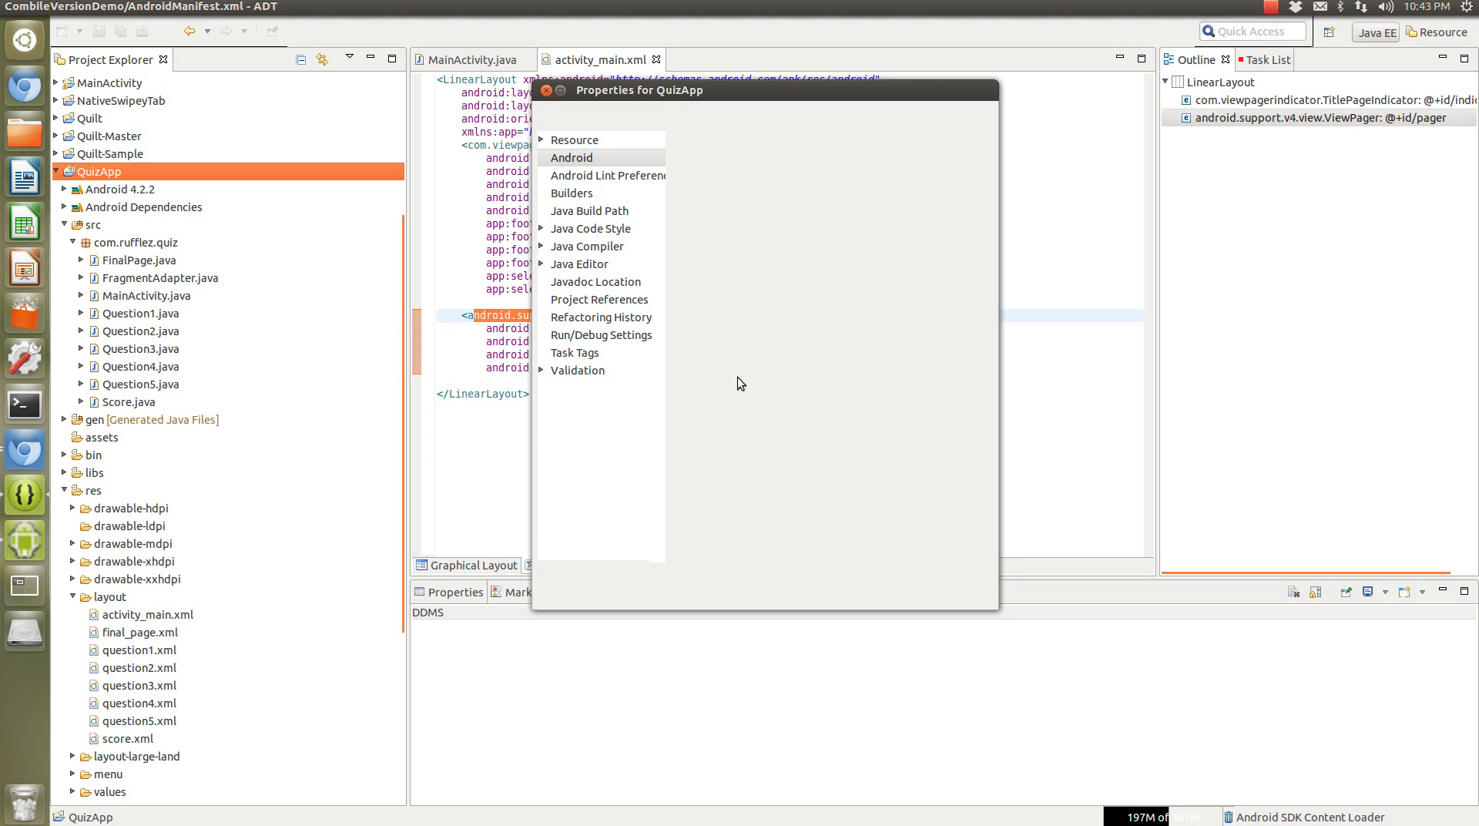
pyautogui.click(571, 157)
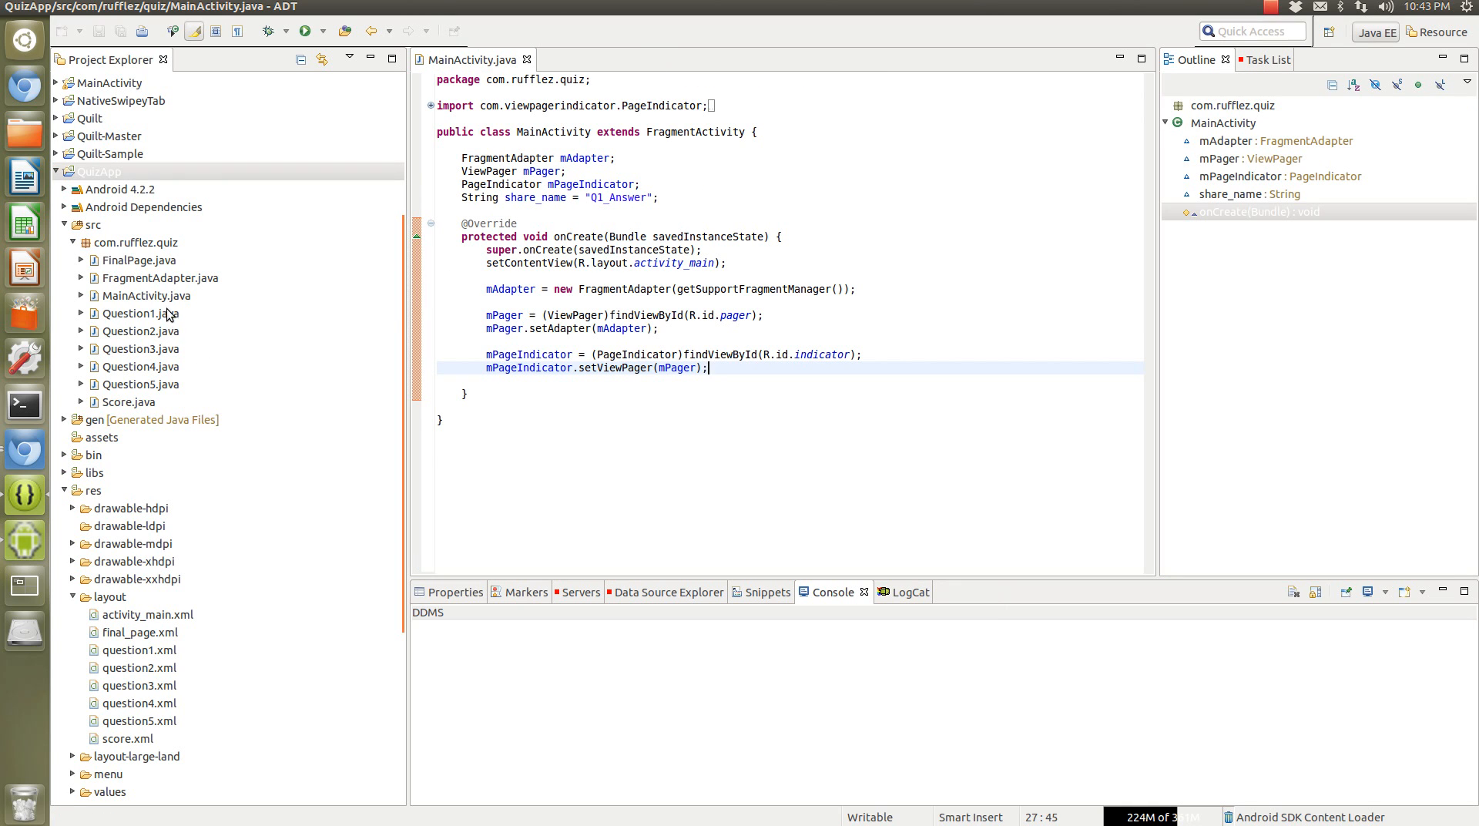
# Review the question1.xml RadioGroup, then open Question1.java.
pyautogui.doubleClick(139, 649)
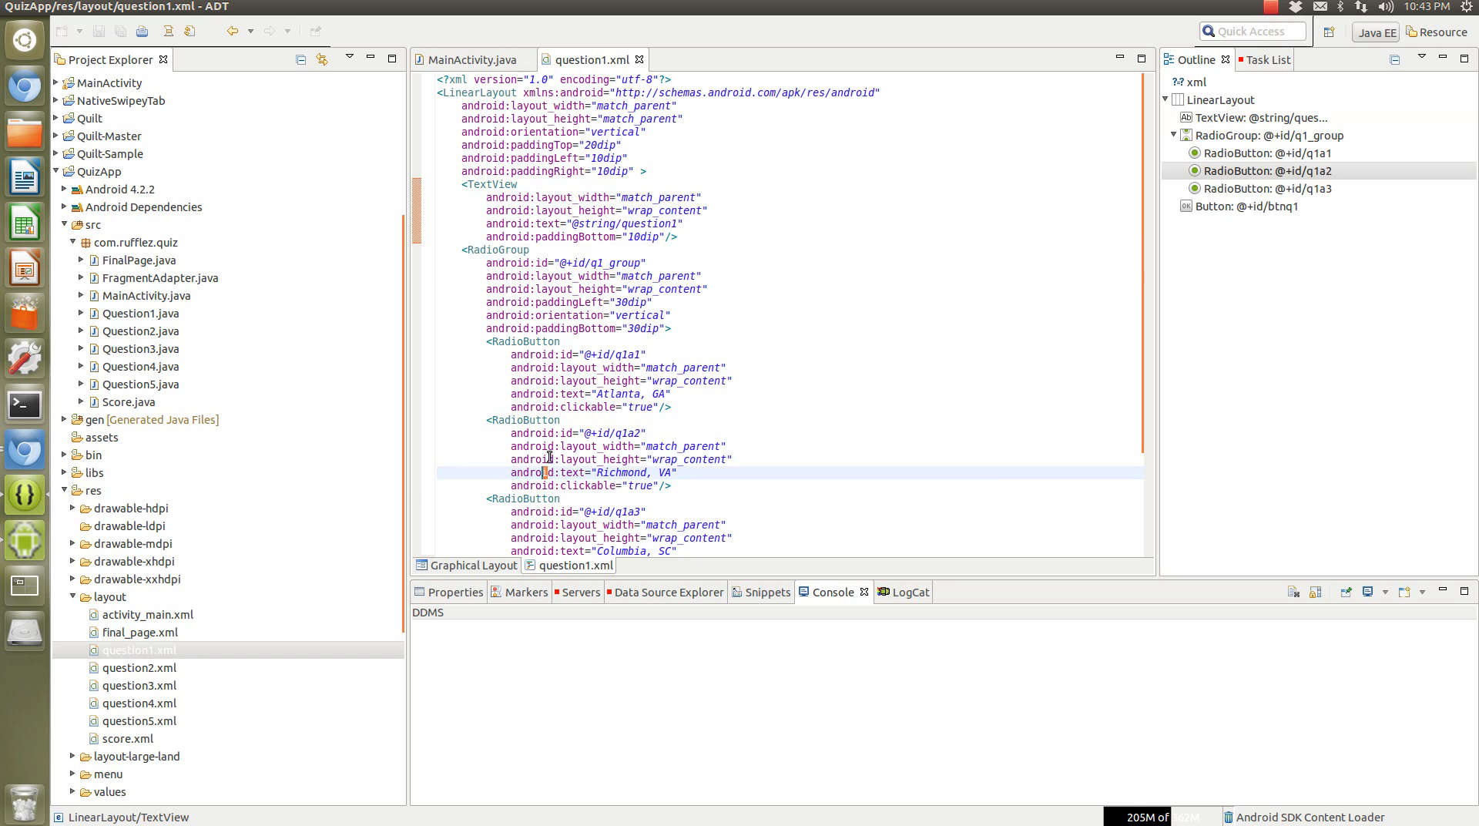
pyautogui.scroll(-3)
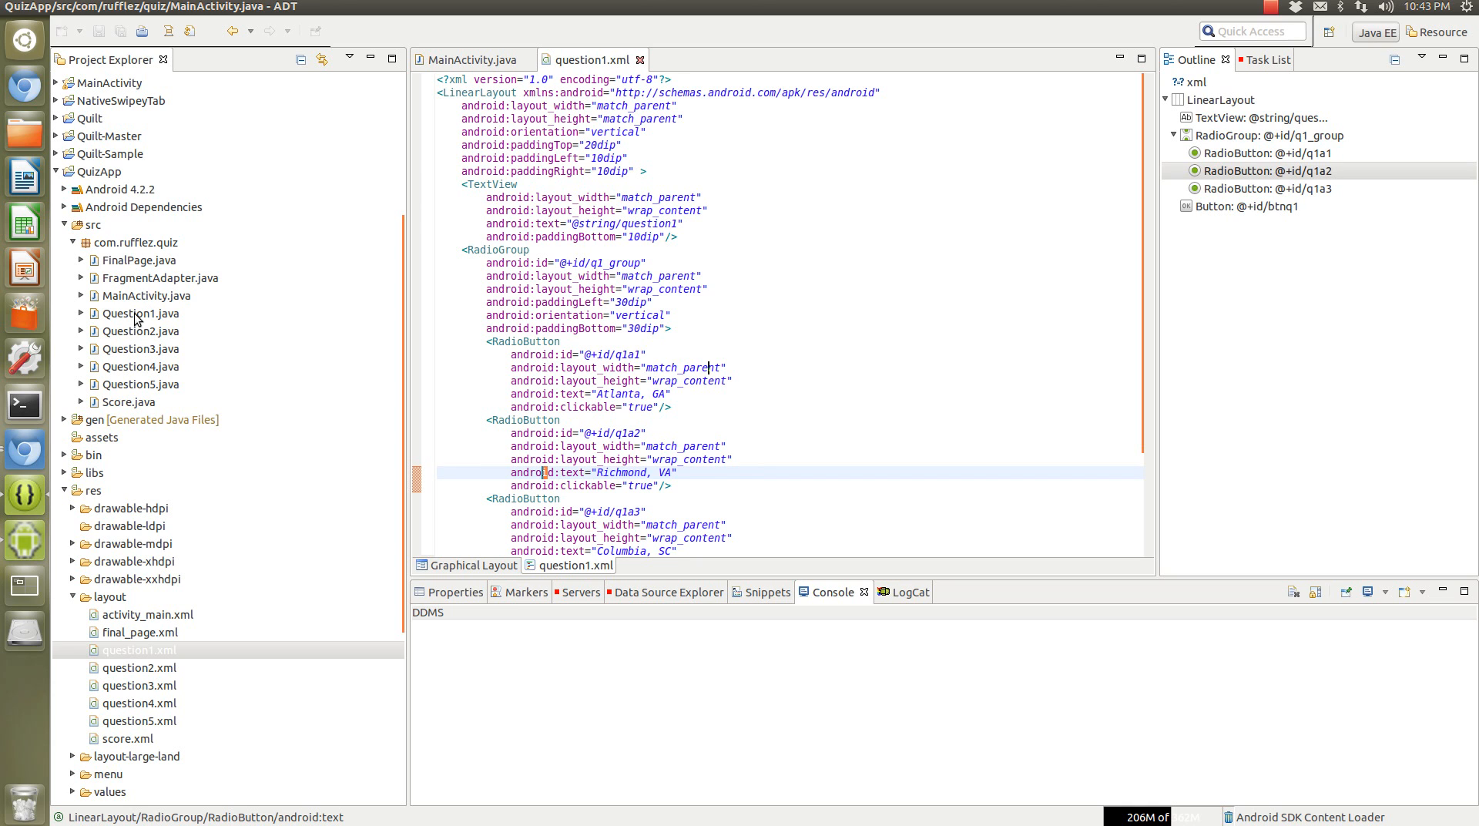
pyautogui.doubleClick(141, 313)
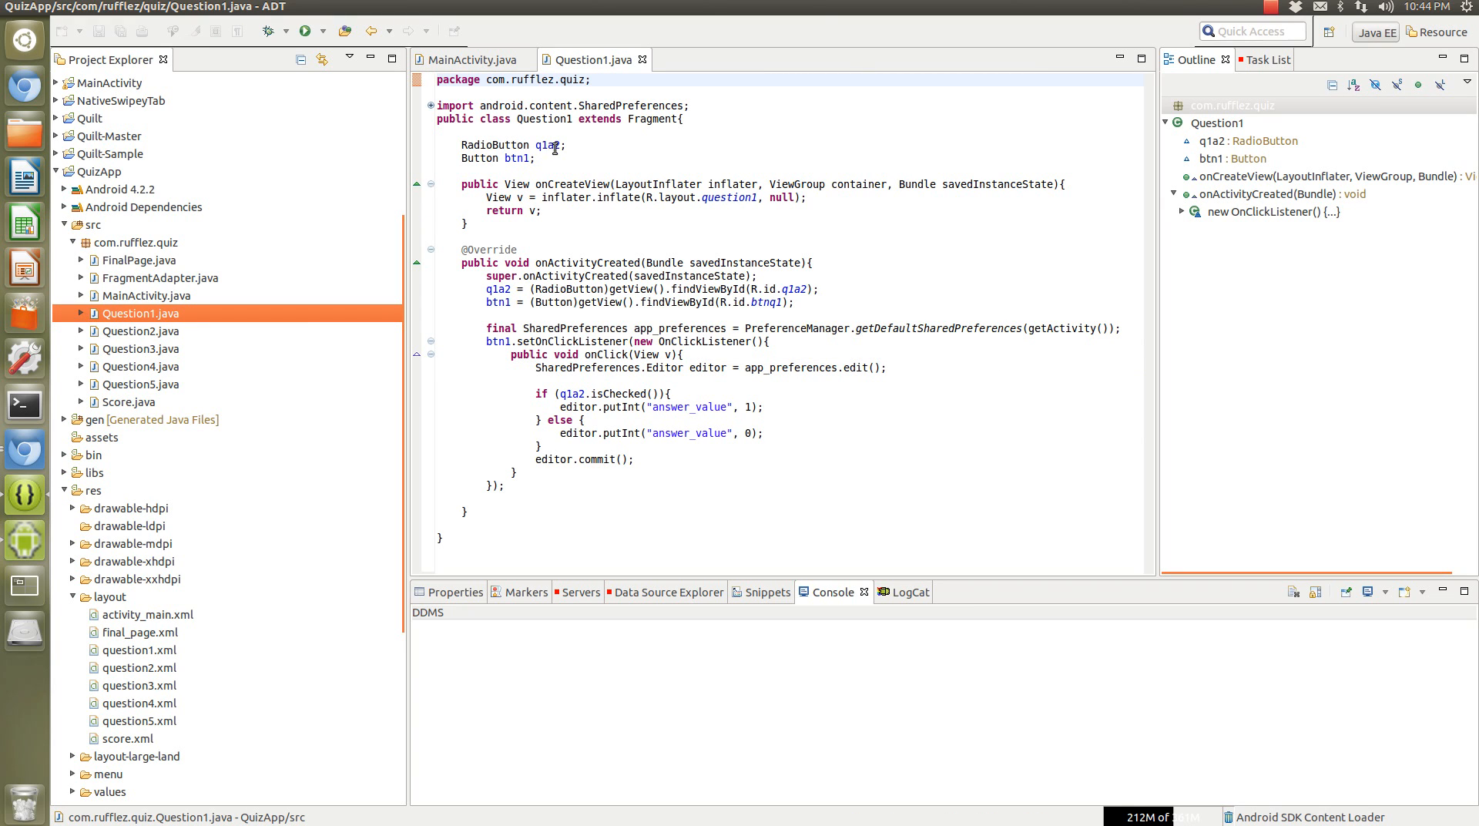
# Select the q1a2 field in Question1.java, then select Score.java in the package.
pyautogui.doubleClick(549, 145)
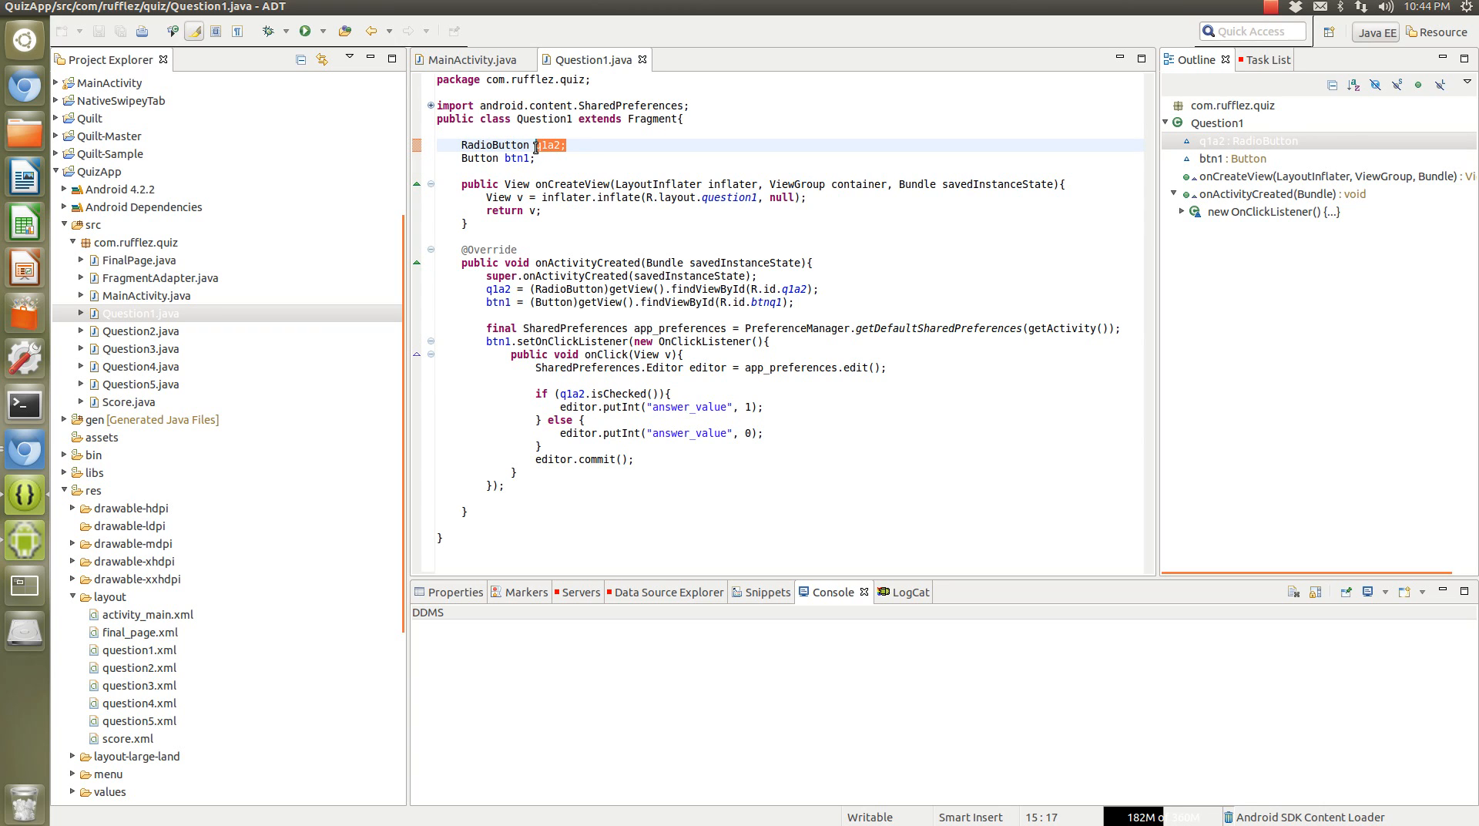
pyautogui.moveTo(545, 146)
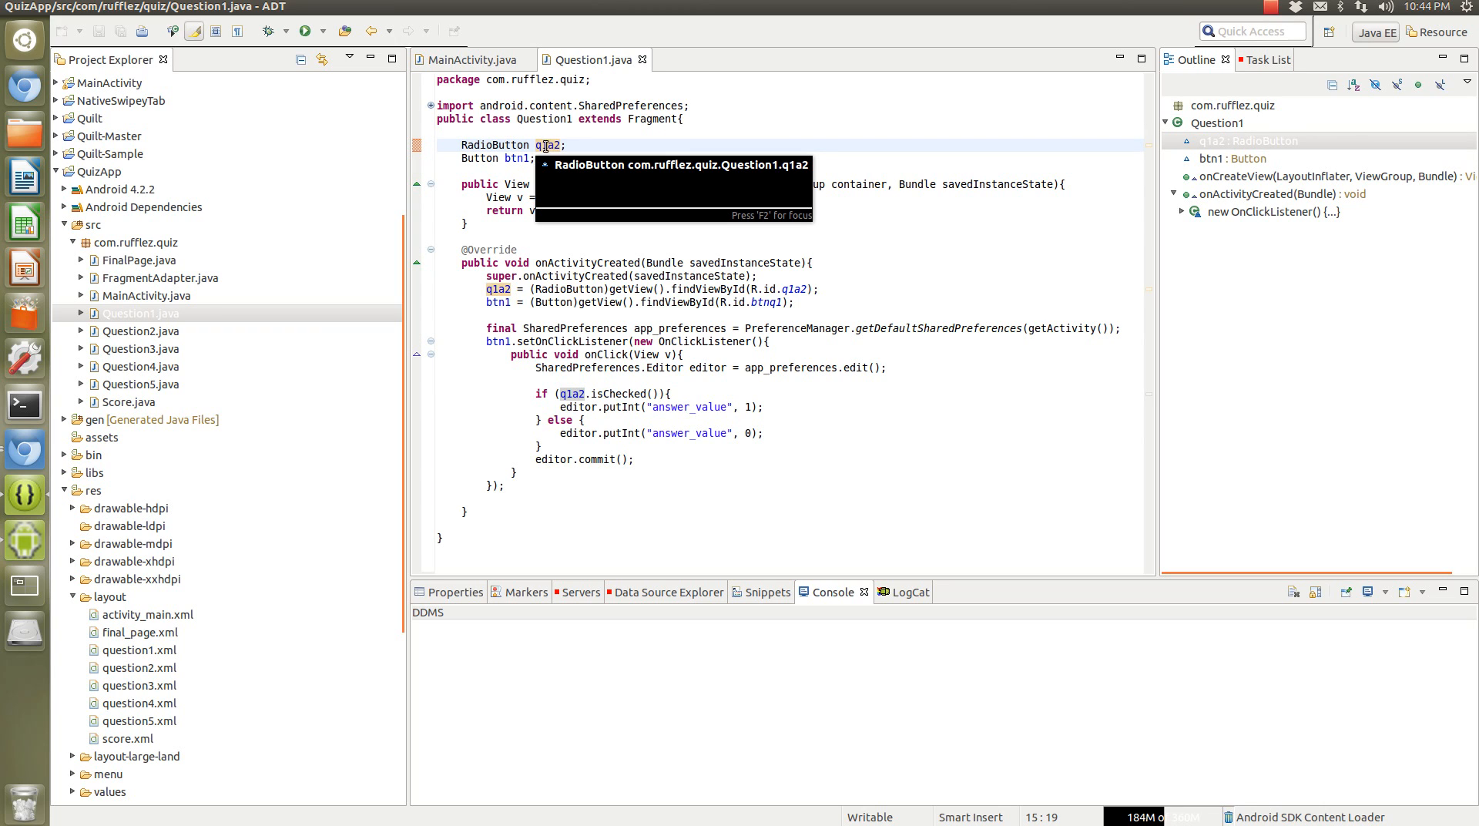
pyautogui.moveTo(504, 315)
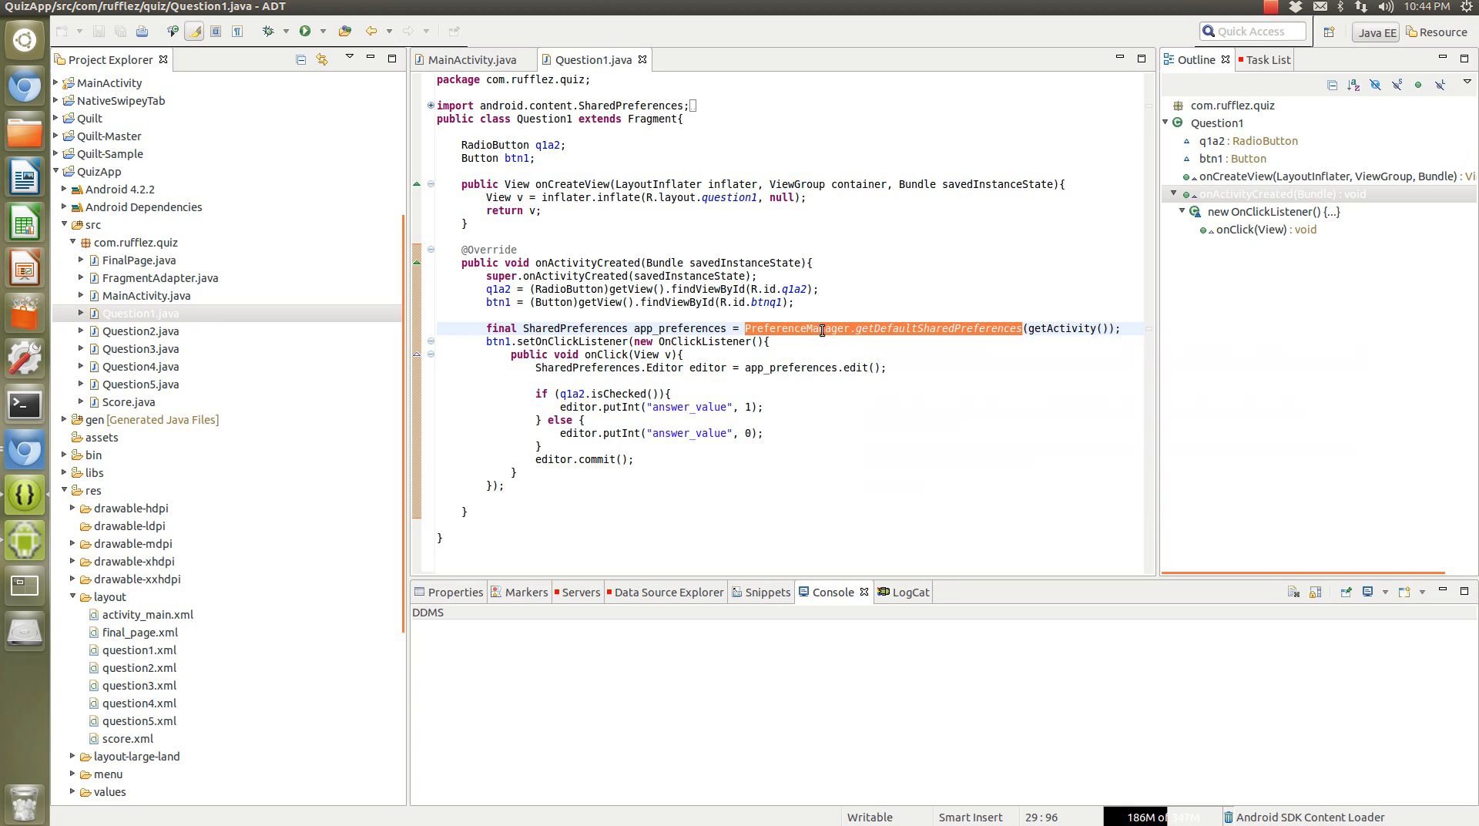
pyautogui.moveTo(822, 329)
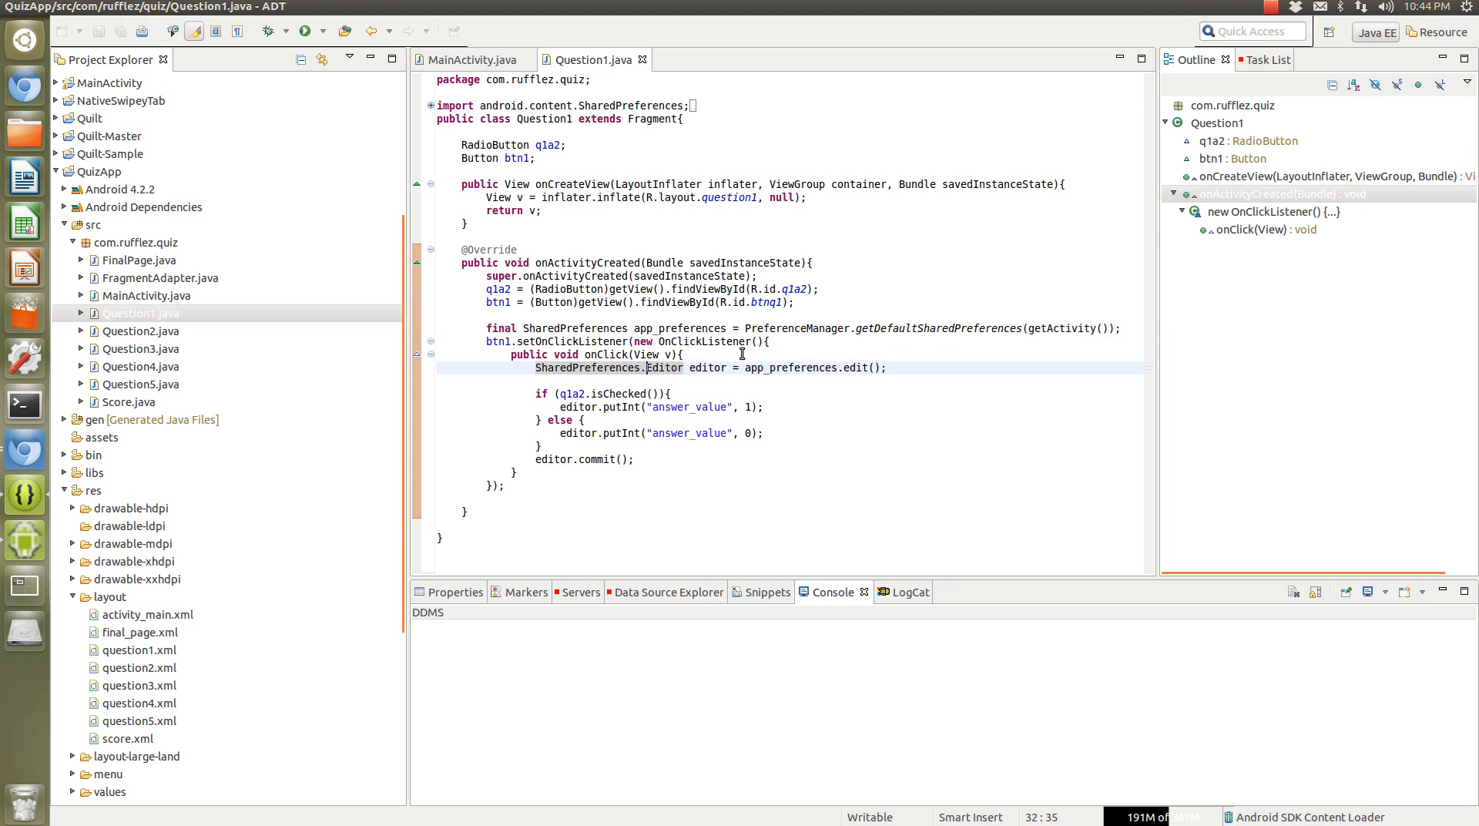
pyautogui.moveTo(886, 328)
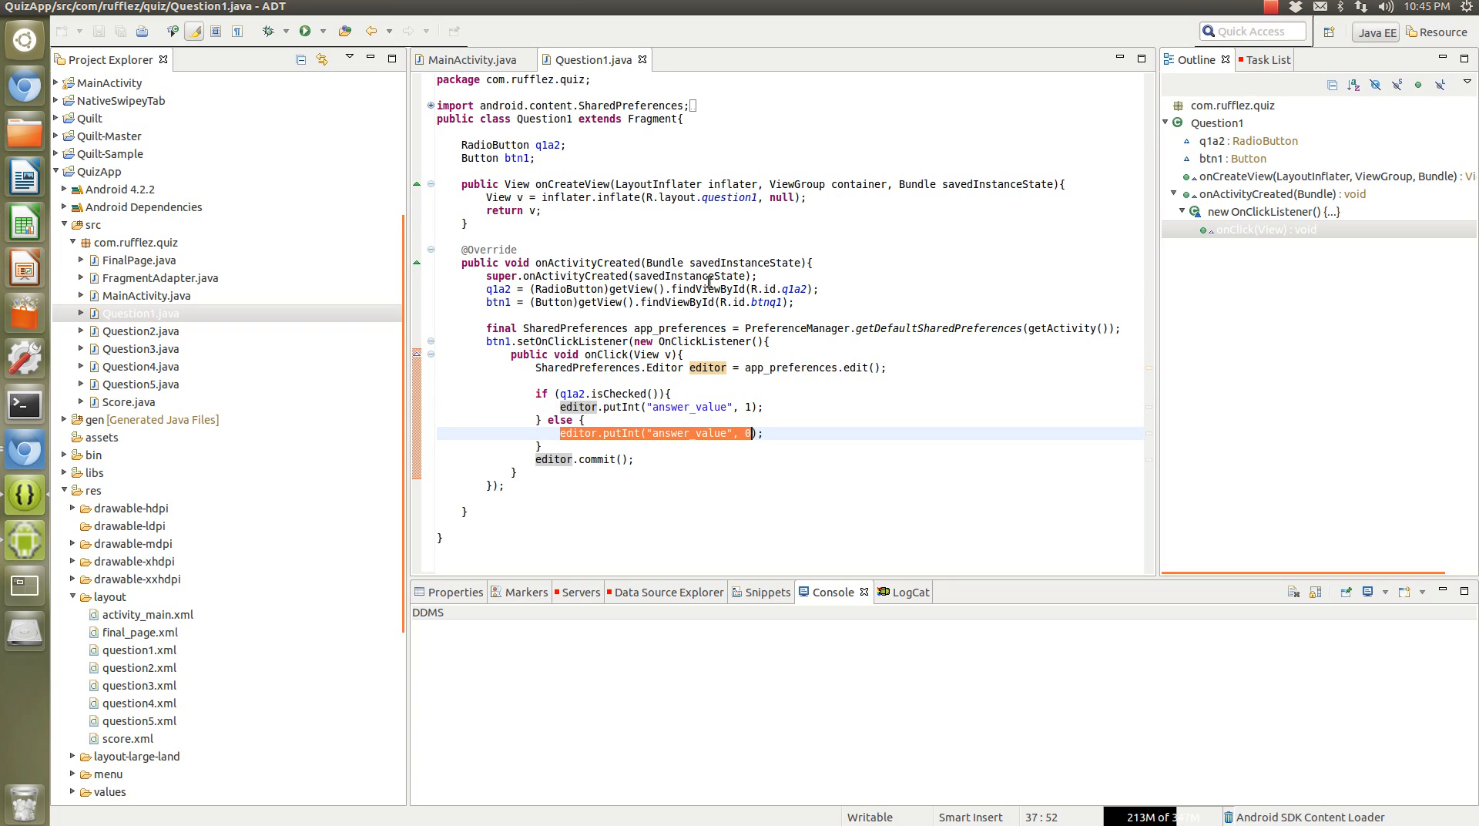
pyautogui.moveTo(641, 60)
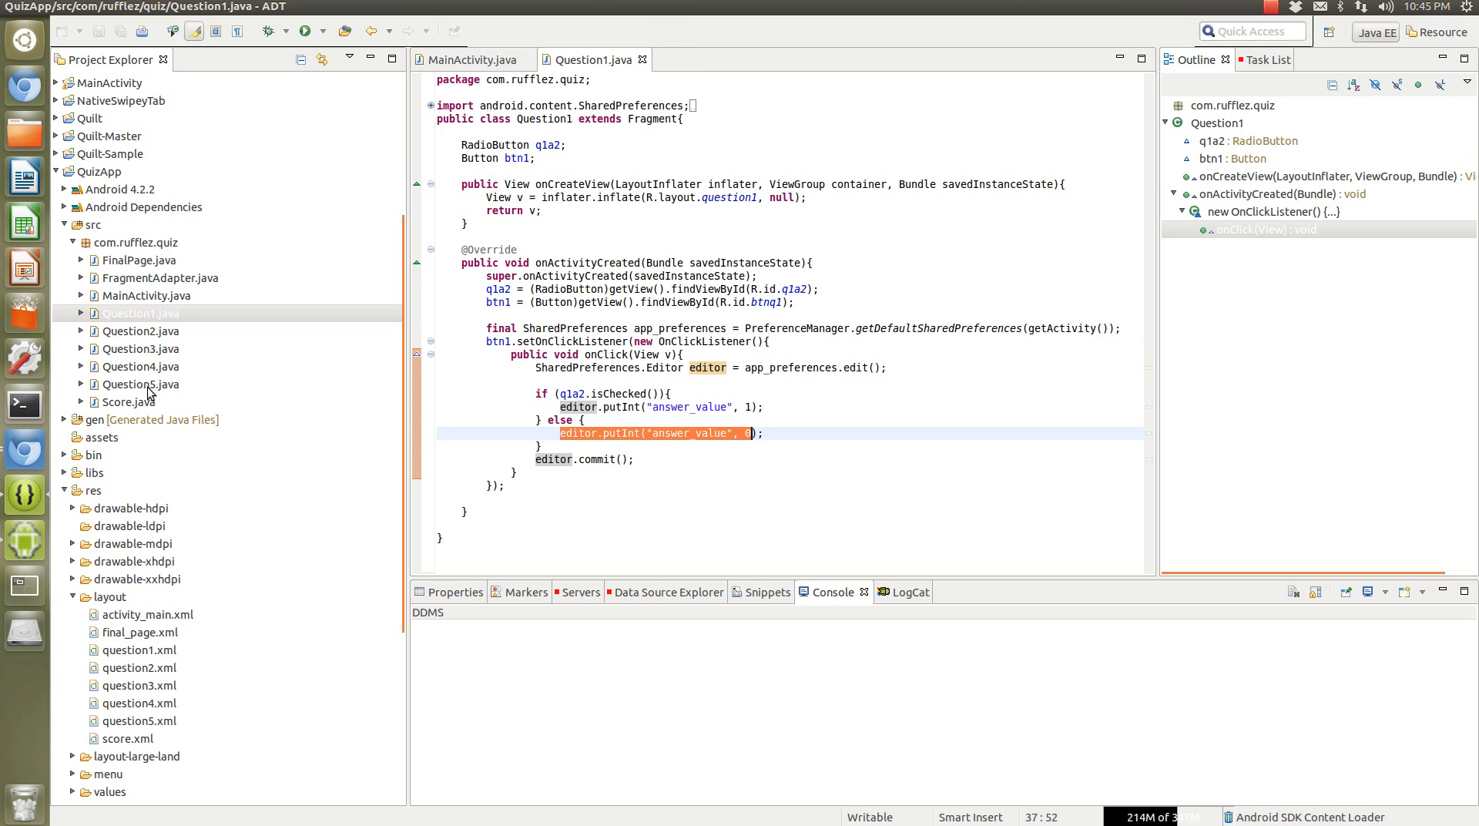
pyautogui.click(141, 384)
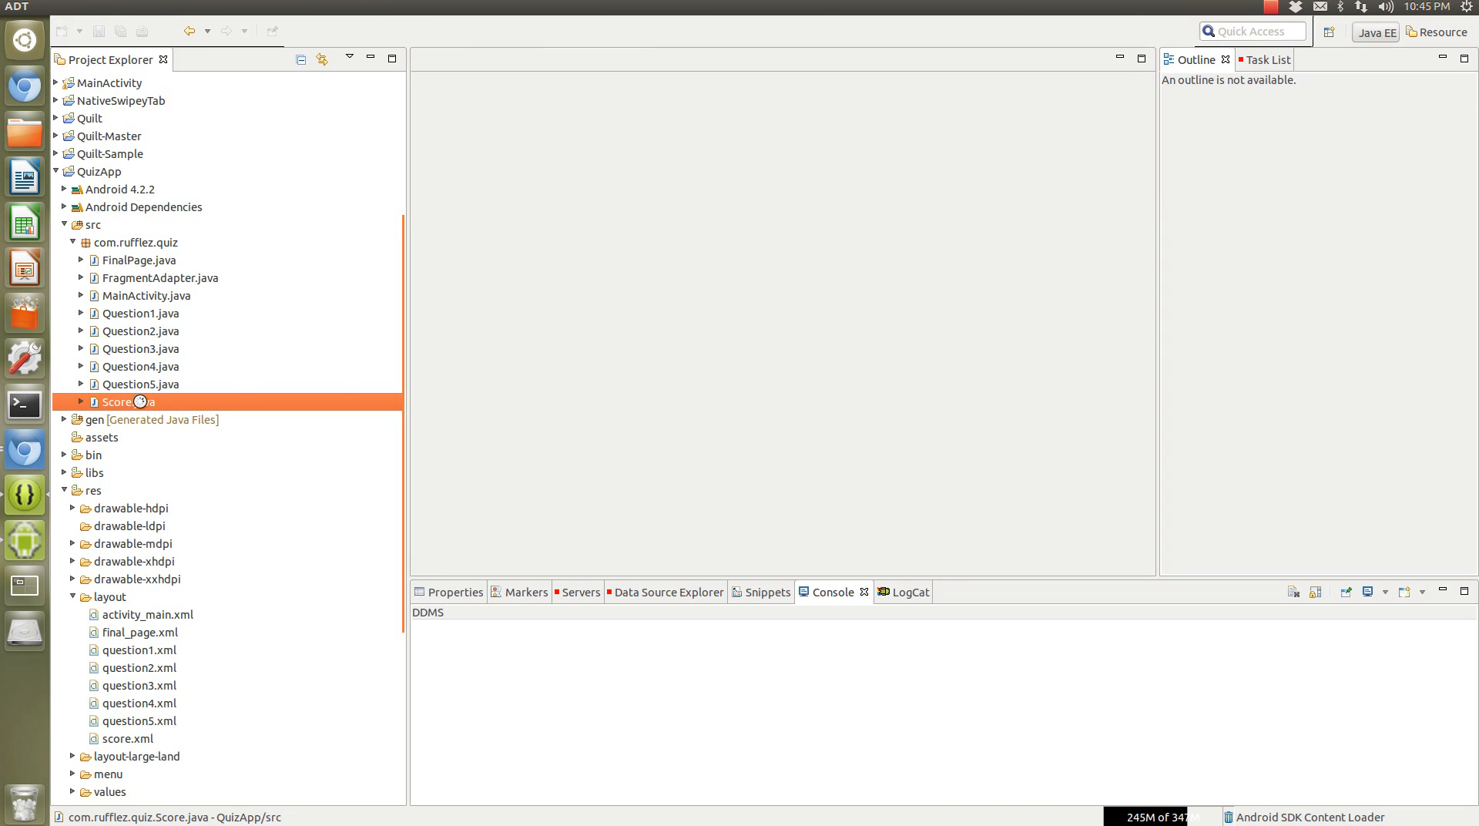
# Open Score.java, compare its q1answer loading with Question1's code, and return to Score.
pyautogui.doubleClick(128, 401)
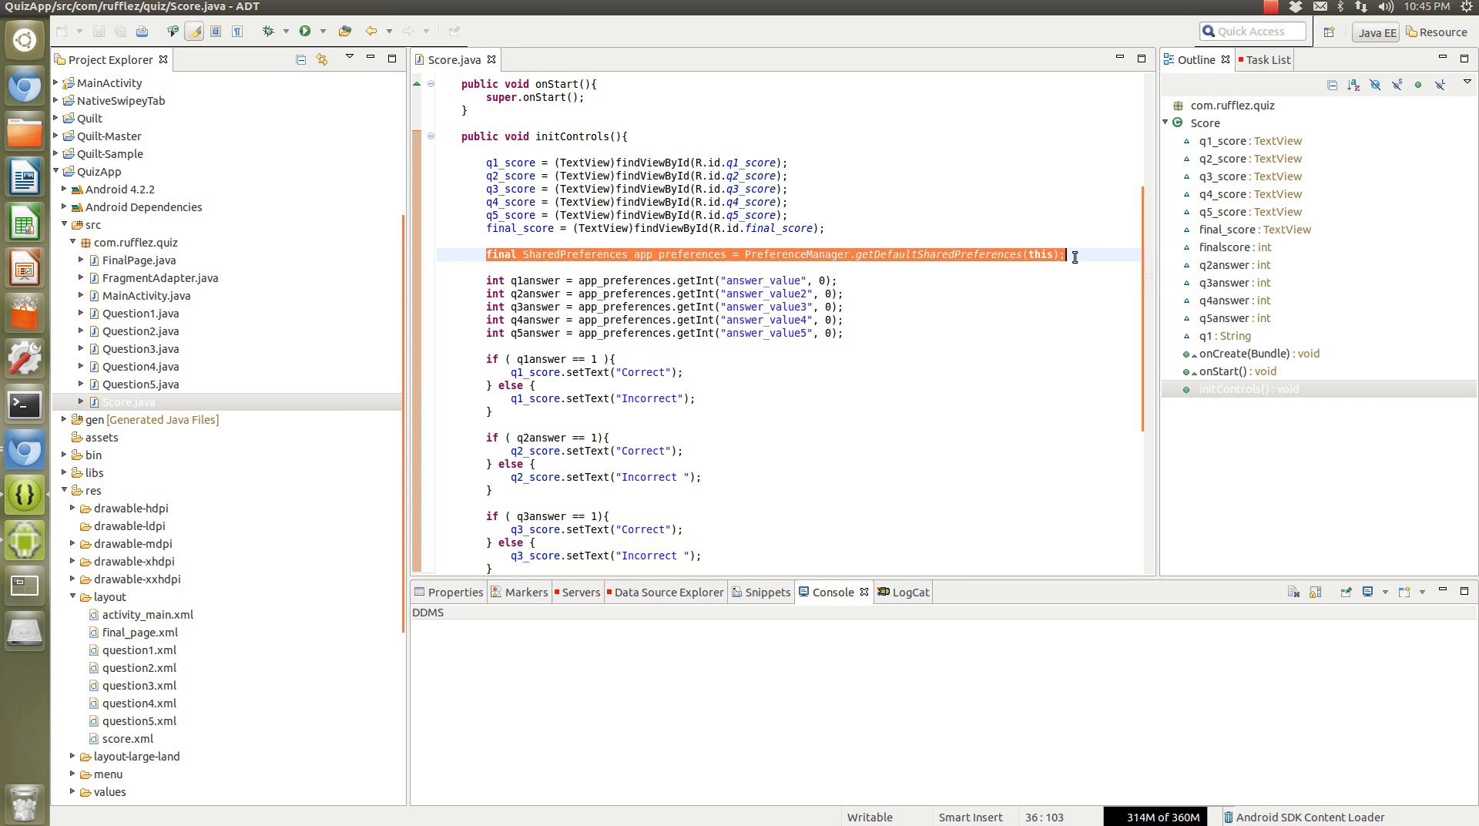
pyautogui.click(1044, 254)
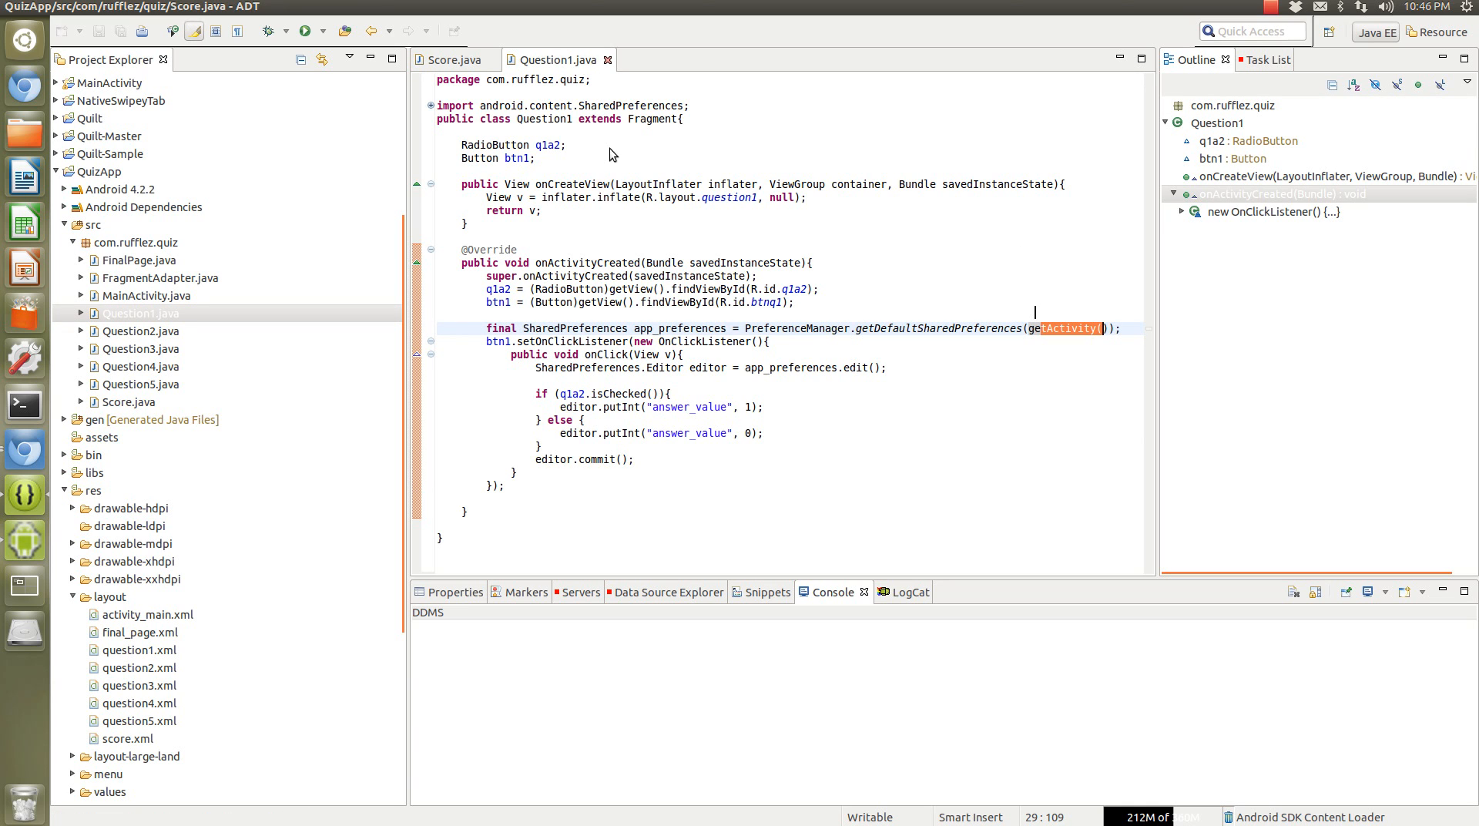
pyautogui.click(454, 60)
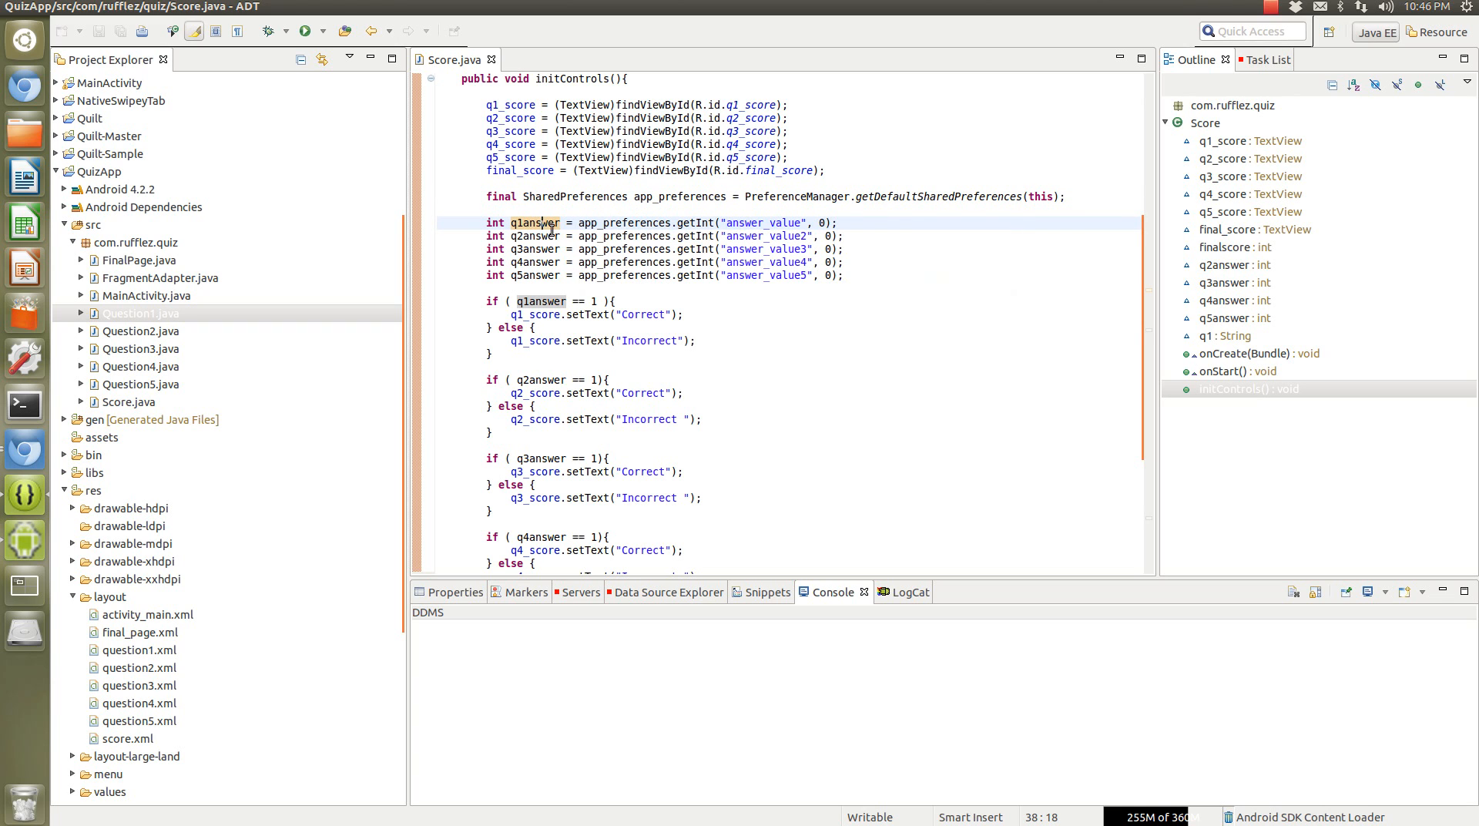
pyautogui.doubleClick(624, 223)
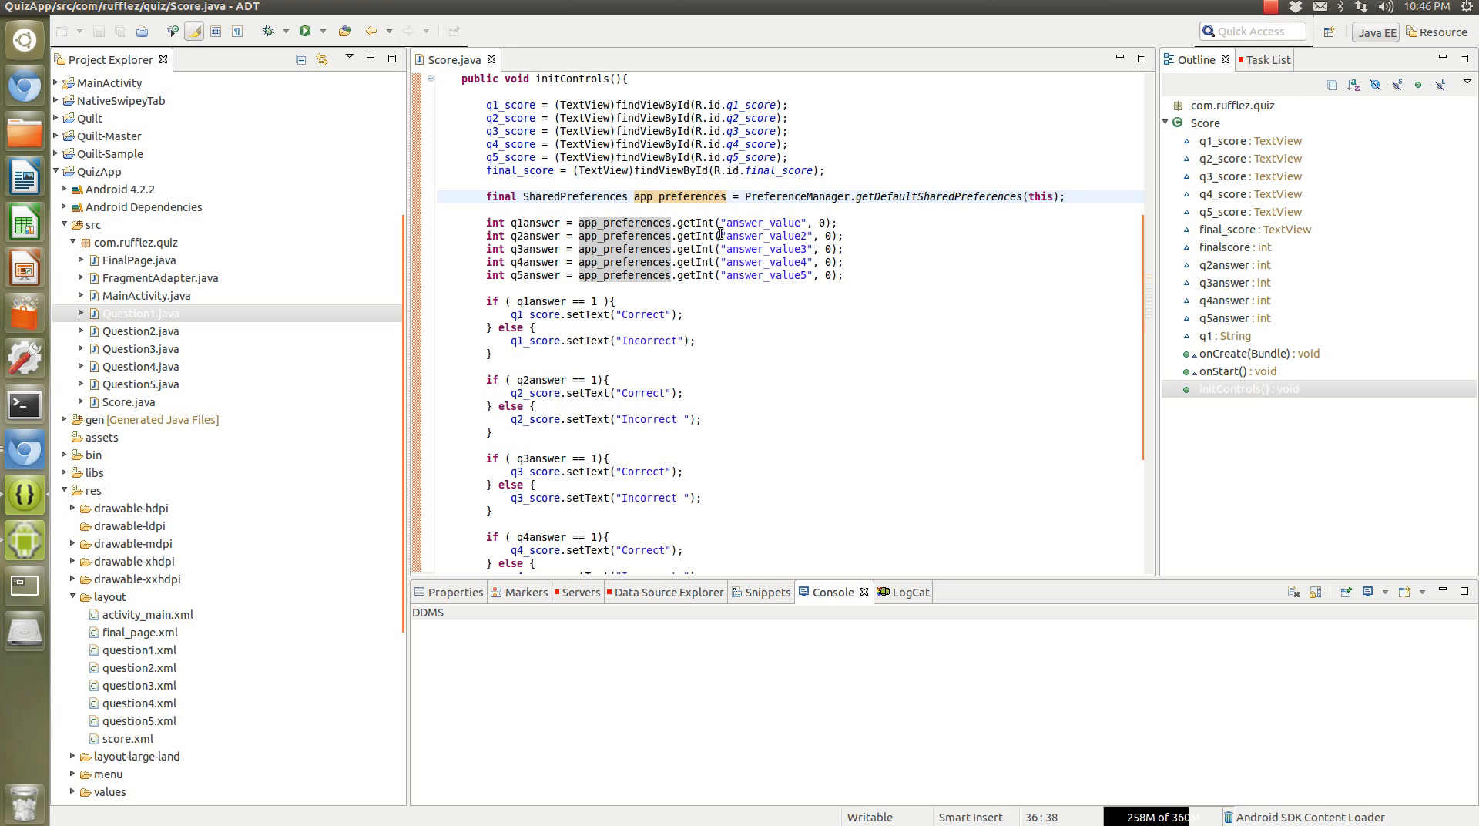
pyautogui.doubleClick(697, 223)
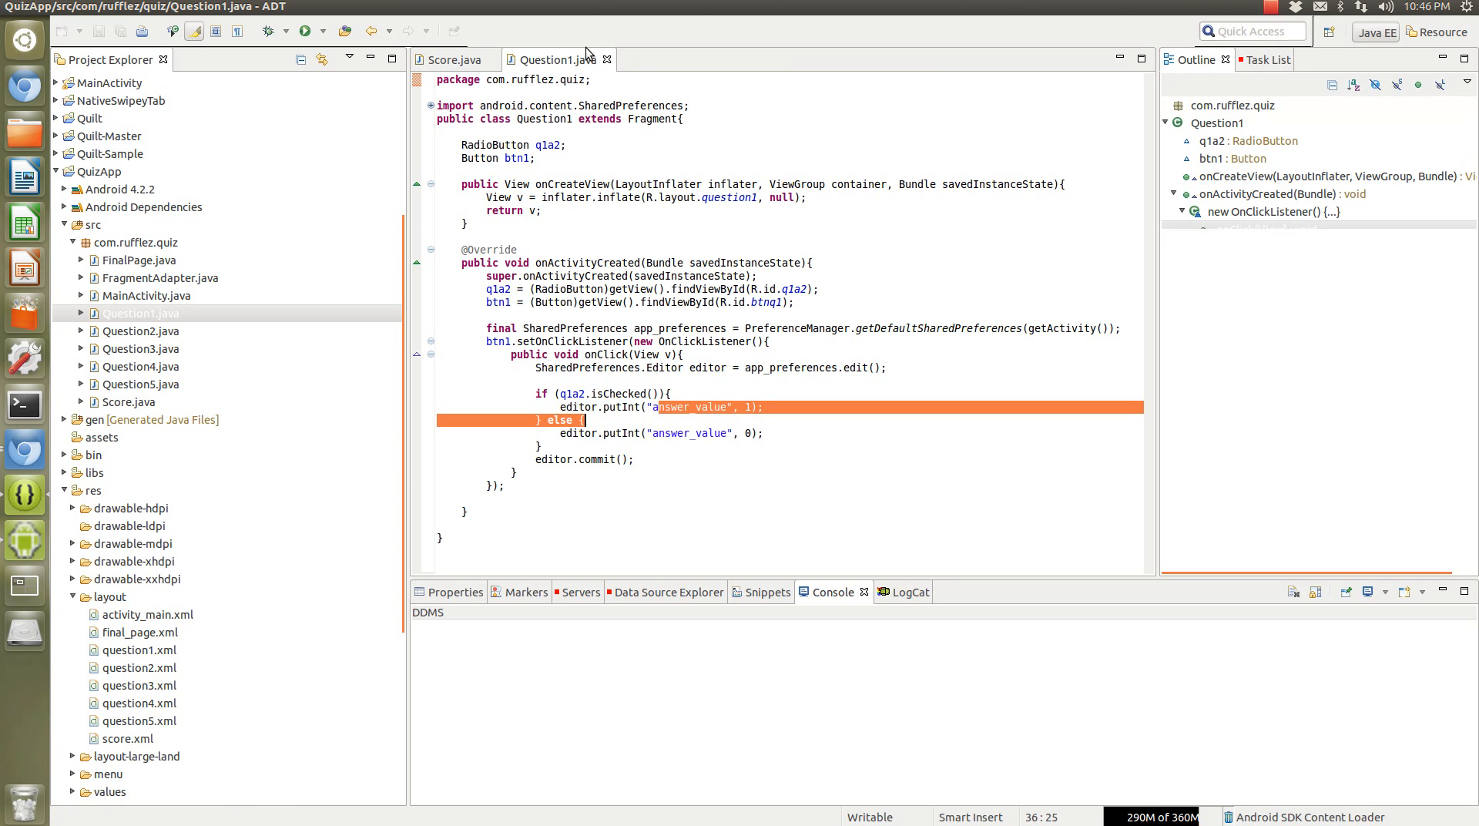
pyautogui.click(452, 59)
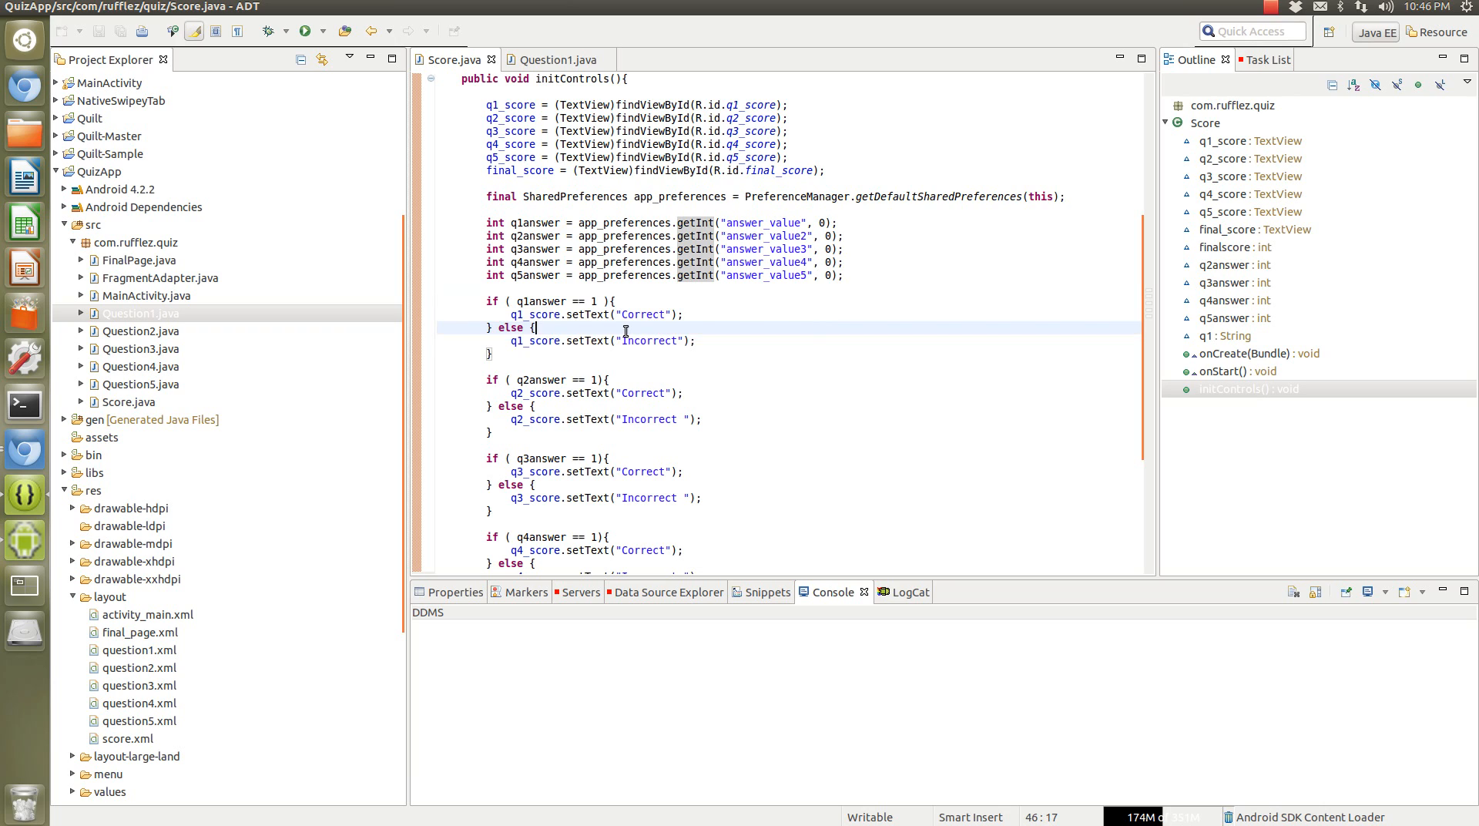
pyautogui.moveTo(524, 290)
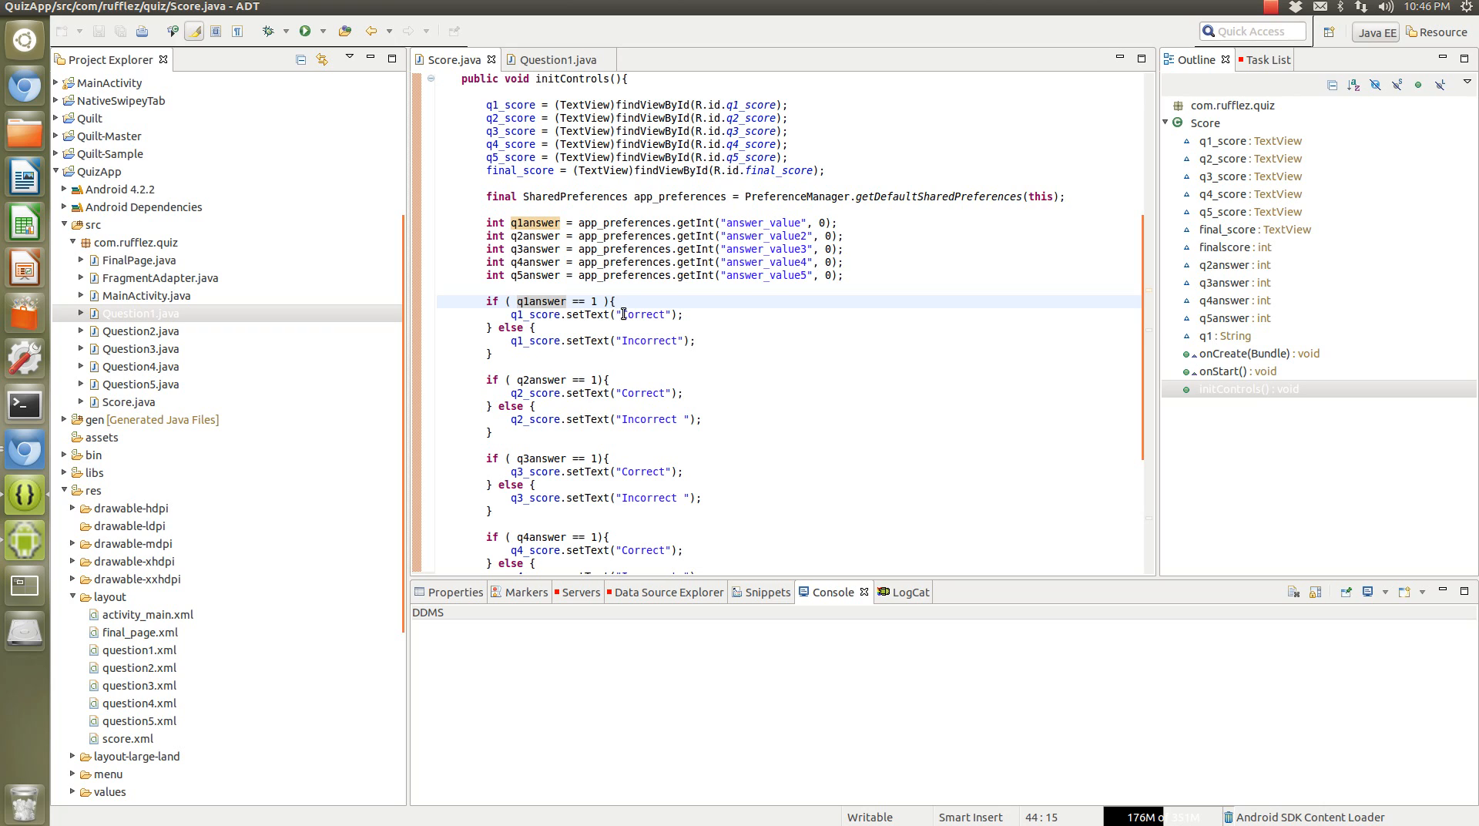
# Inspect the question 1 answer check and make final_score show finalscore + "/5".
pyautogui.click(654, 340)
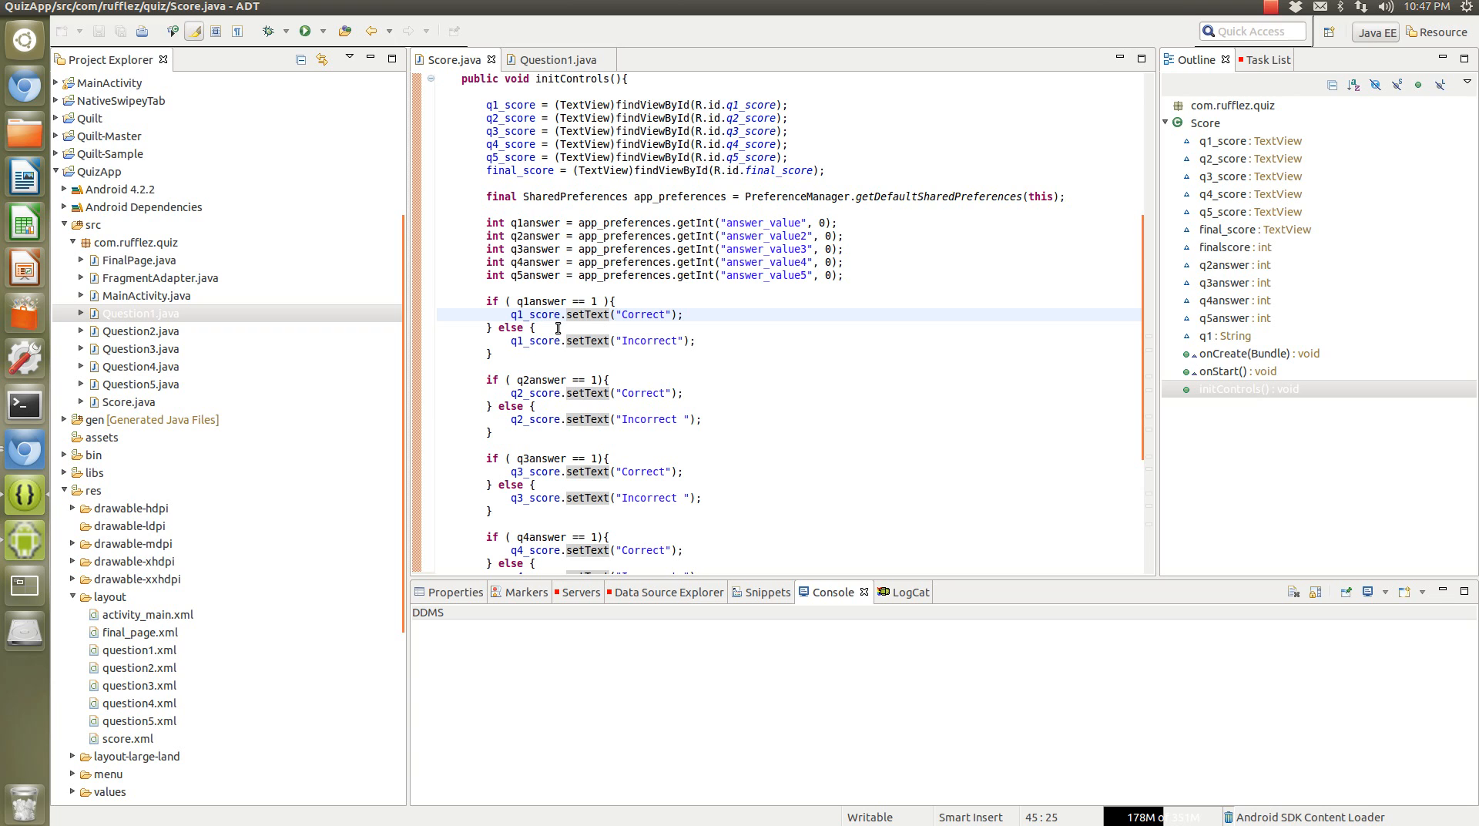
pyautogui.click(669, 340)
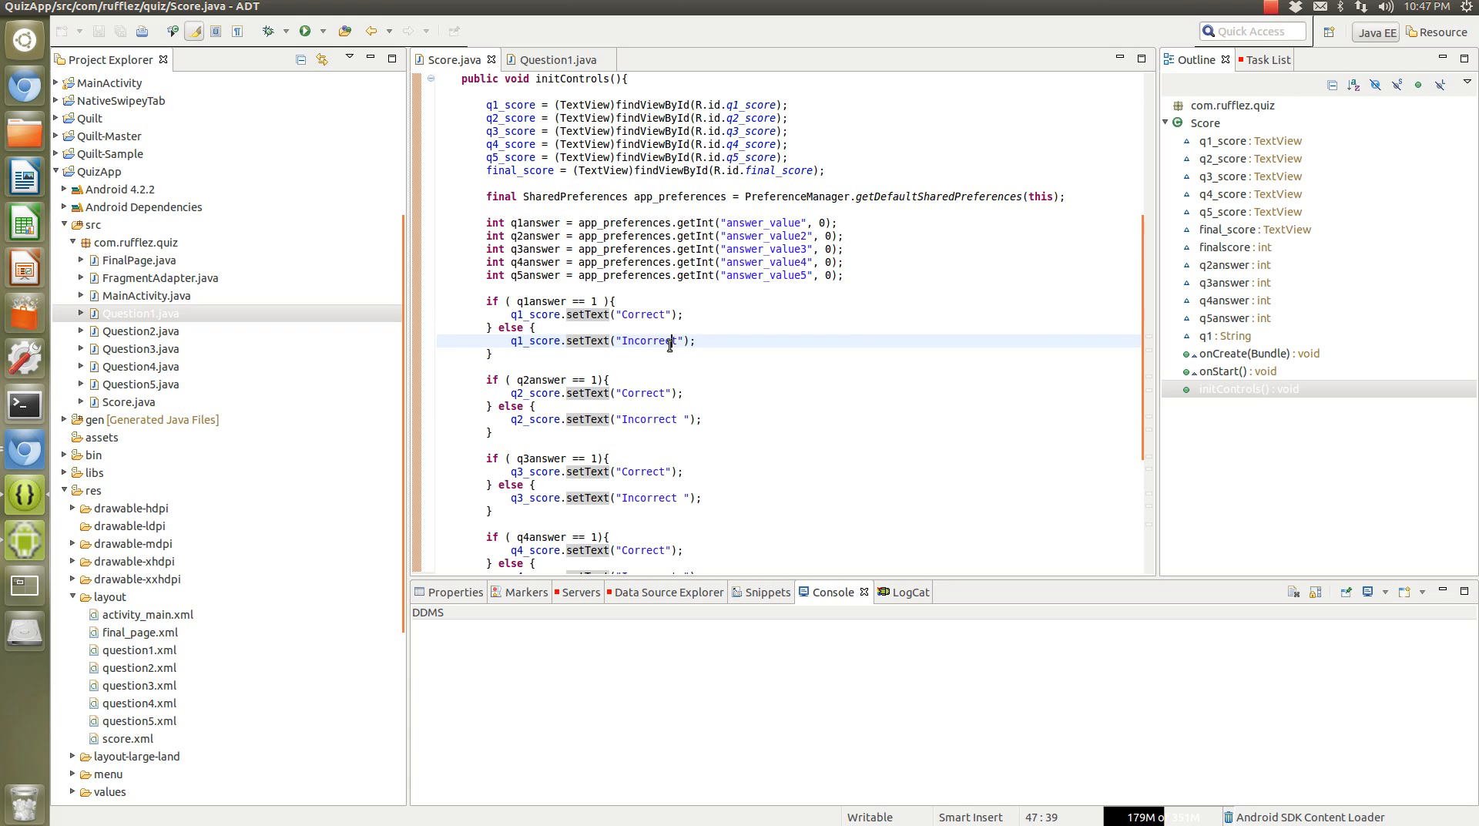
pyautogui.scroll(-3)
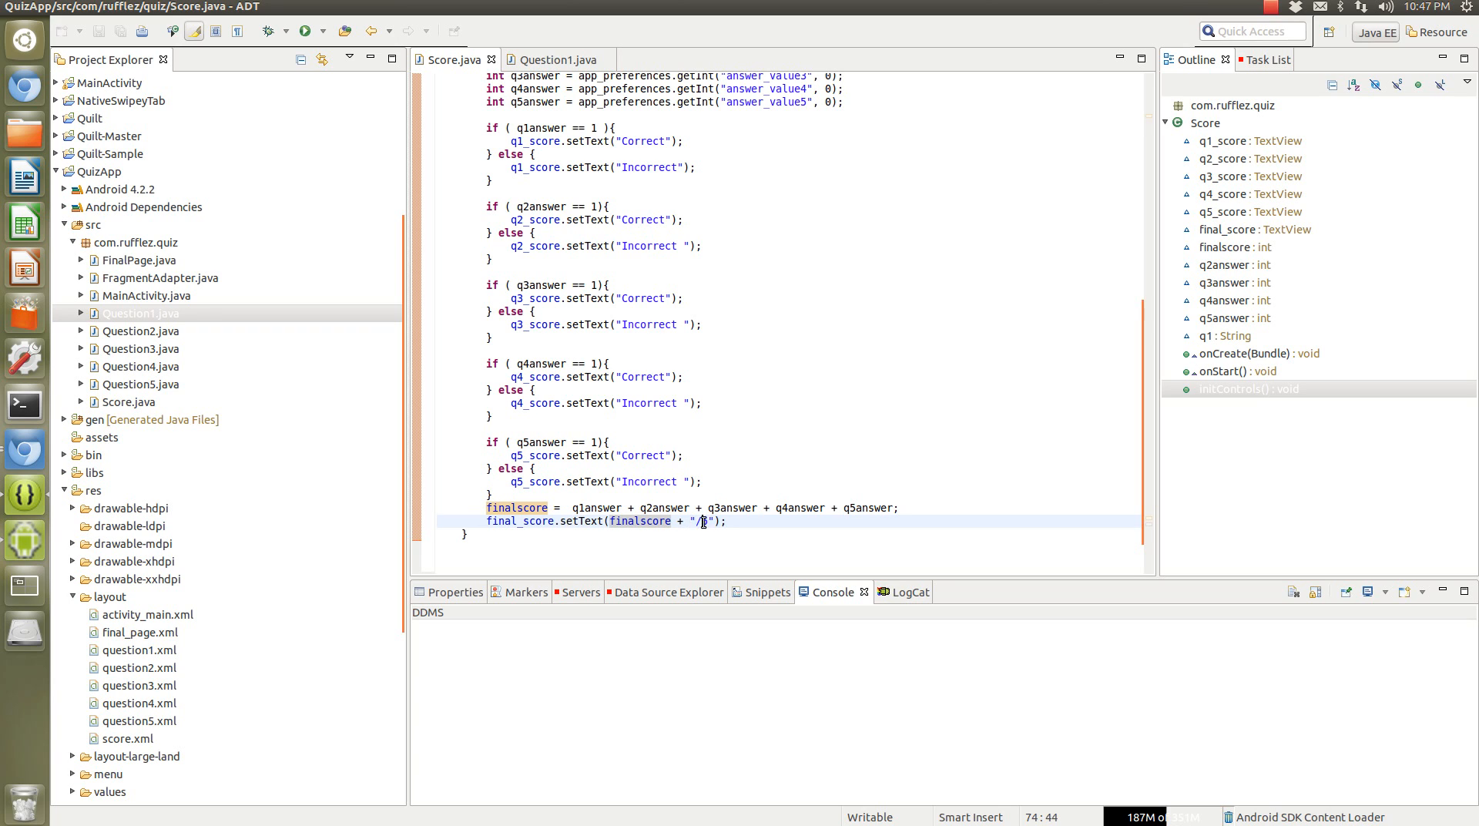
pyautogui.write('5')
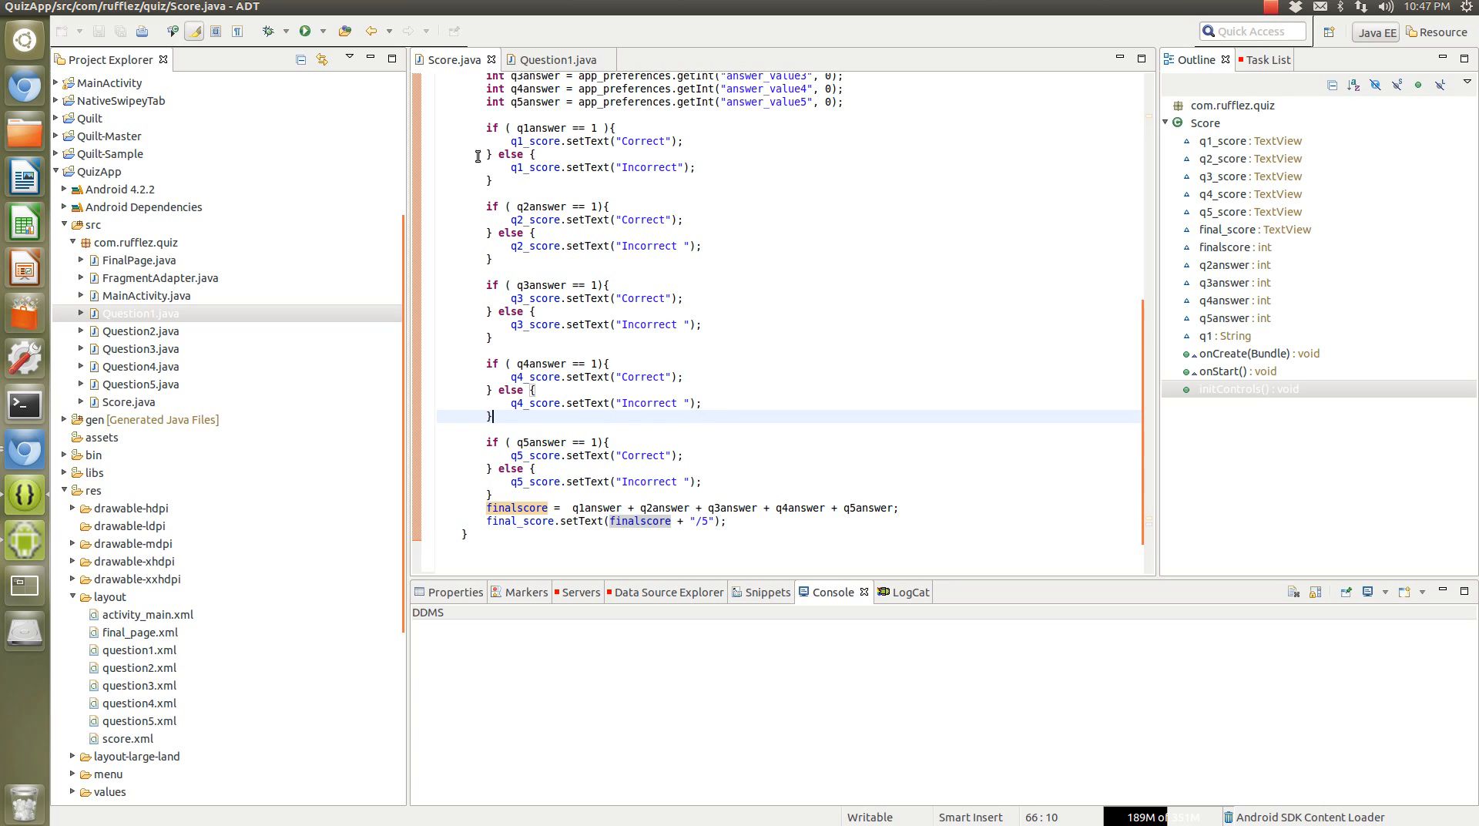
pyautogui.moveTo(207, 258)
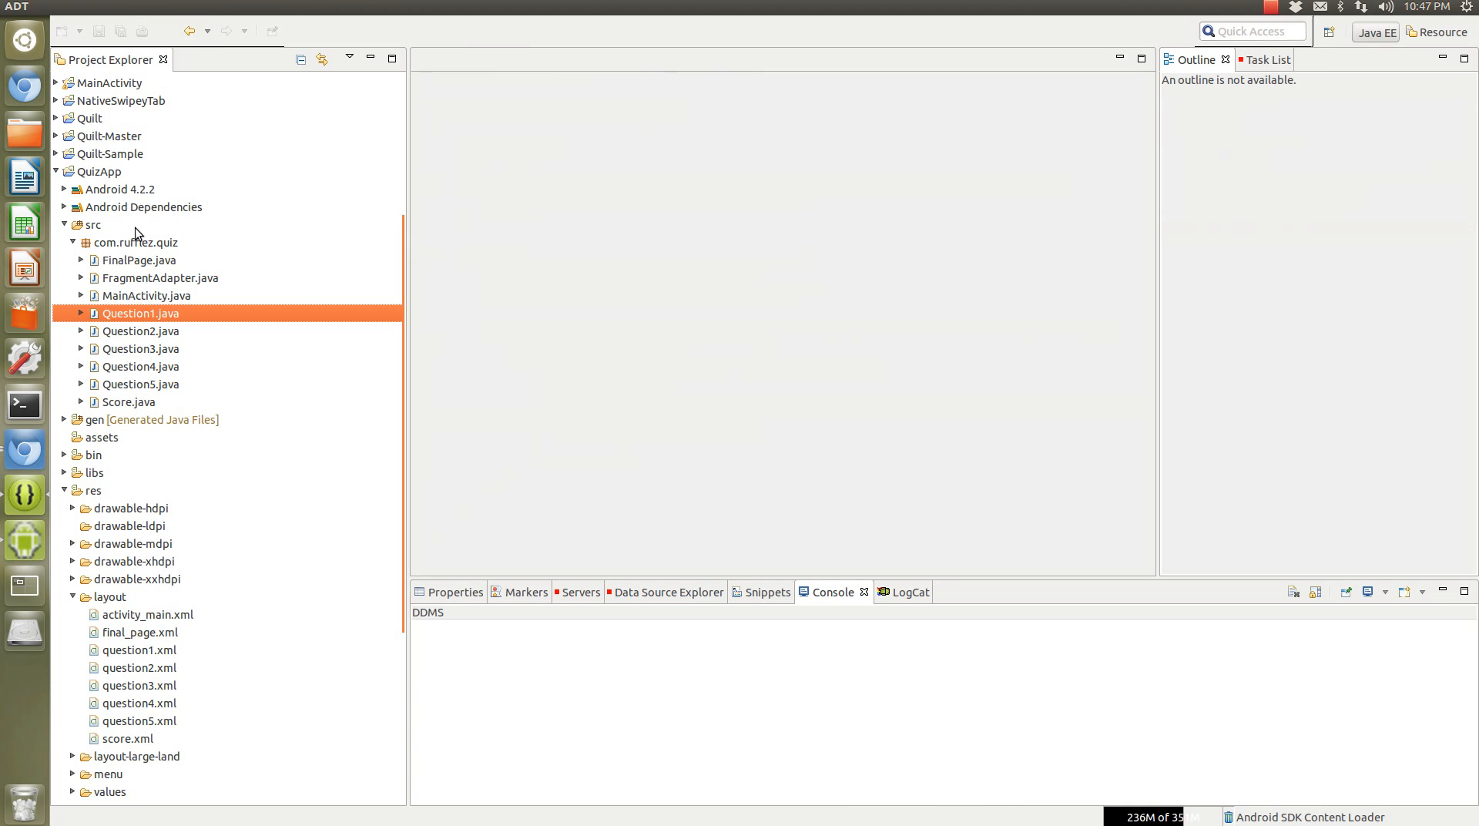
# Open FinalPage.java to show the get_score click handler starting the Score activity.
pyautogui.doubleClick(137, 260)
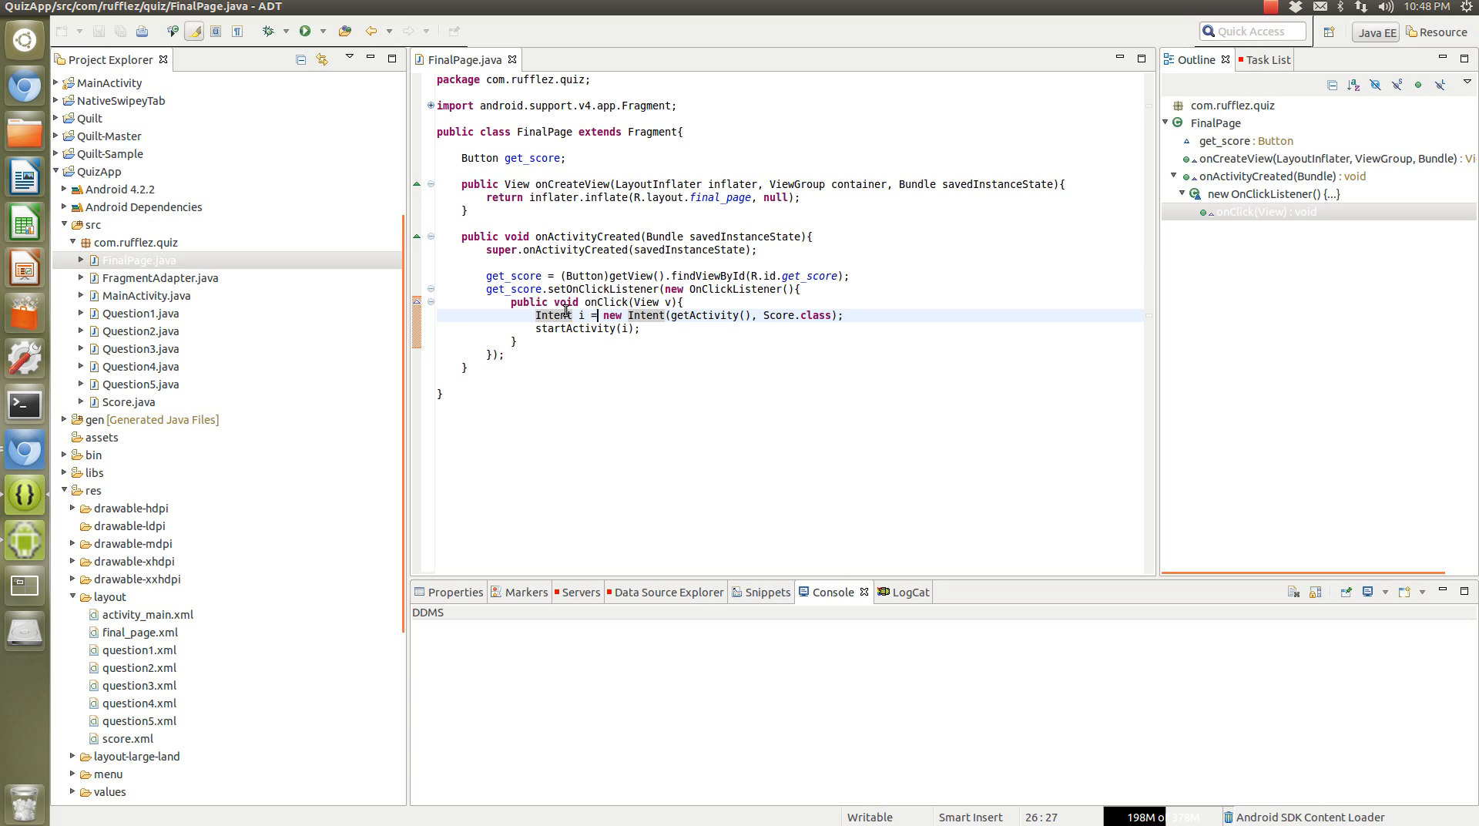
pyautogui.moveTo(553, 315)
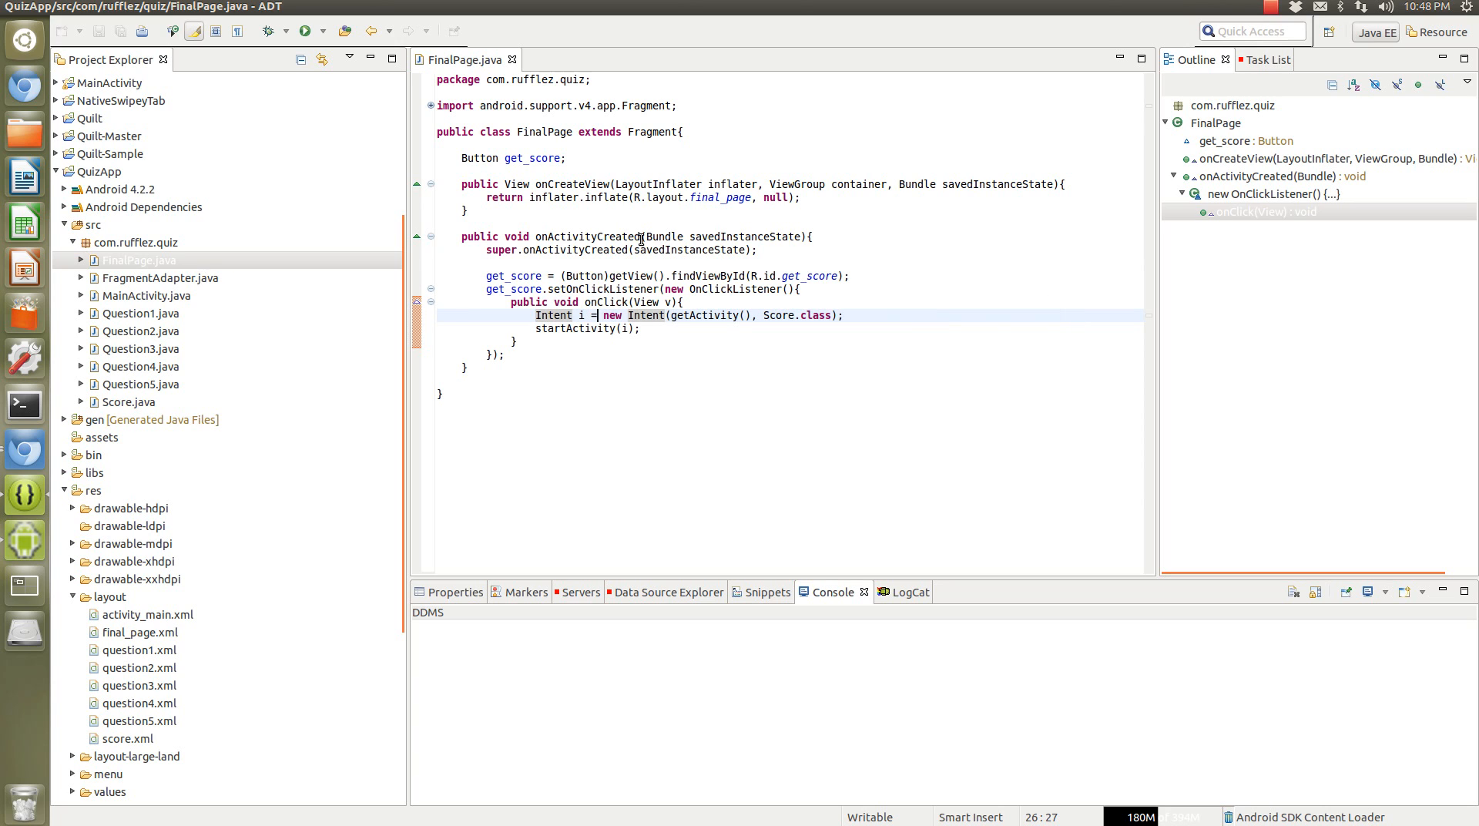
pyautogui.moveTo(612, 289)
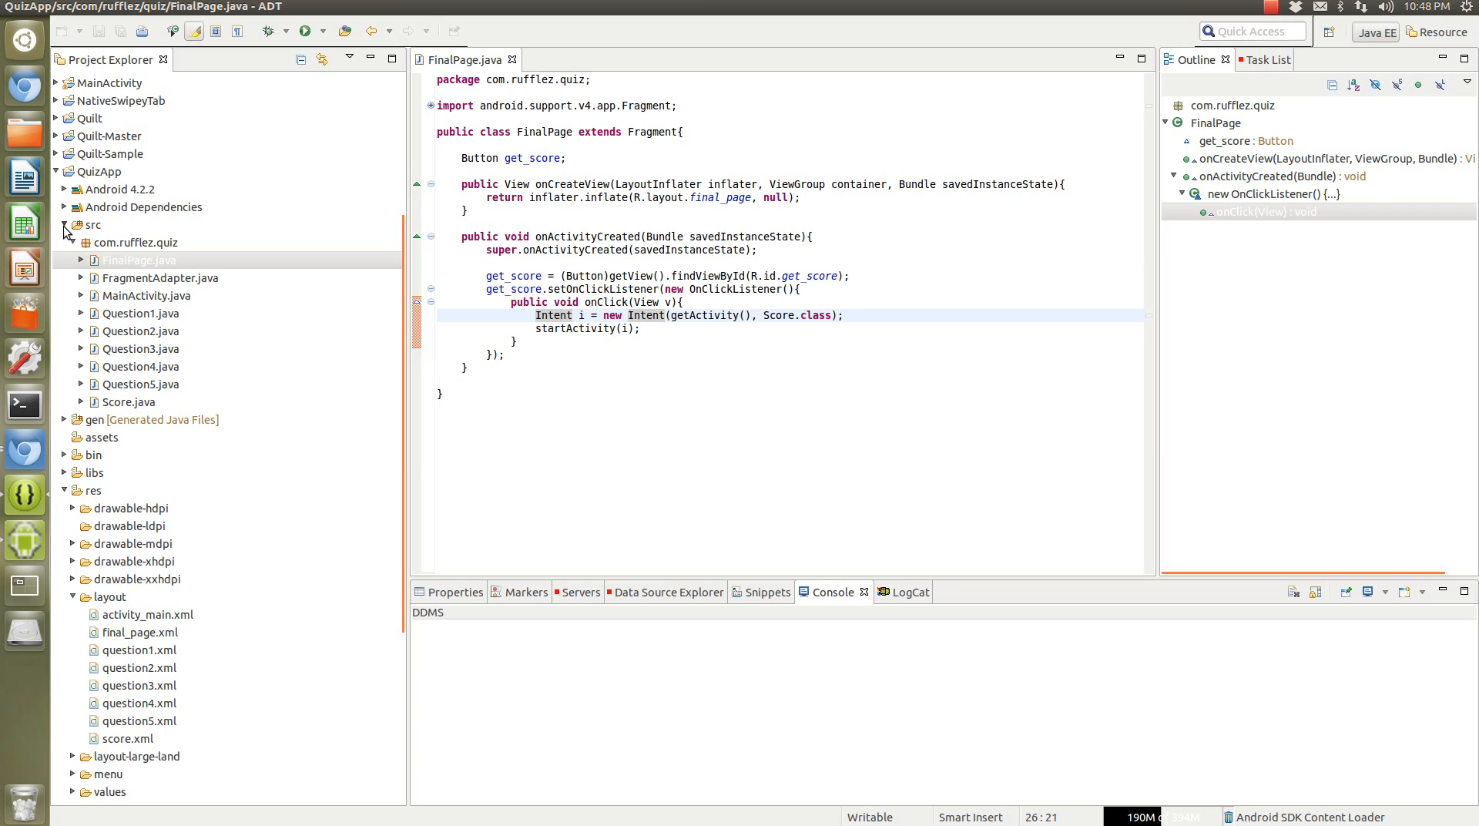
pyautogui.click(555, 315)
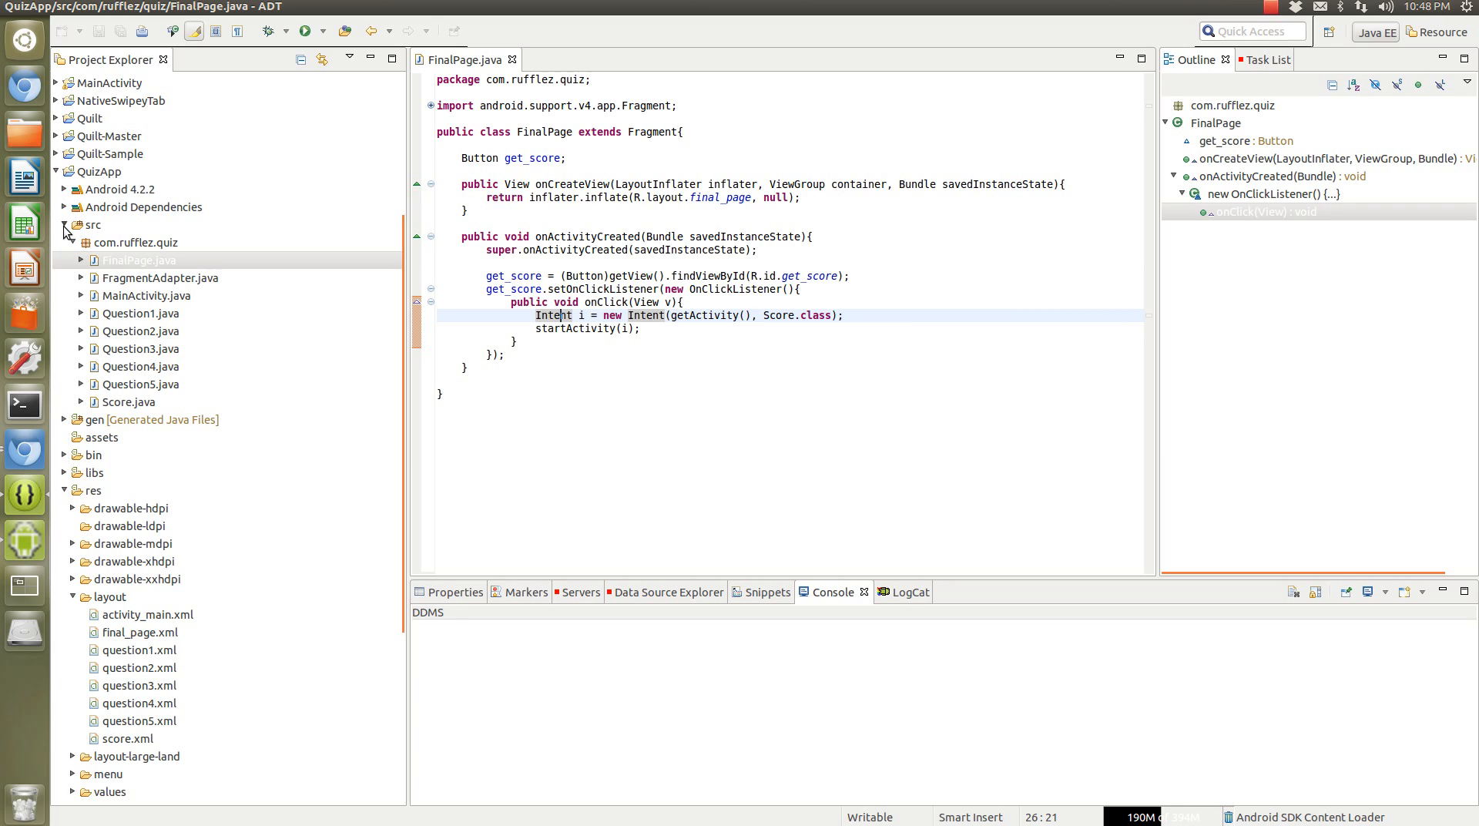
pyautogui.moveTo(151, 216)
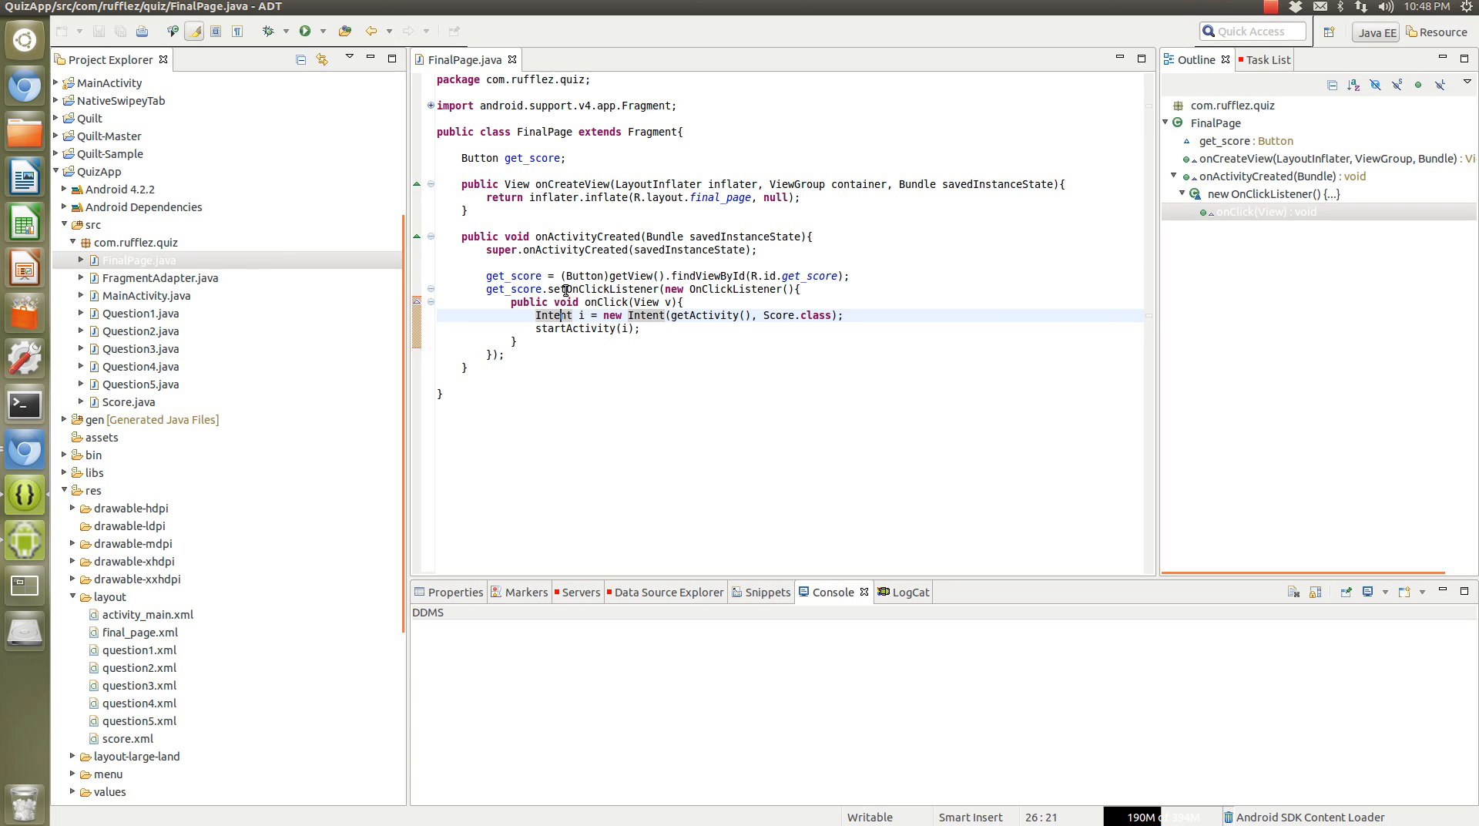
pyautogui.moveTo(567, 288)
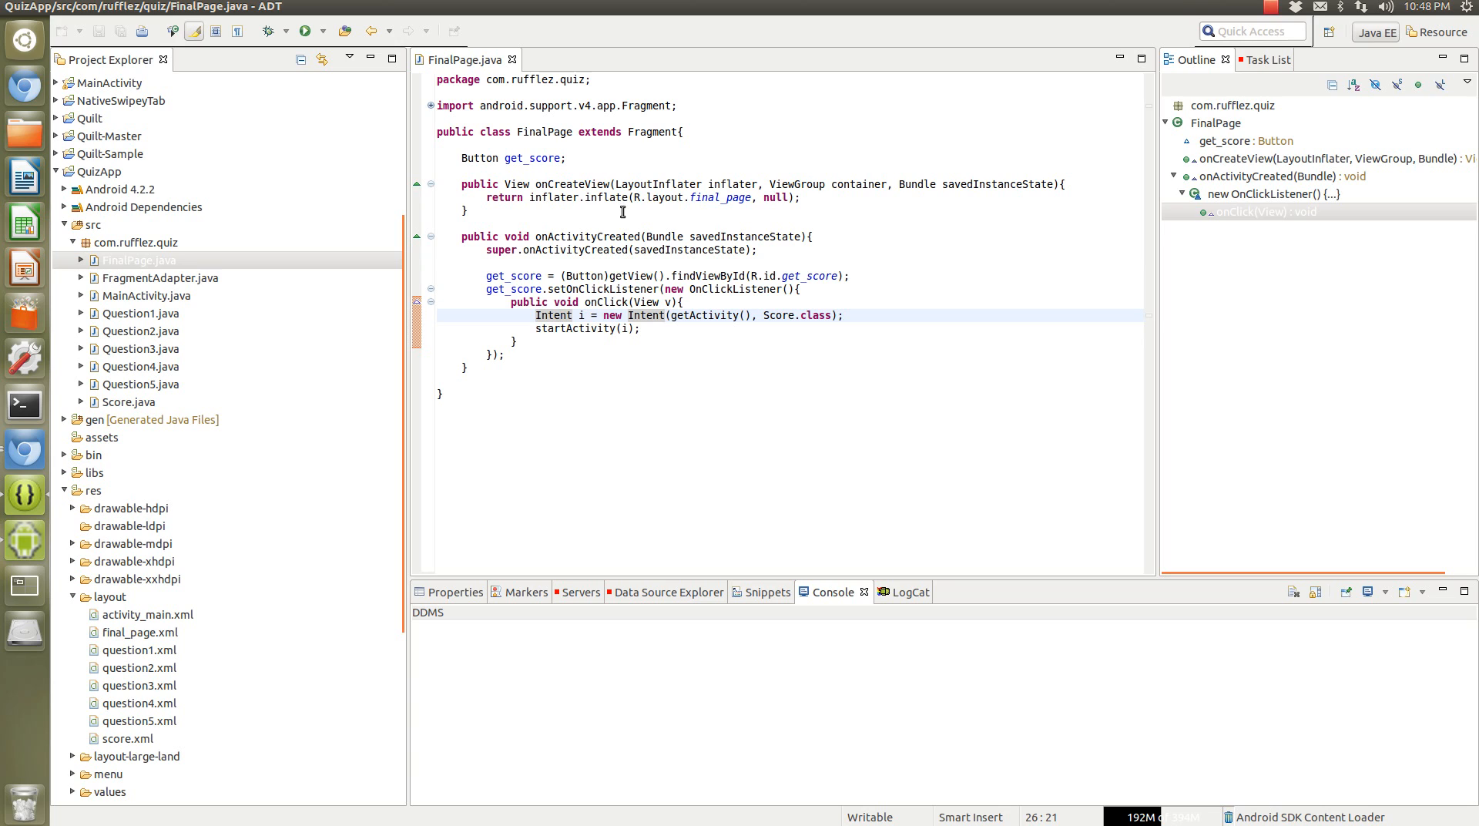
pyautogui.moveTo(735, 197)
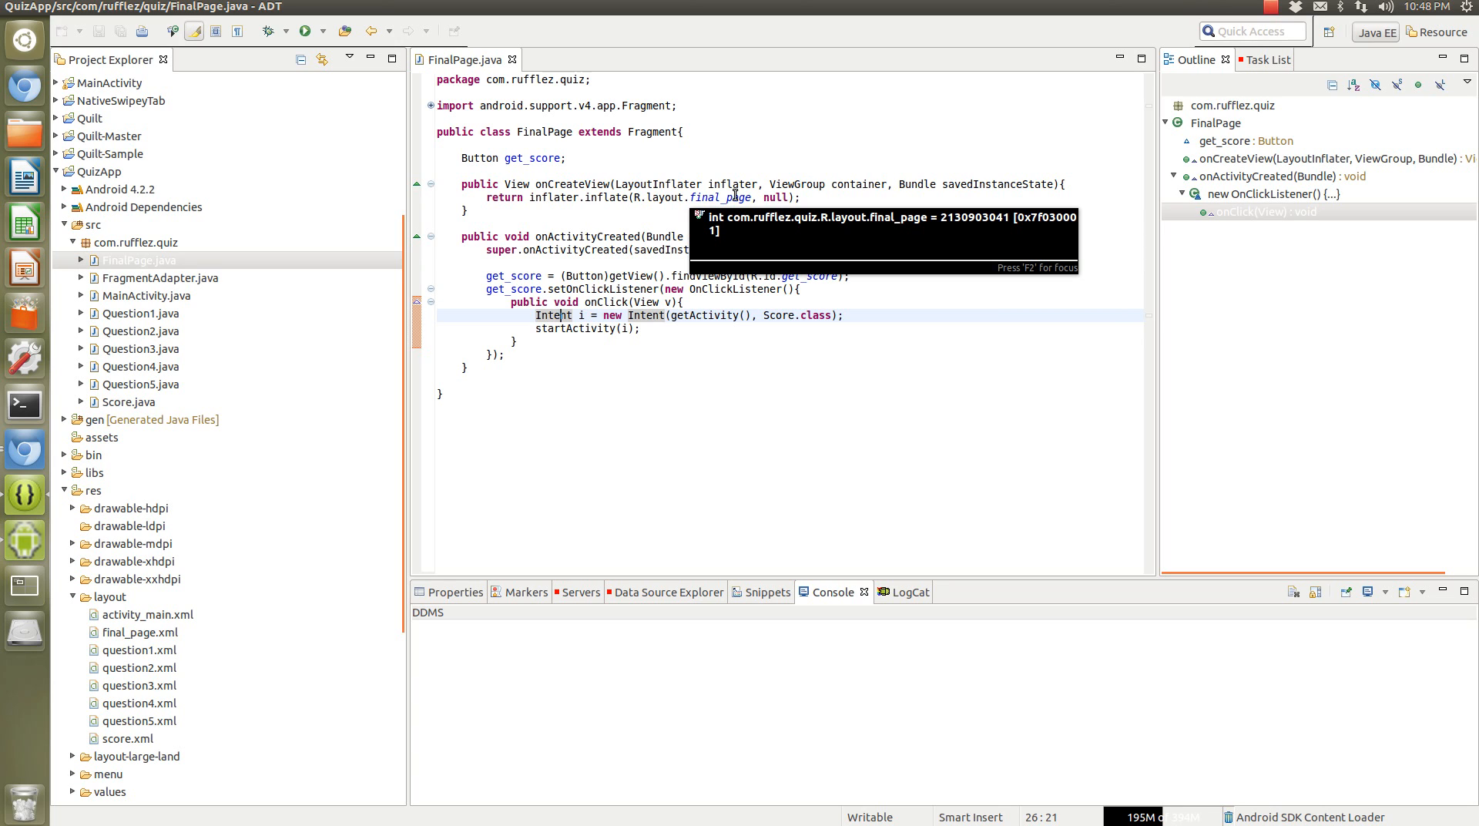
pyautogui.moveTo(611, 266)
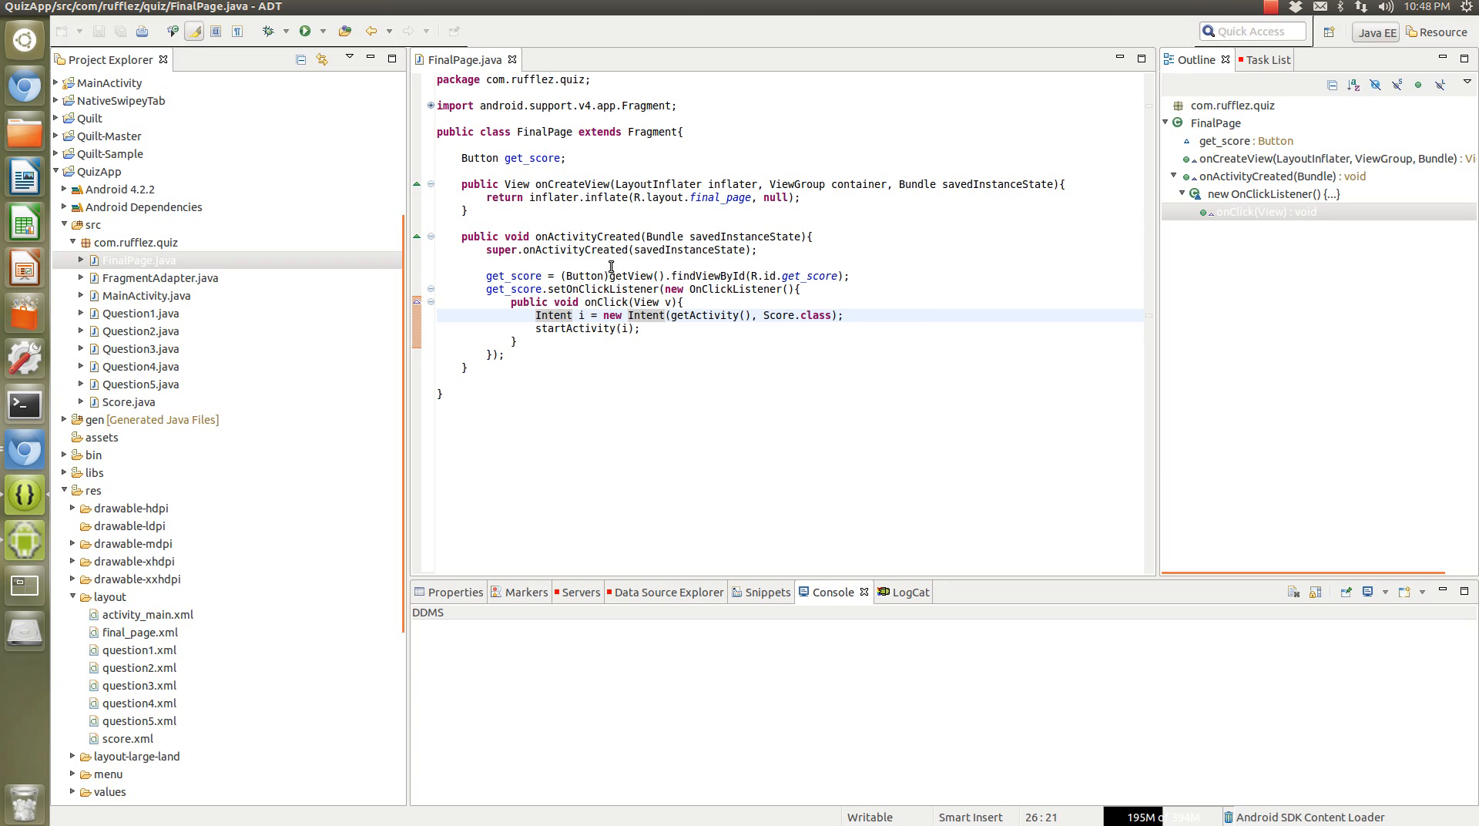
pyautogui.moveTo(614, 275)
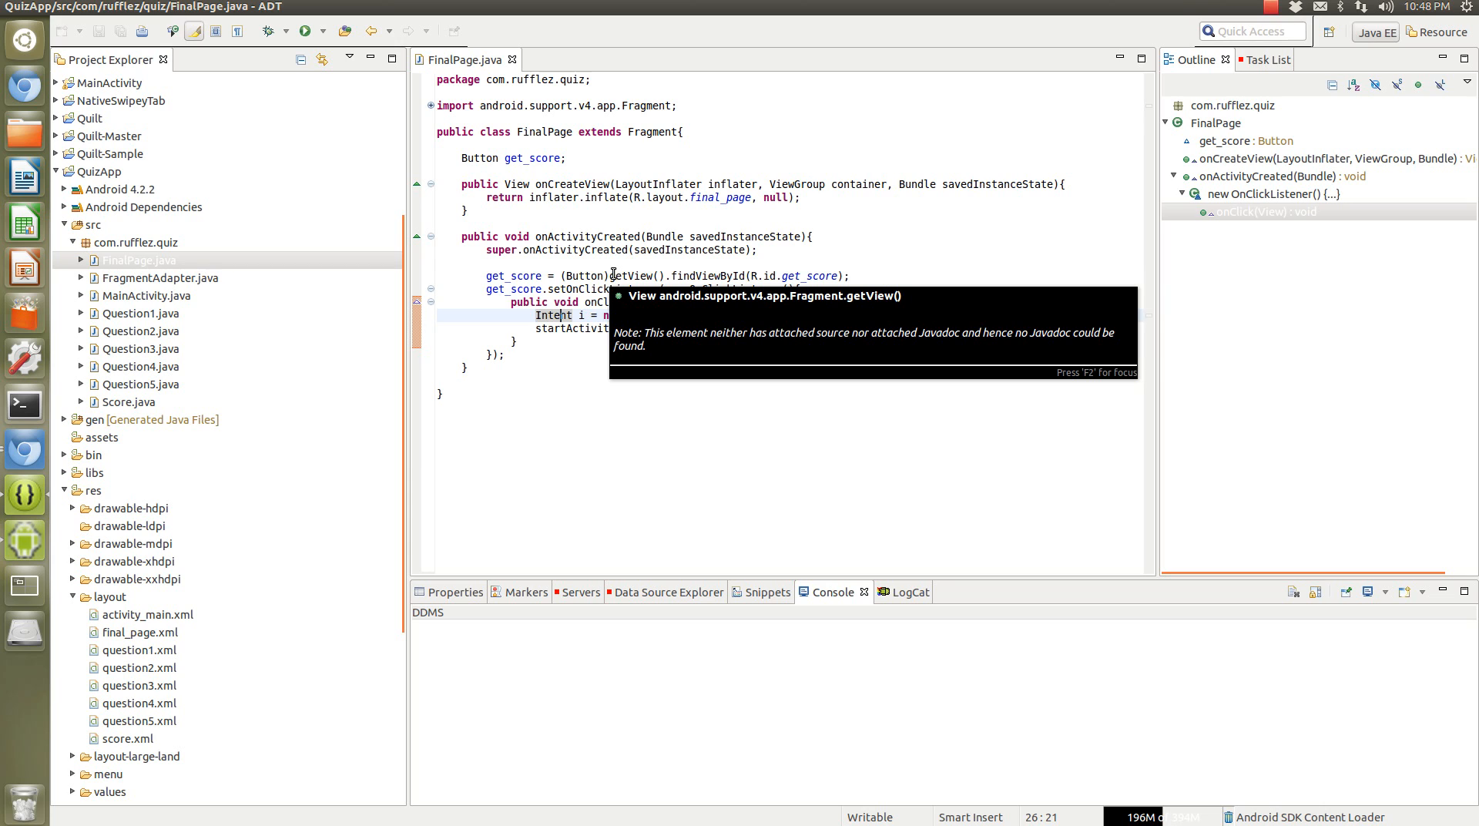
pyautogui.moveTo(214, 281)
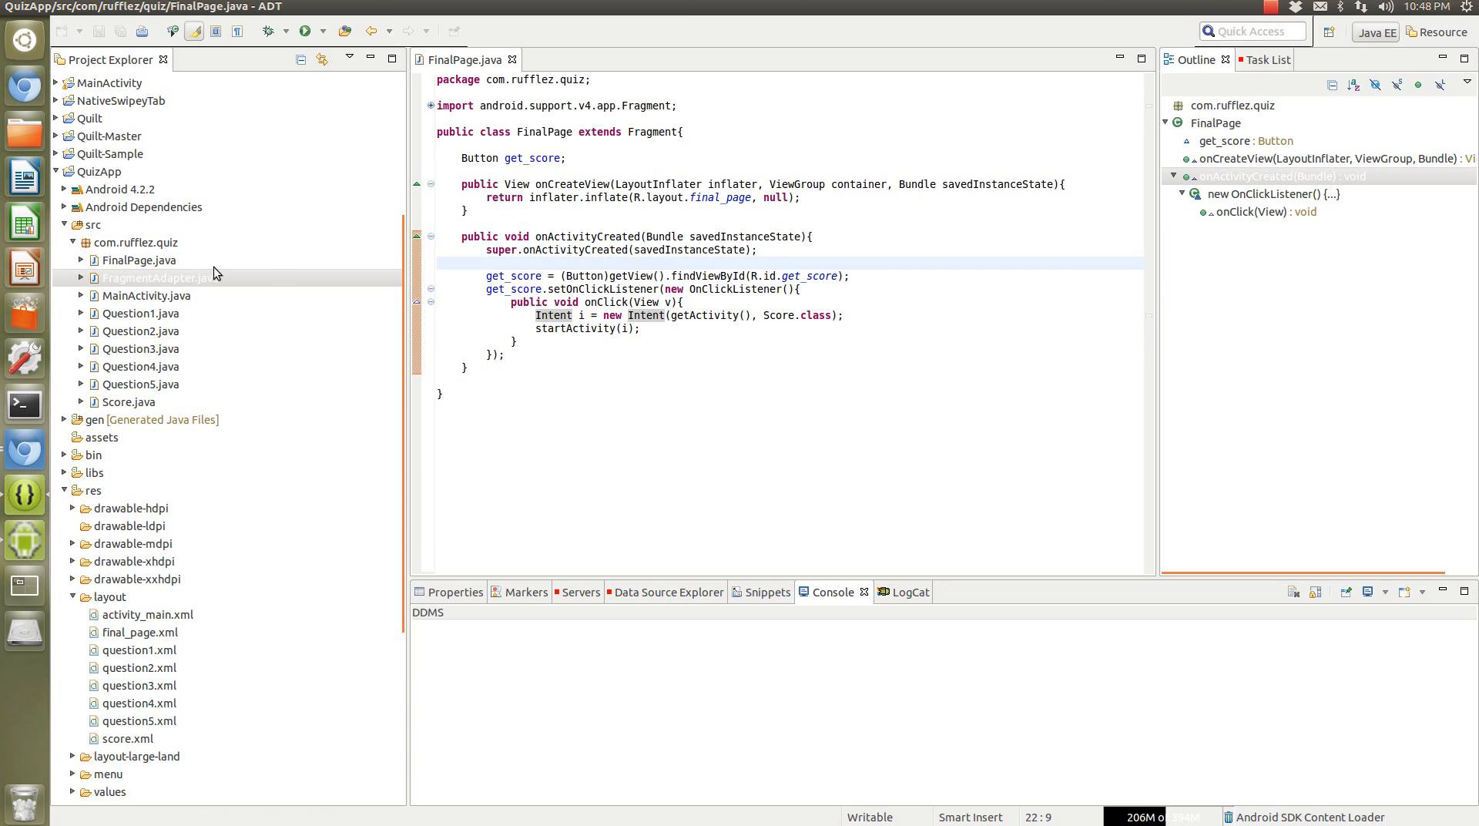
pyautogui.click(140, 313)
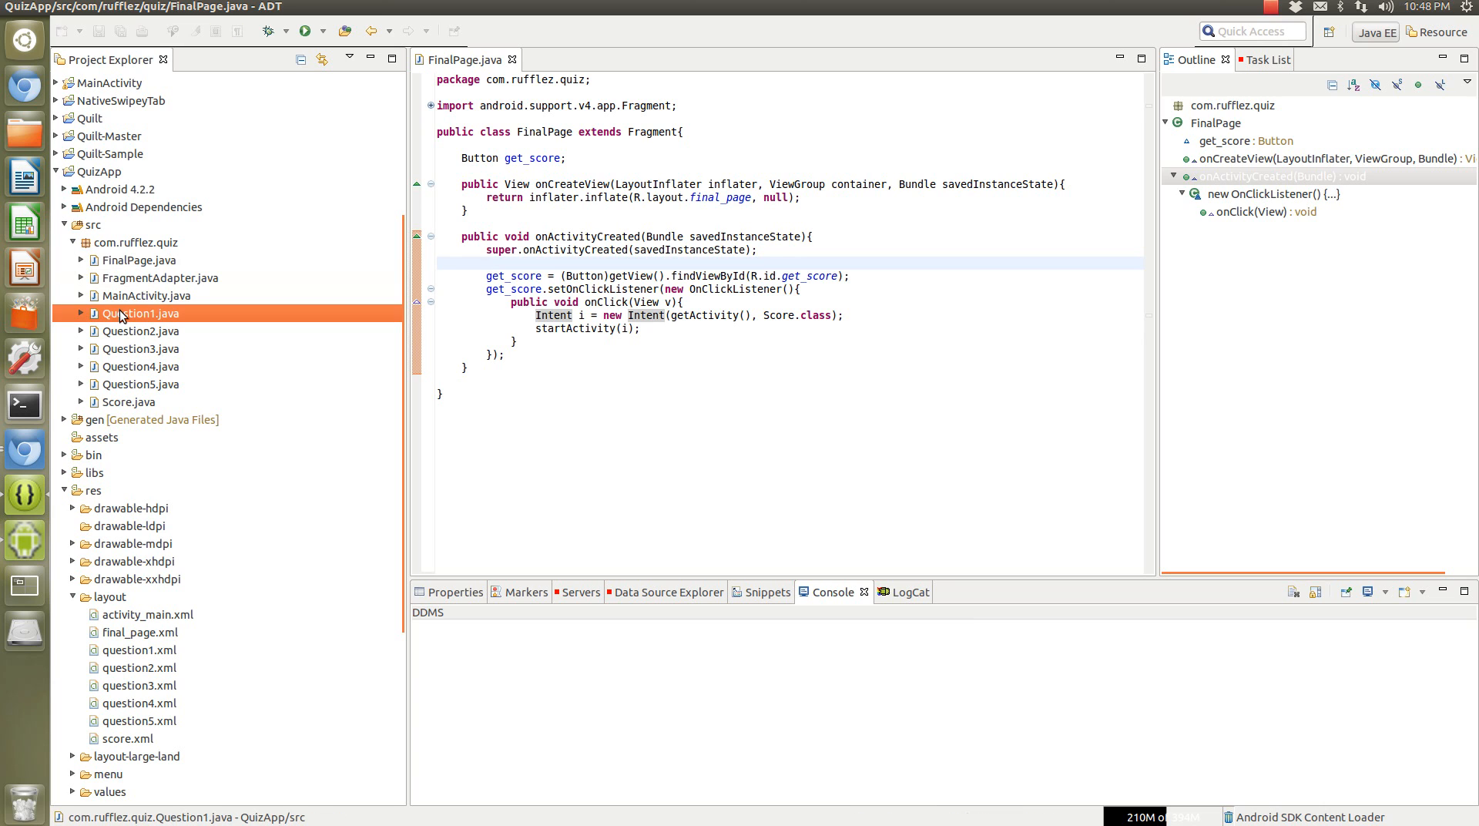
pyautogui.moveTo(128, 311)
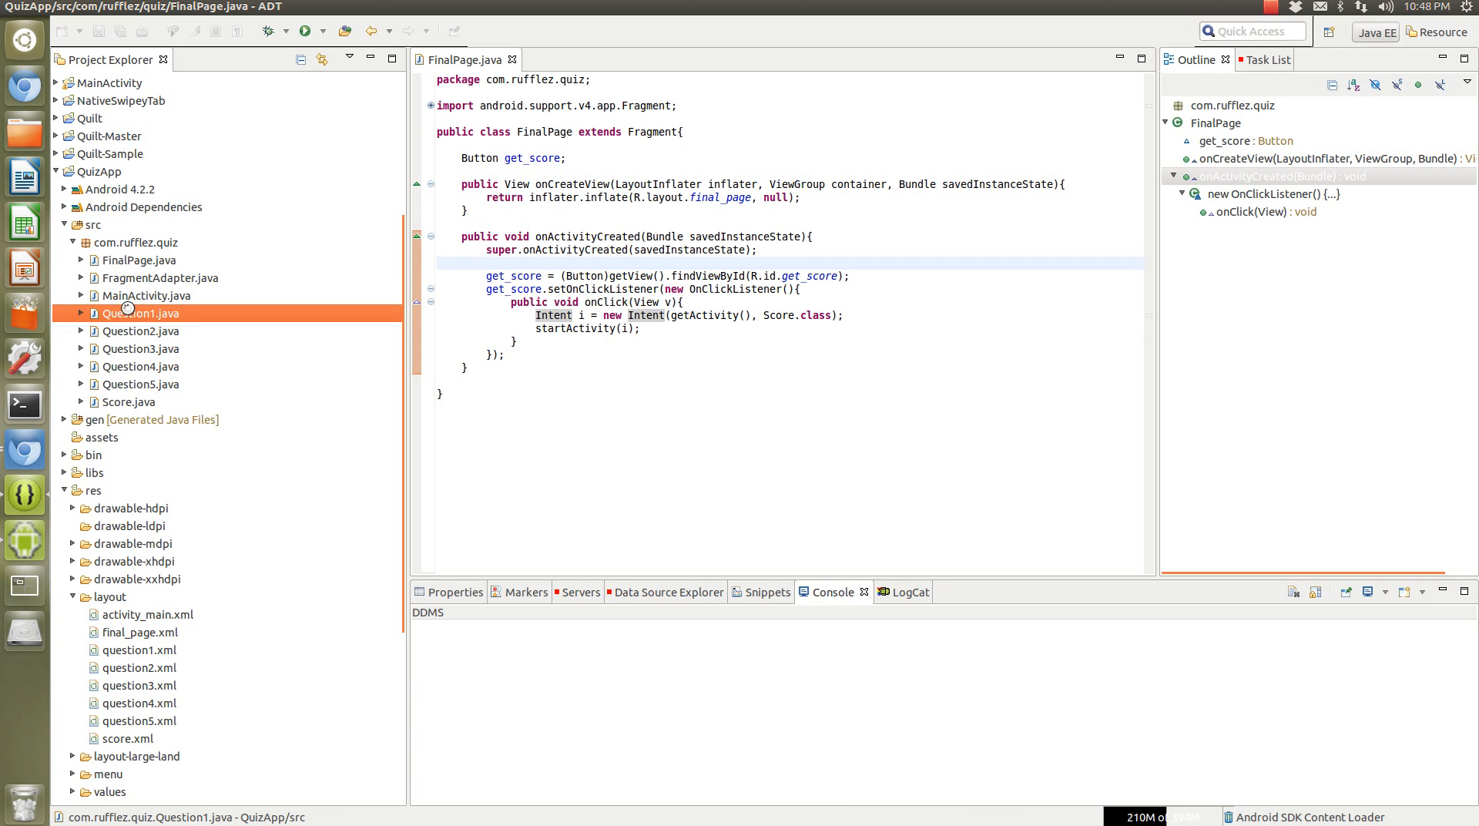
# Reopen Question1.java to review its SharedPreferences.Editor answer-saving onClick code.
pyautogui.doubleClick(141, 313)
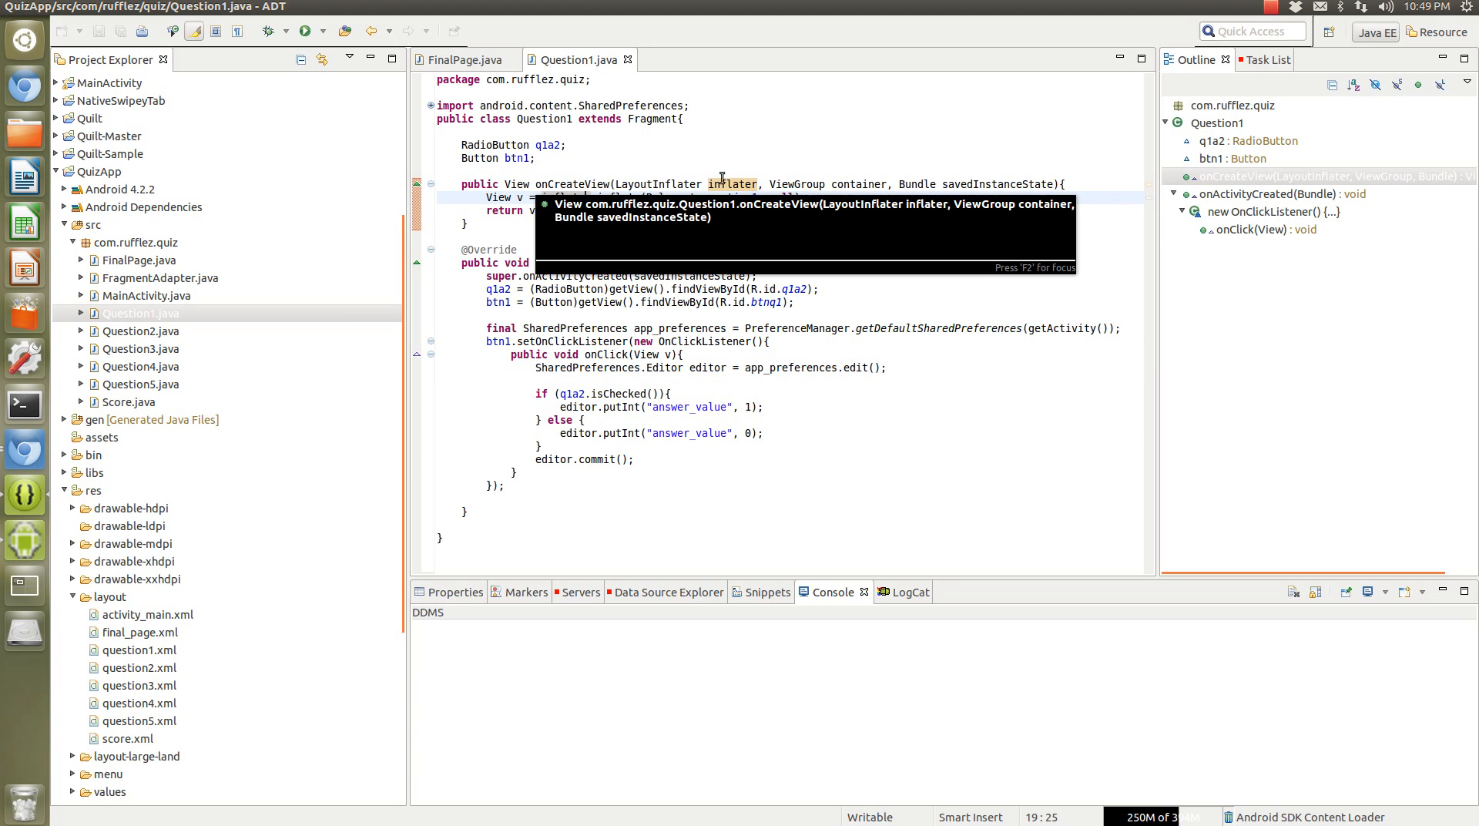
pyautogui.moveTo(675, 323)
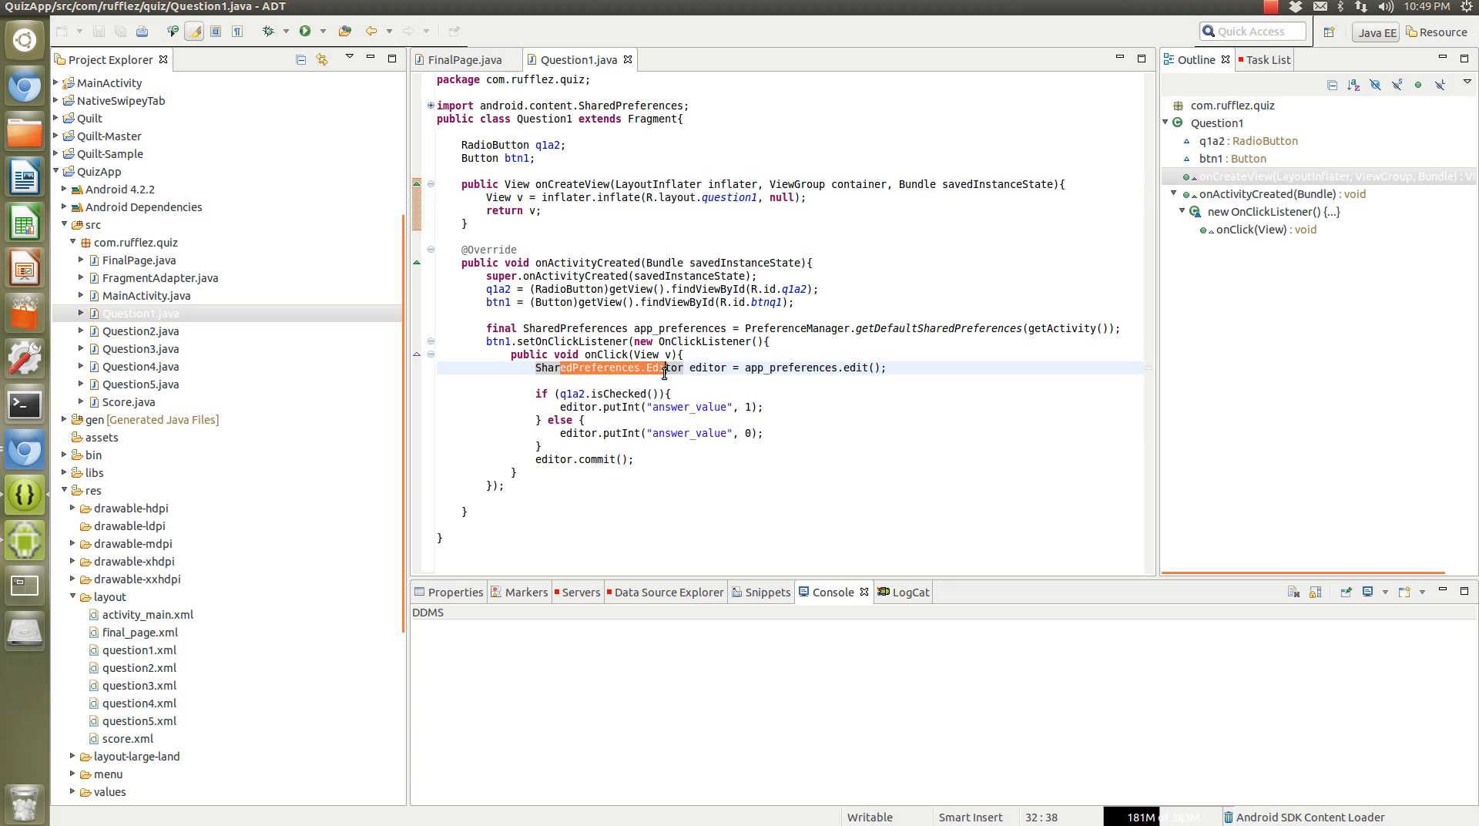
pyautogui.moveTo(651, 367)
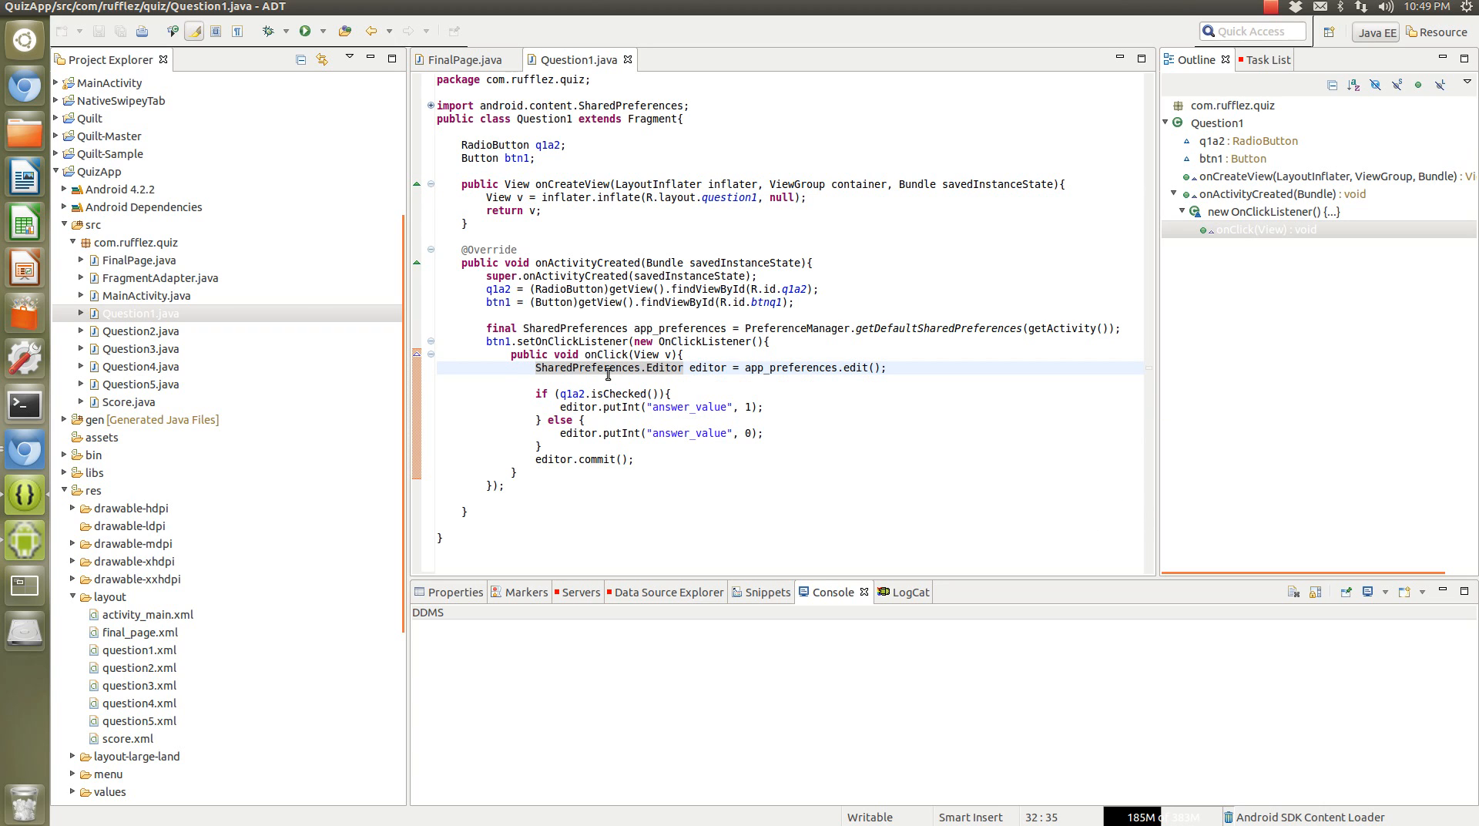
pyautogui.moveTo(625, 368)
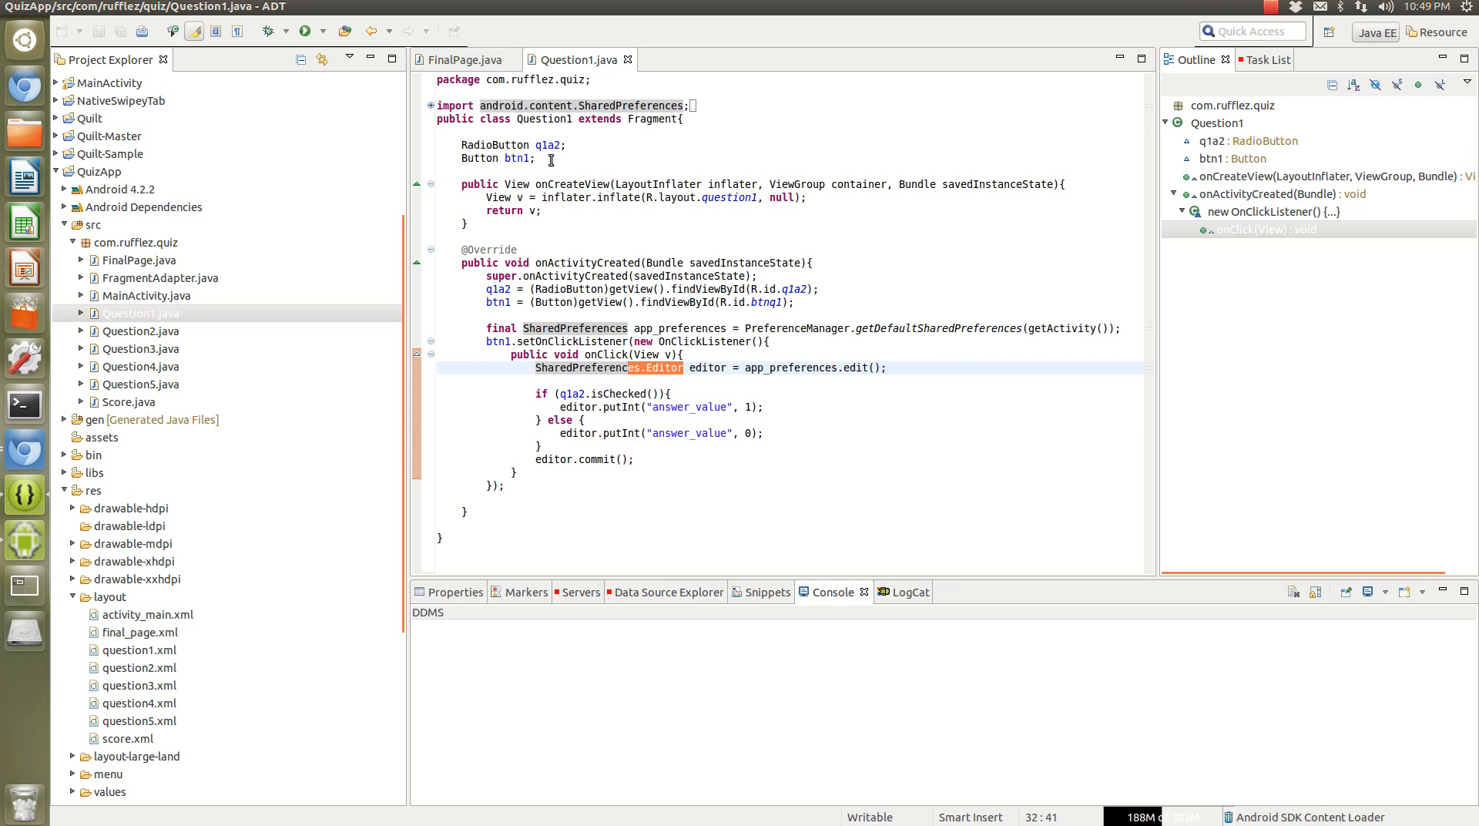
pyautogui.moveTo(551, 145)
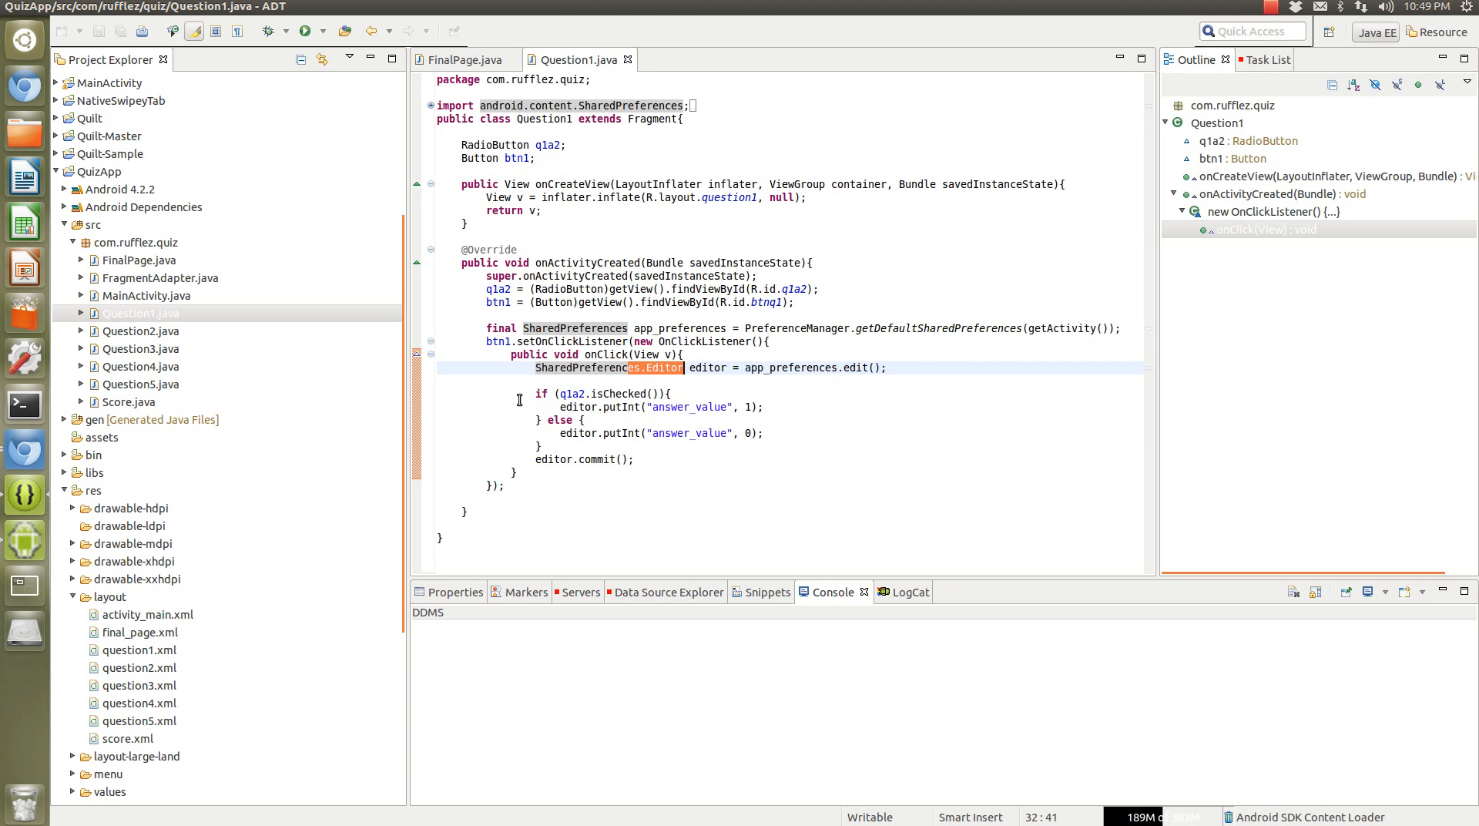
pyautogui.moveTo(521, 338)
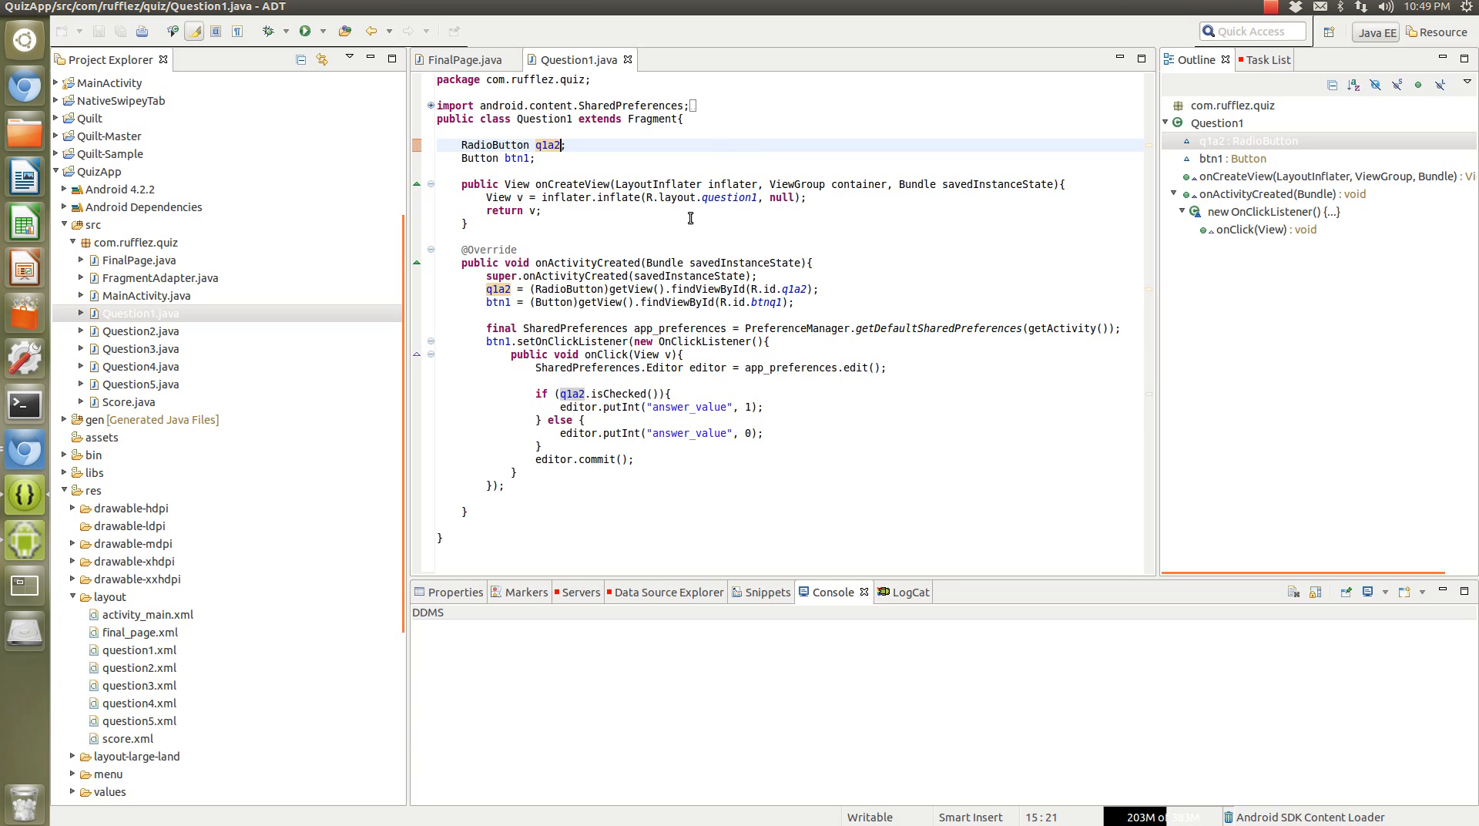
pyautogui.moveTo(139, 187)
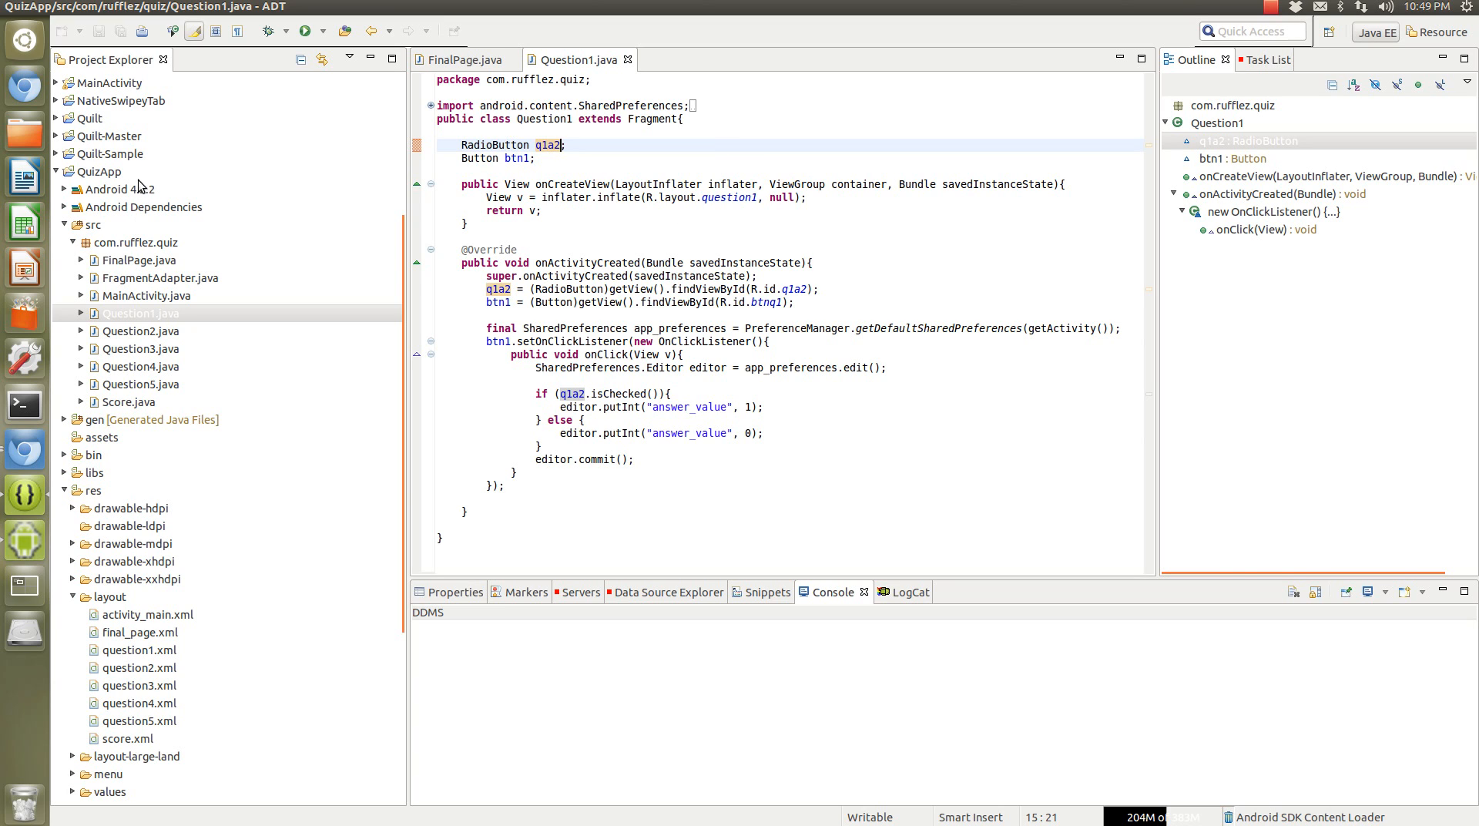
pyautogui.click(95, 171)
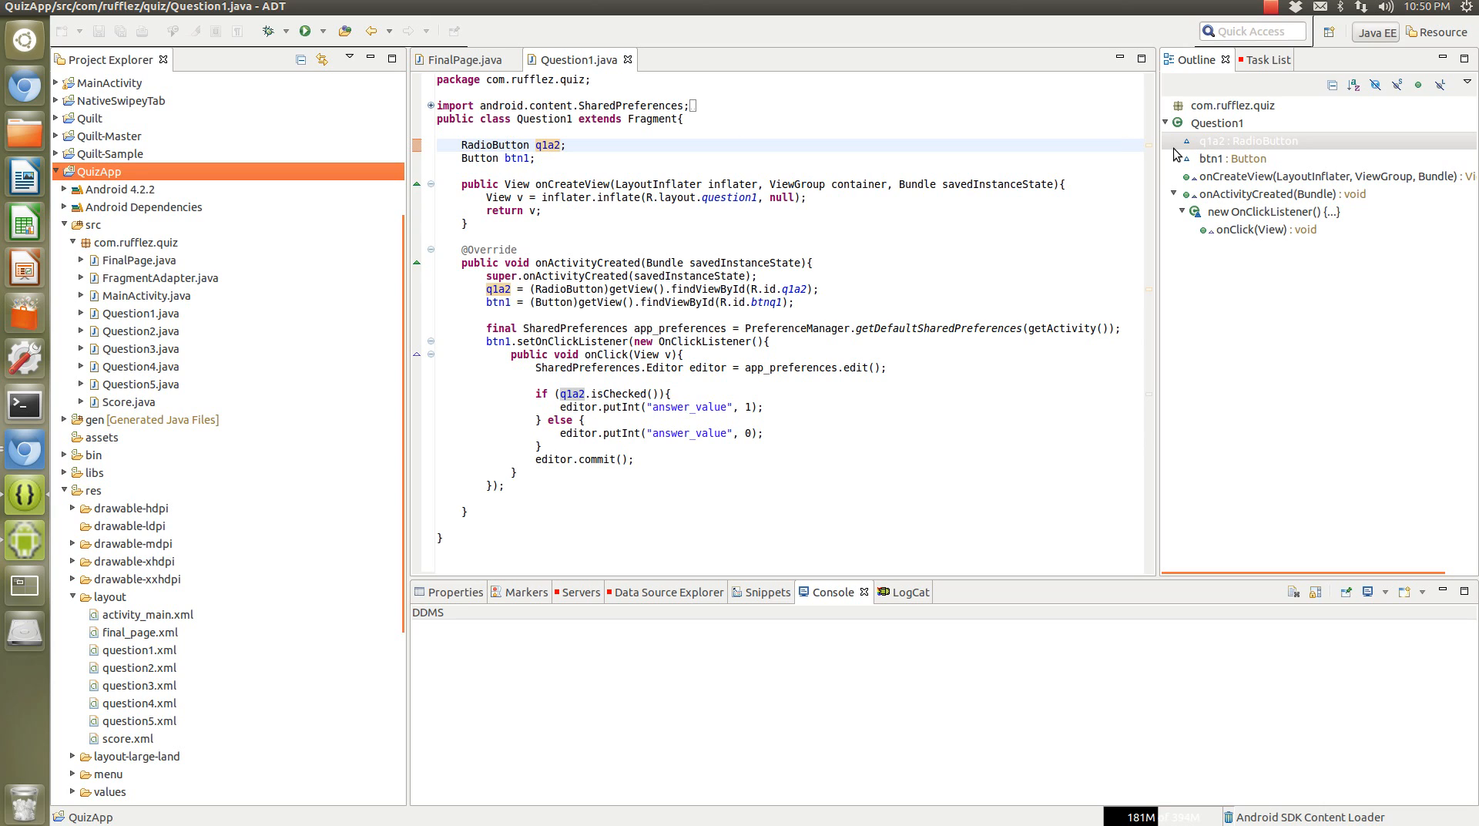
pyautogui.click(1265, 13)
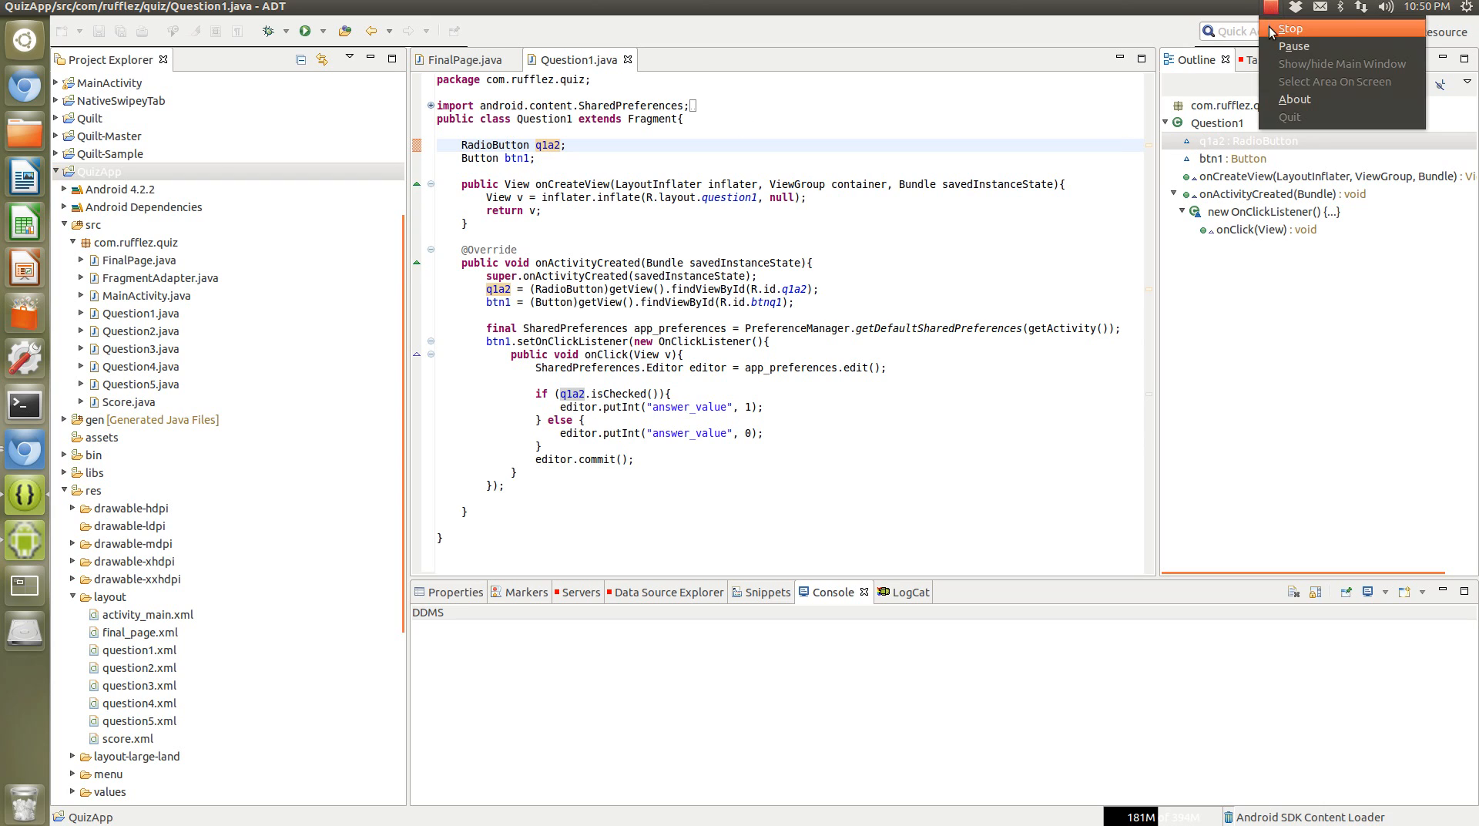